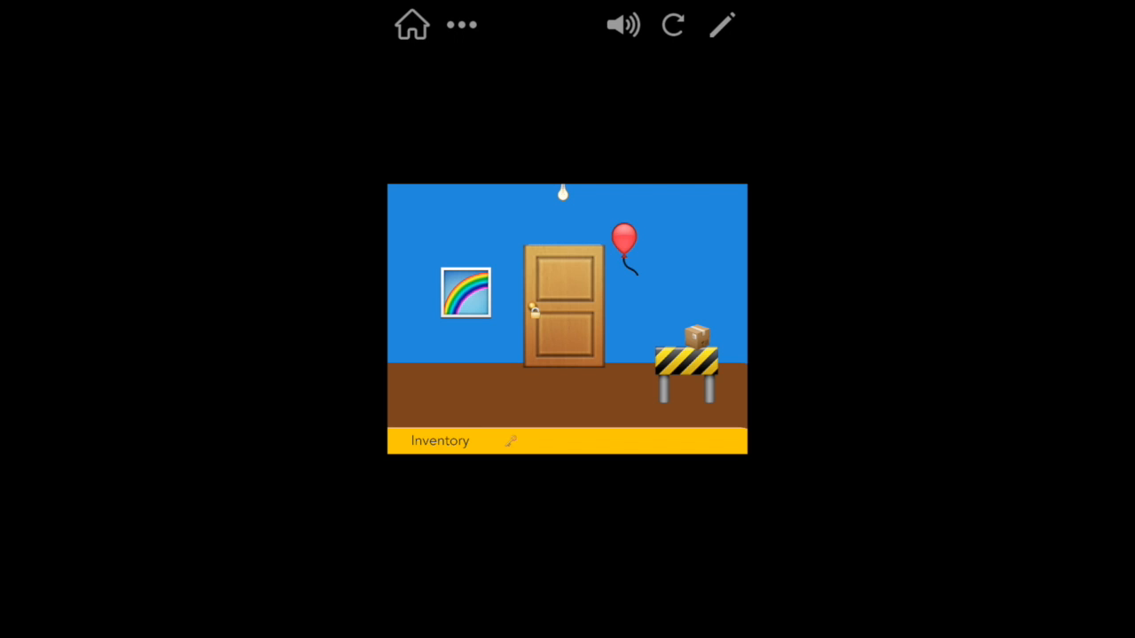
Leave the finished game and start a new blank project with the object picker showing
left_click(625, 239)
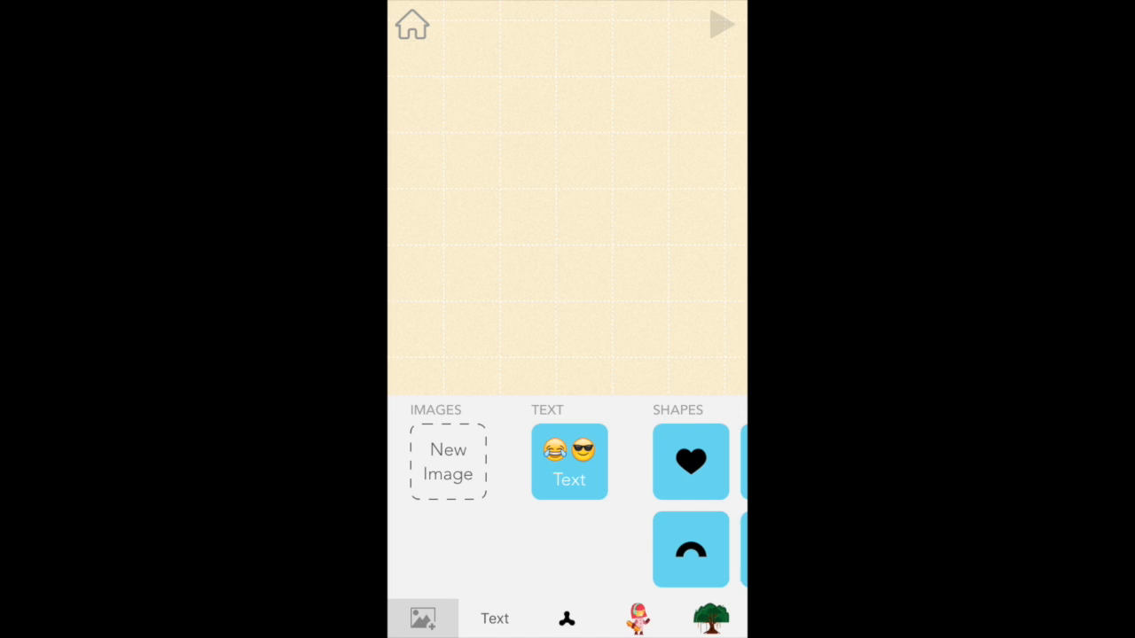
Add a text object showing the door emoji and name it Door
left_click(568, 461)
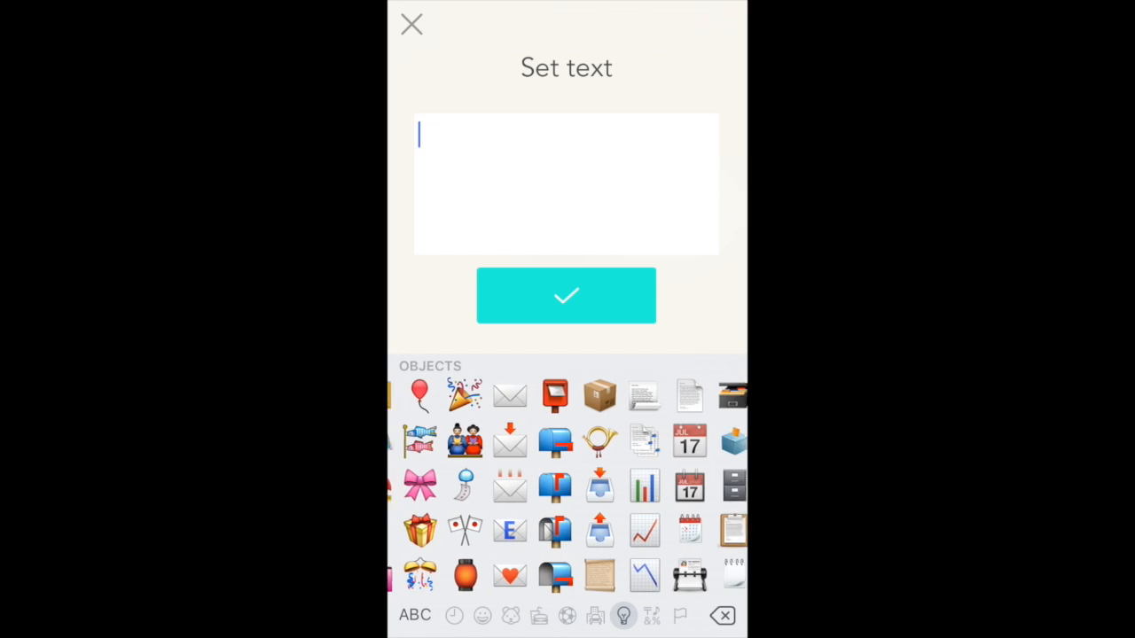
left_click(505, 530)
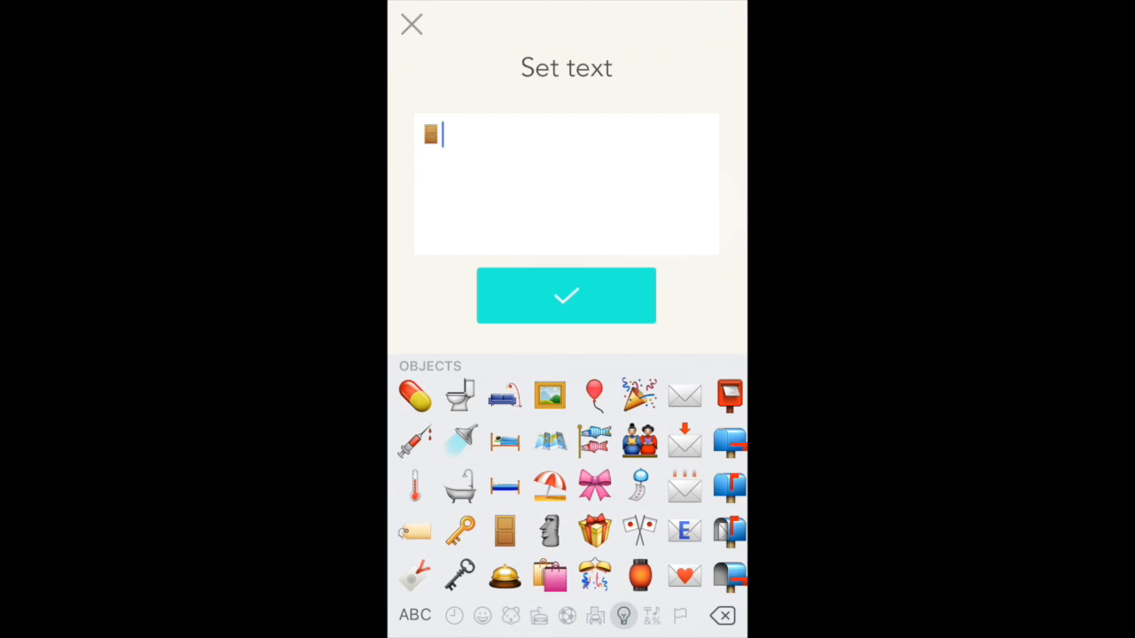
left_click(566, 295)
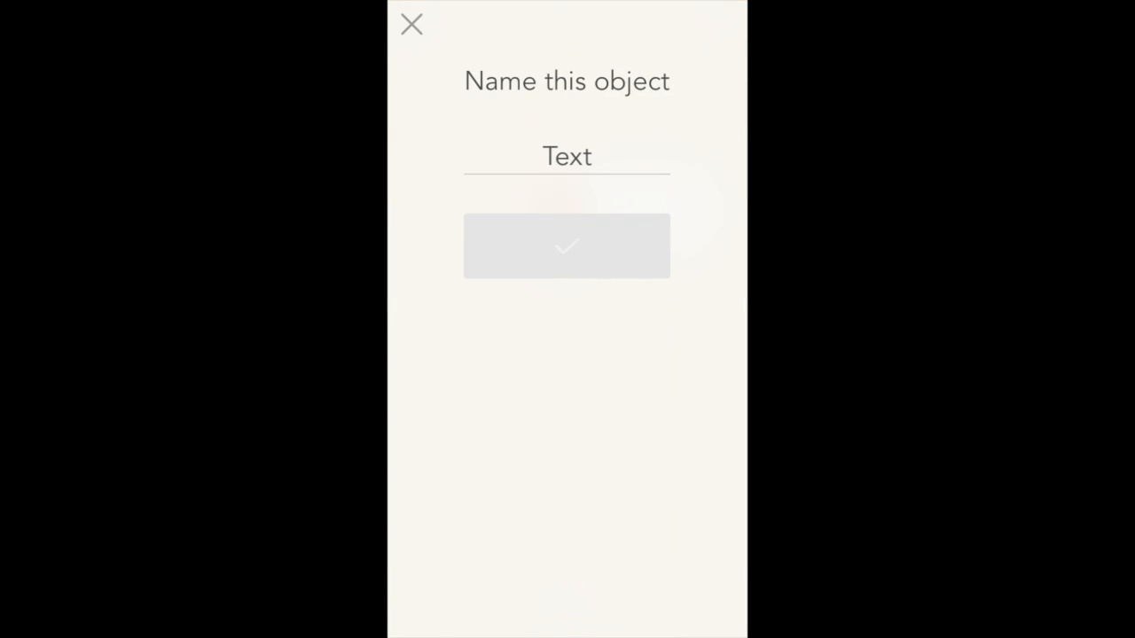
left_click(567, 156)
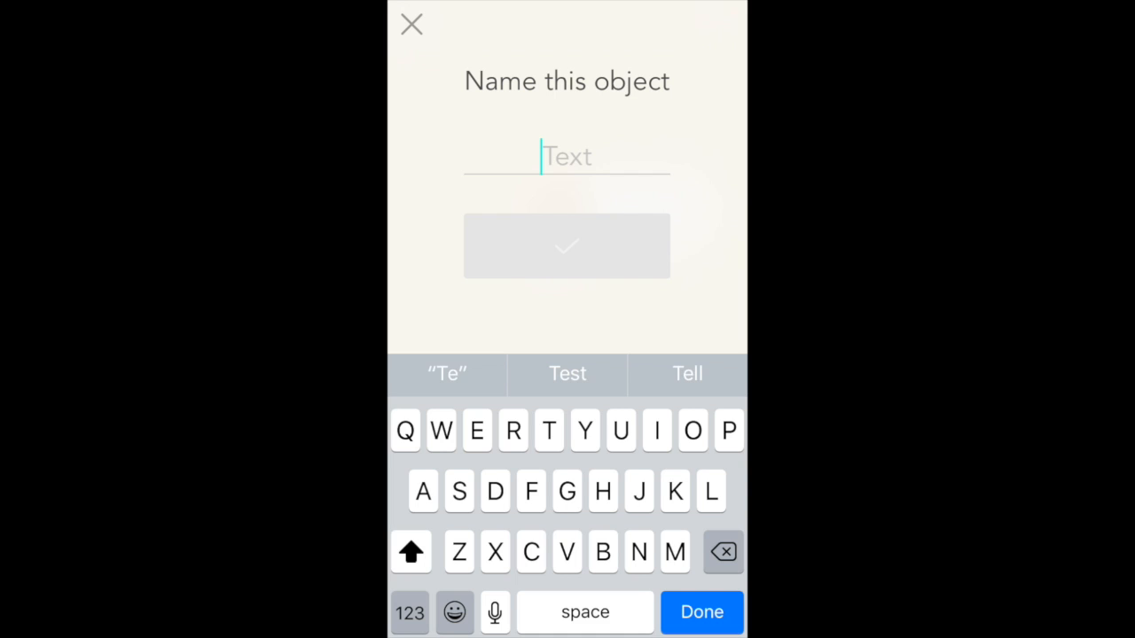
type("Door")
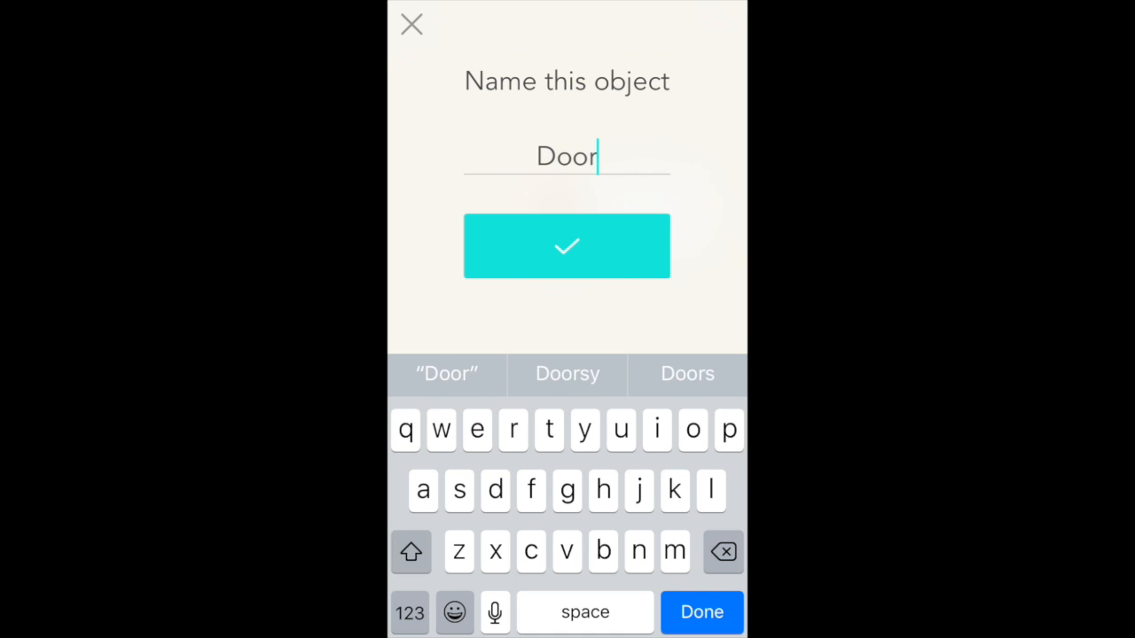
left_click(567, 245)
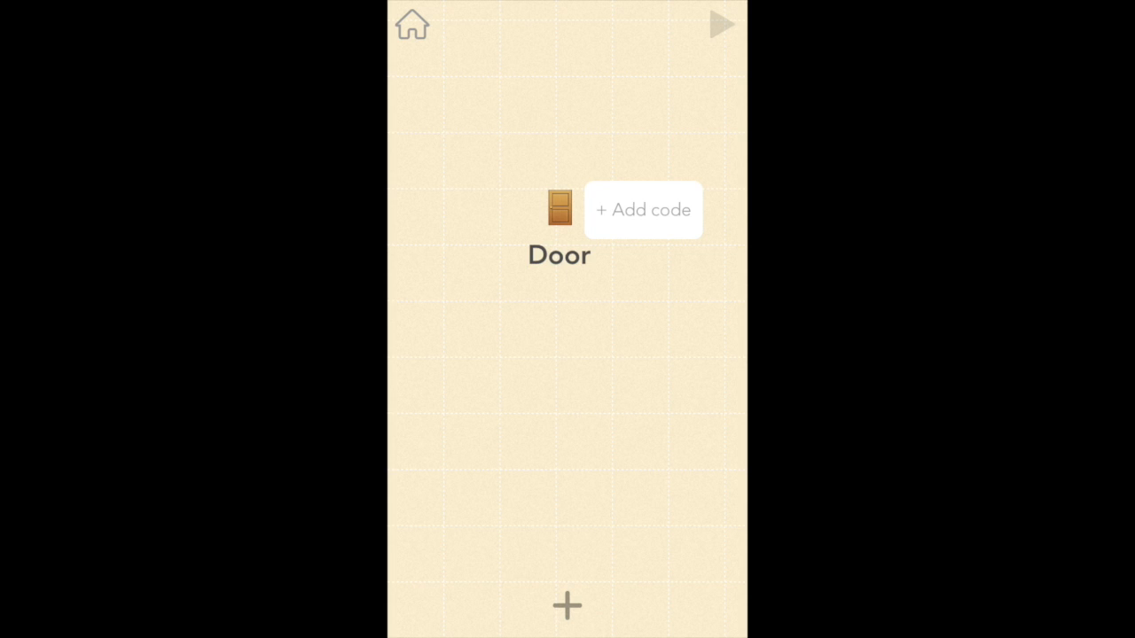
Add a second text object with the key emoji named Key, placed at the stage's left edge
left_click(642, 209)
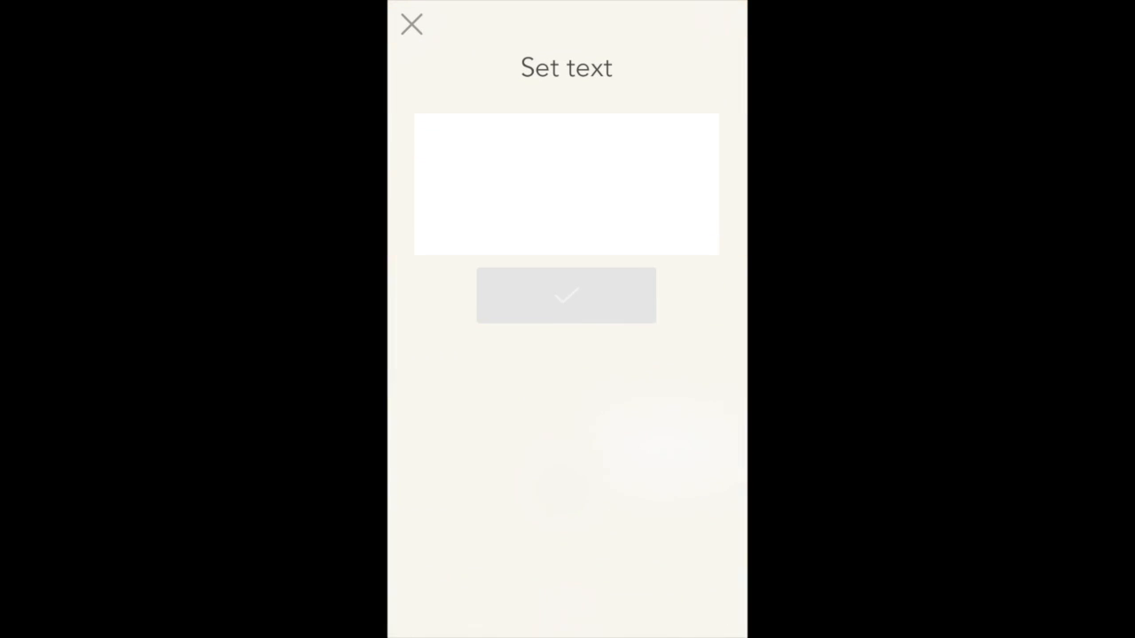
left_click(565, 183)
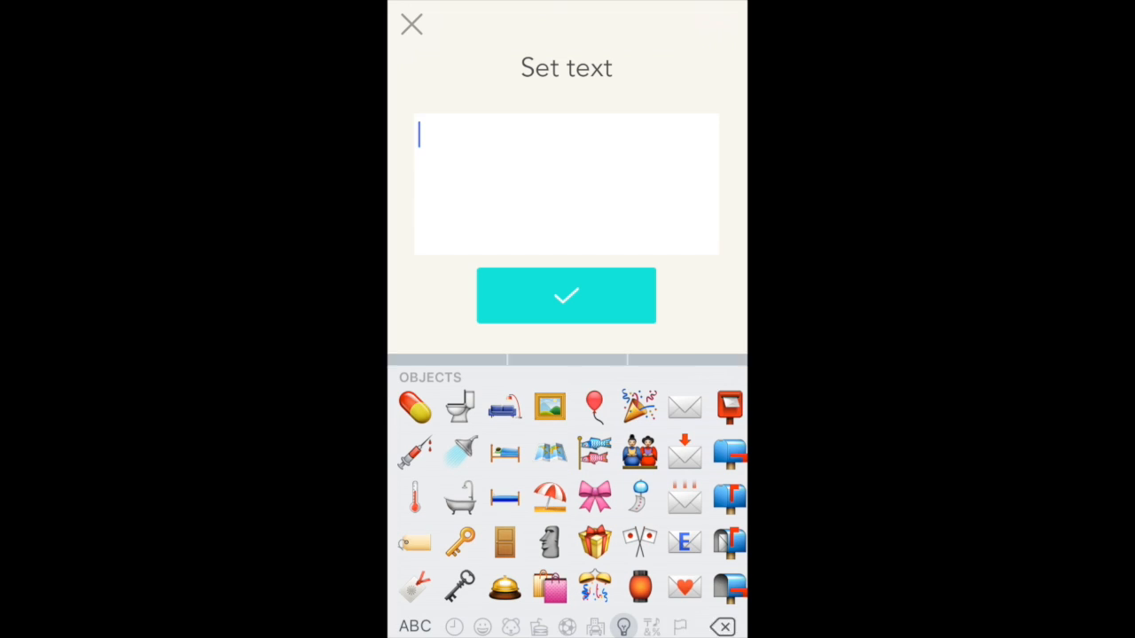
left_click(459, 541)
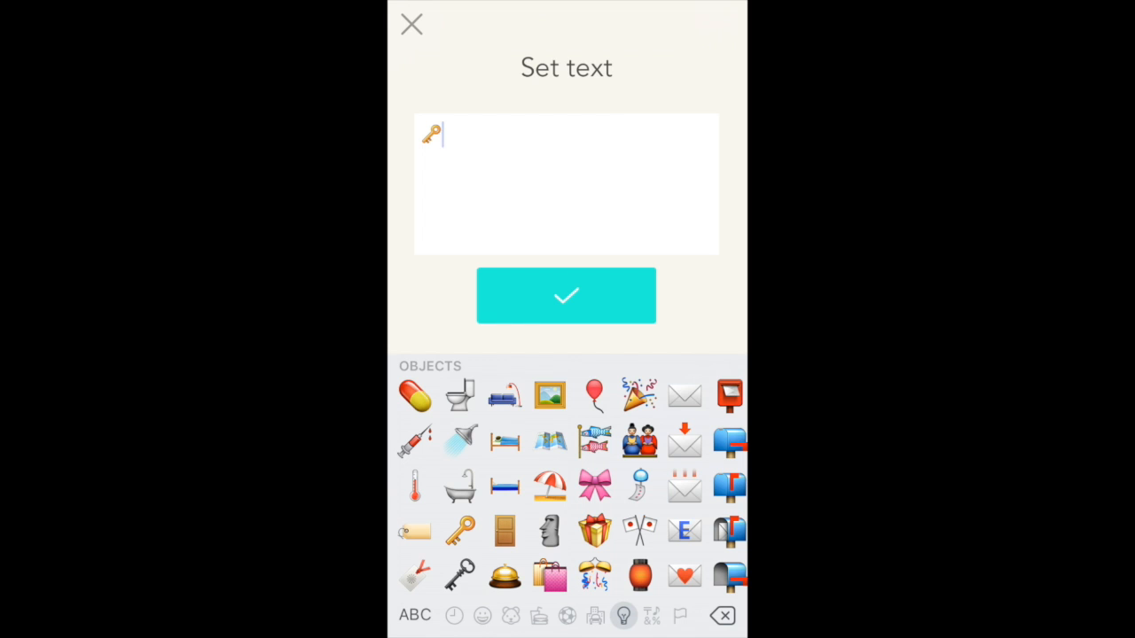
left_click(566, 294)
type("K")
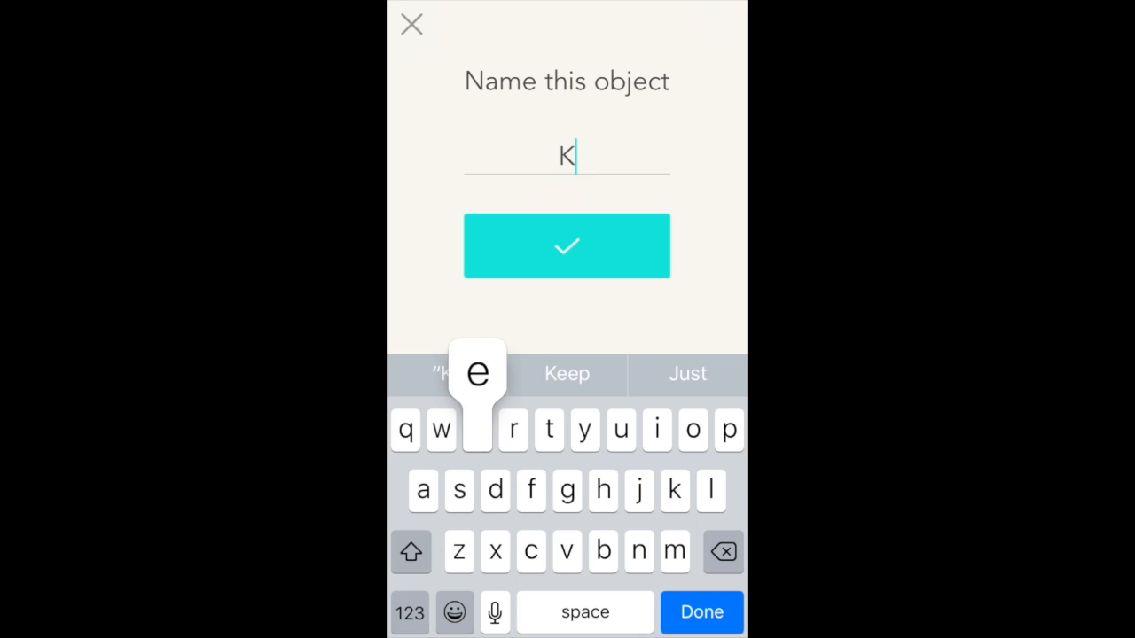
left_click(568, 244)
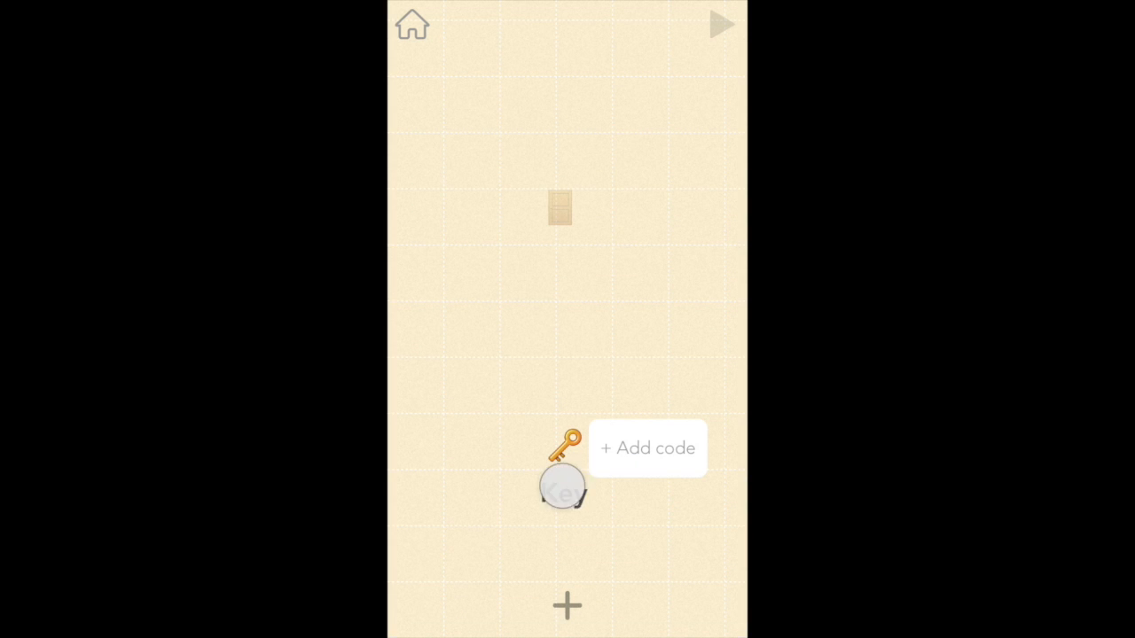
left_click_drag(560, 478, 411, 345)
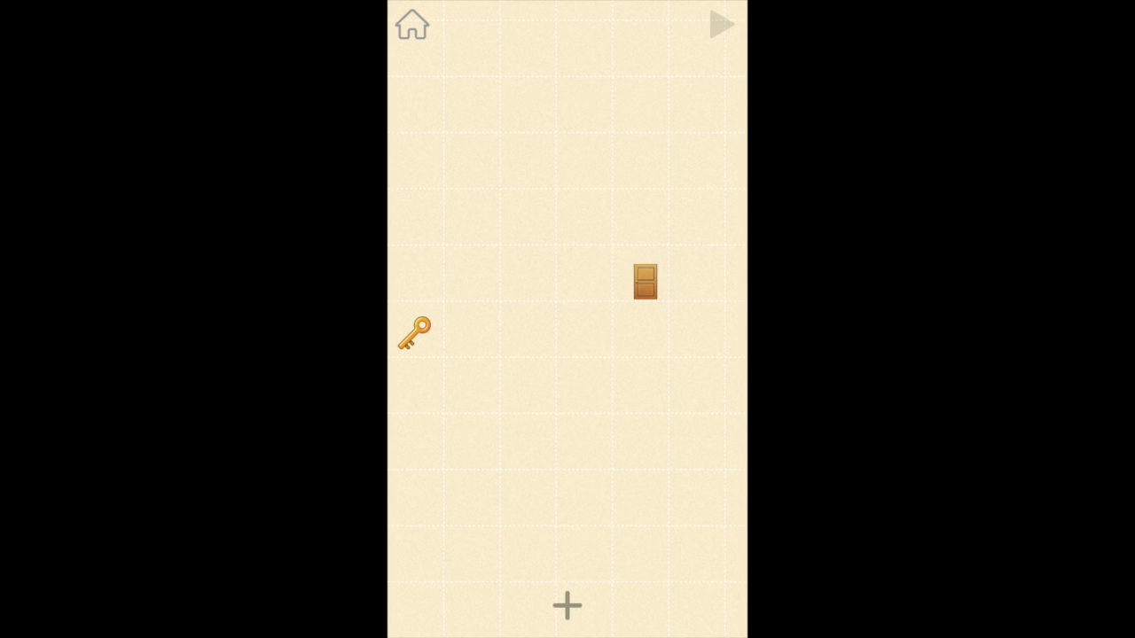
Give the Door a game-starts rule that sets its size to 300 percent
left_click(646, 280)
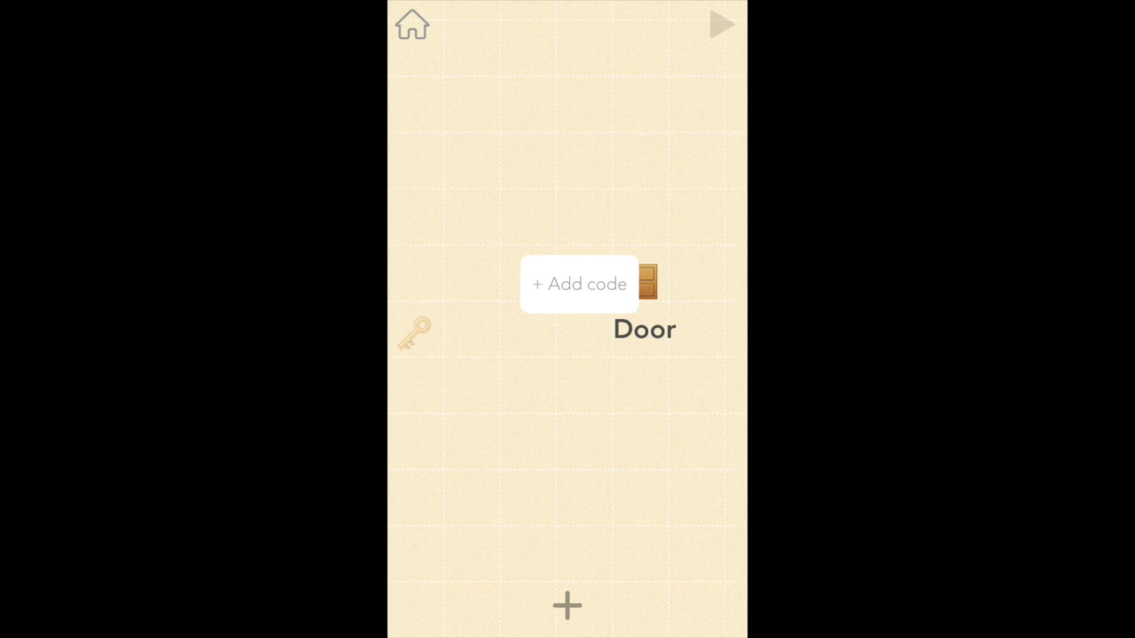
left_click(578, 284)
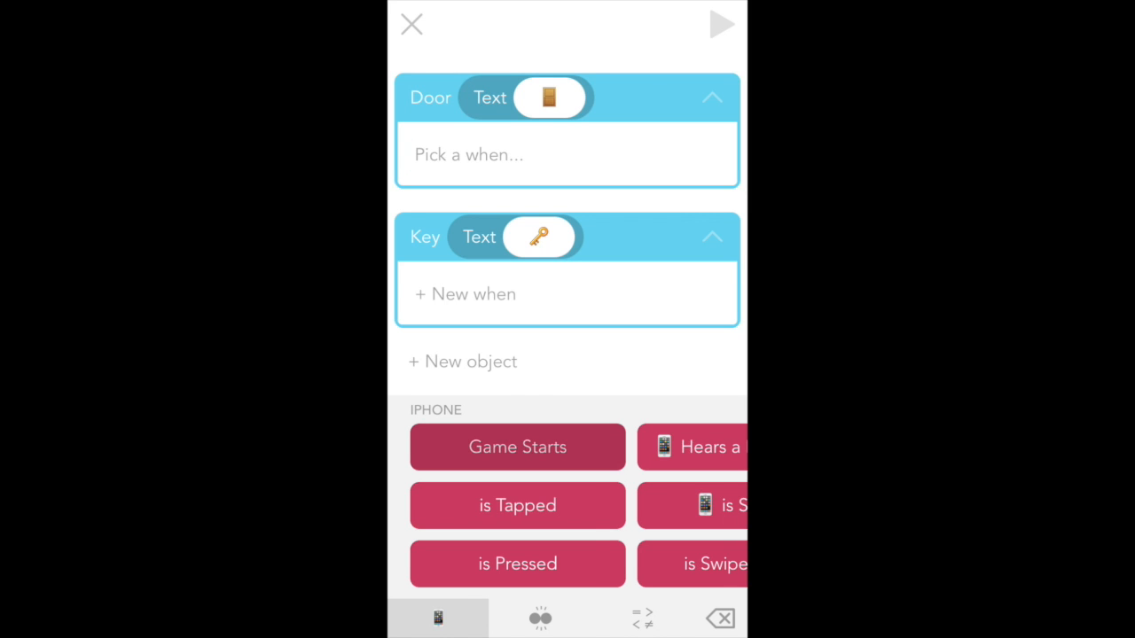
left_click(518, 447)
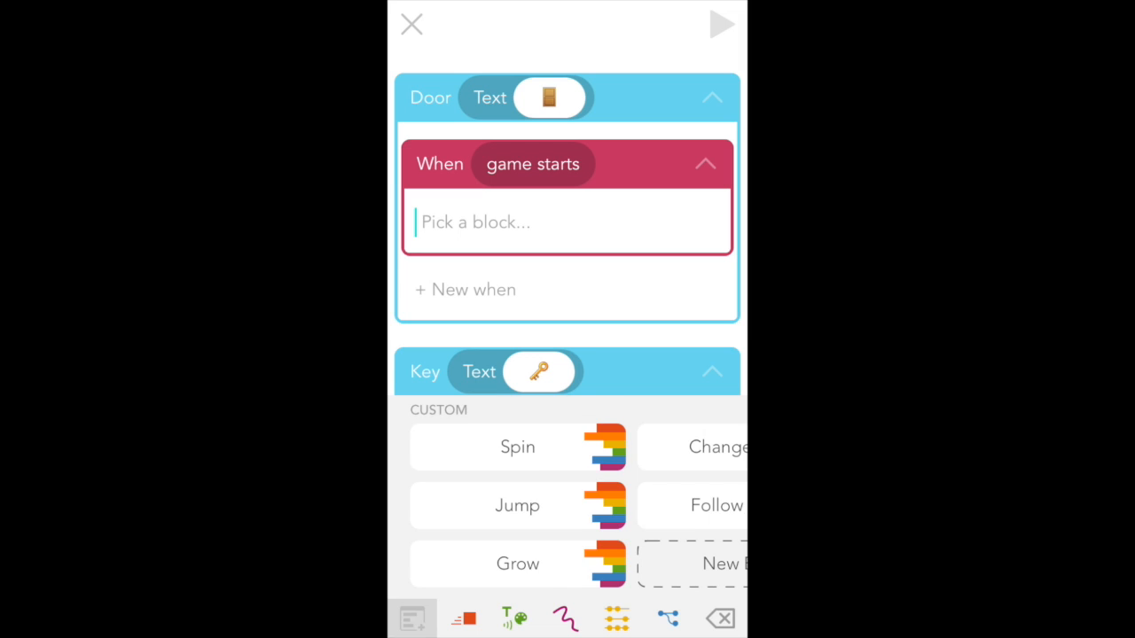
left_click(514, 617)
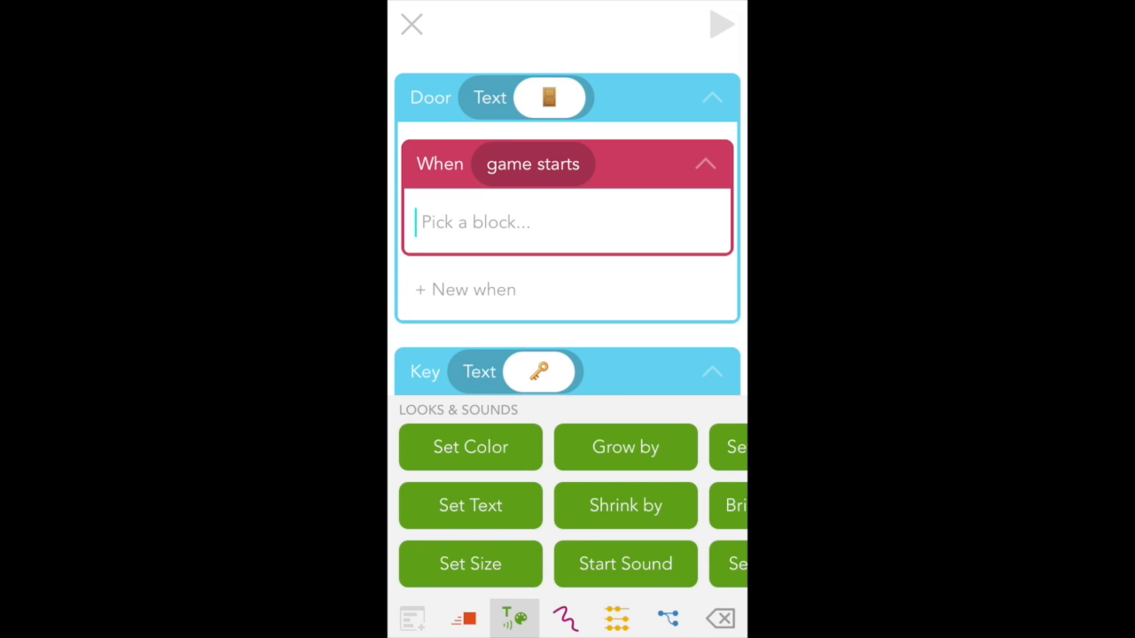
left_click(470, 564)
type("3")
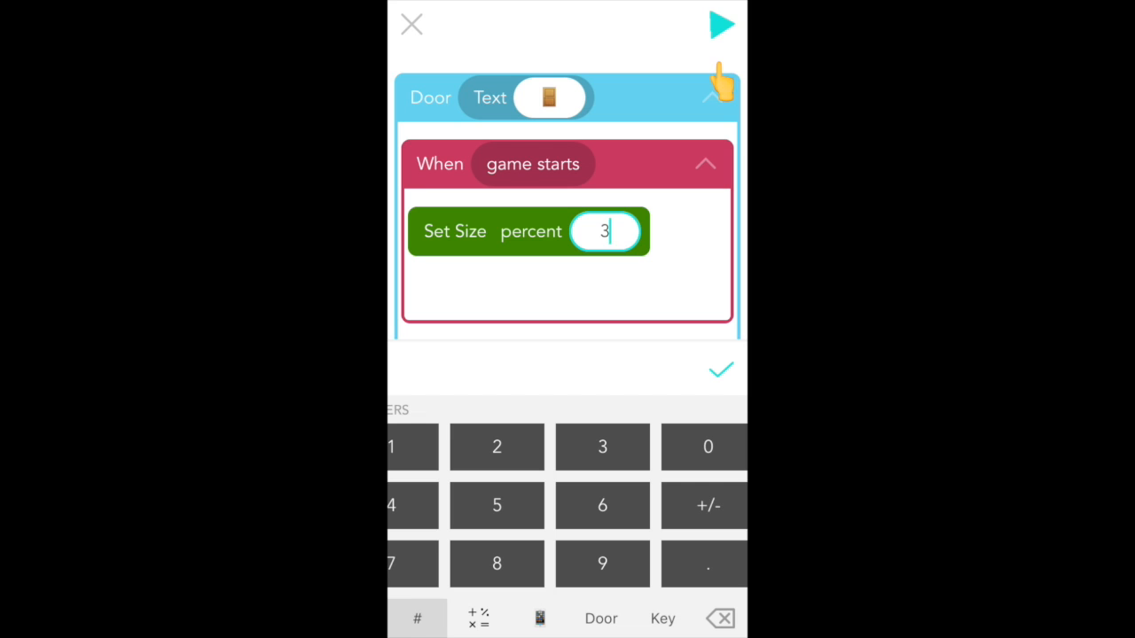
type("00")
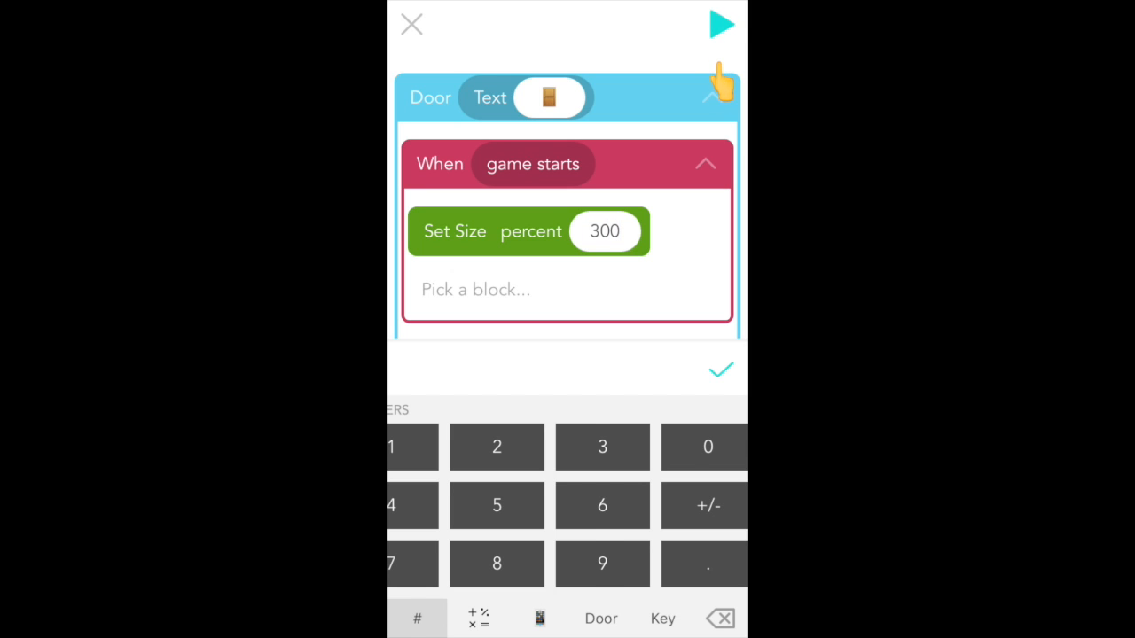
left_click(720, 370)
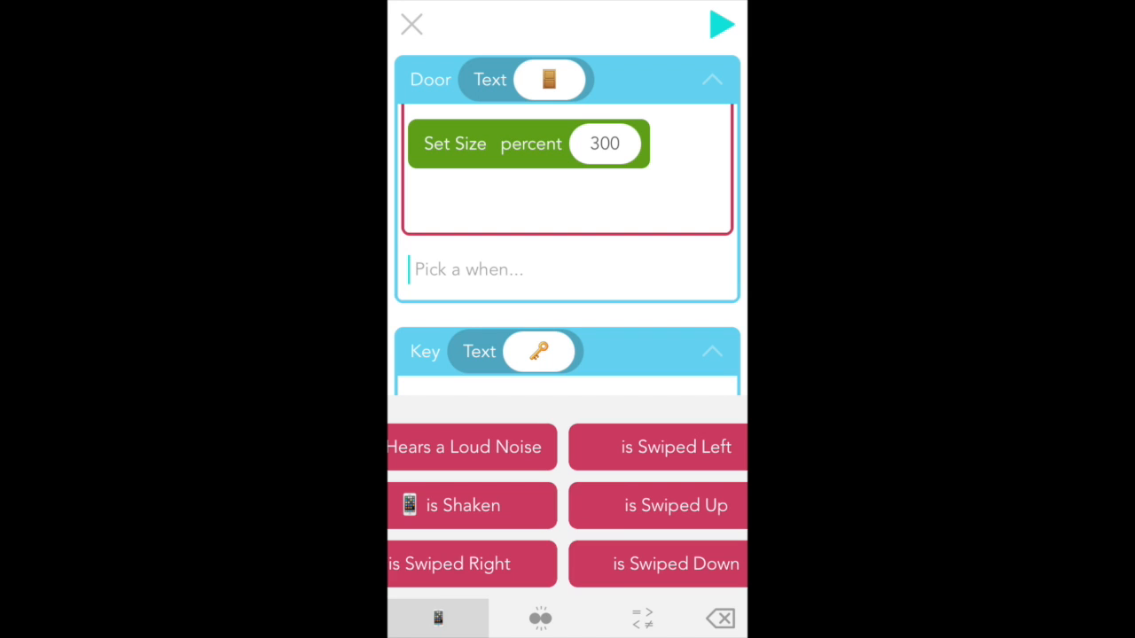
Add a swiped-right rule on Door that flips it and changes its X, then run the game
left_click(450, 564)
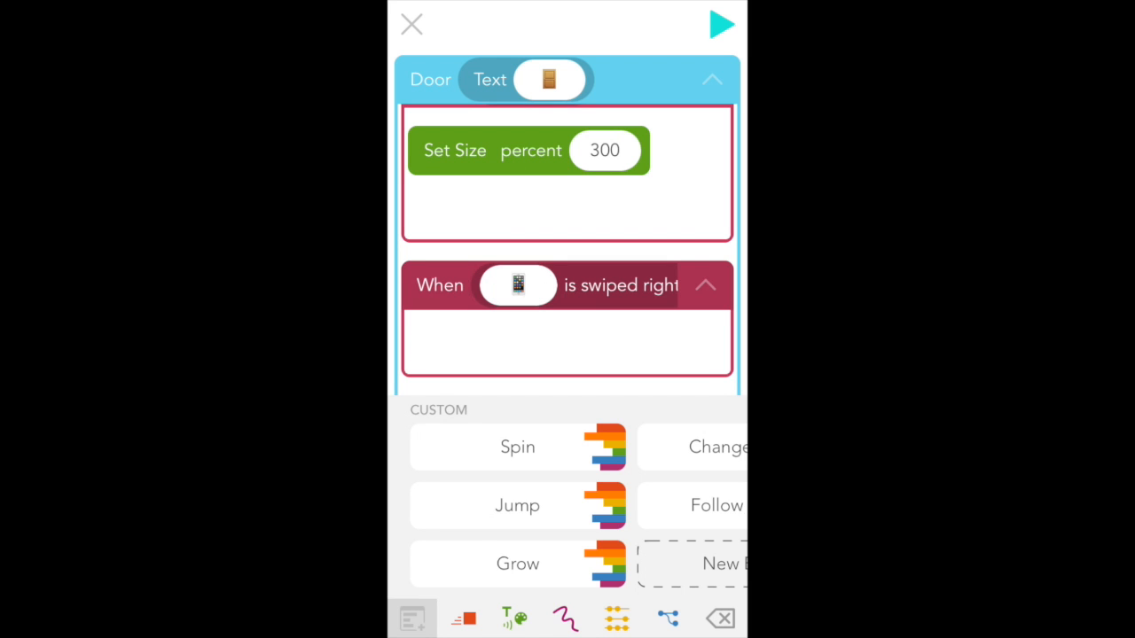
left_click(518, 284)
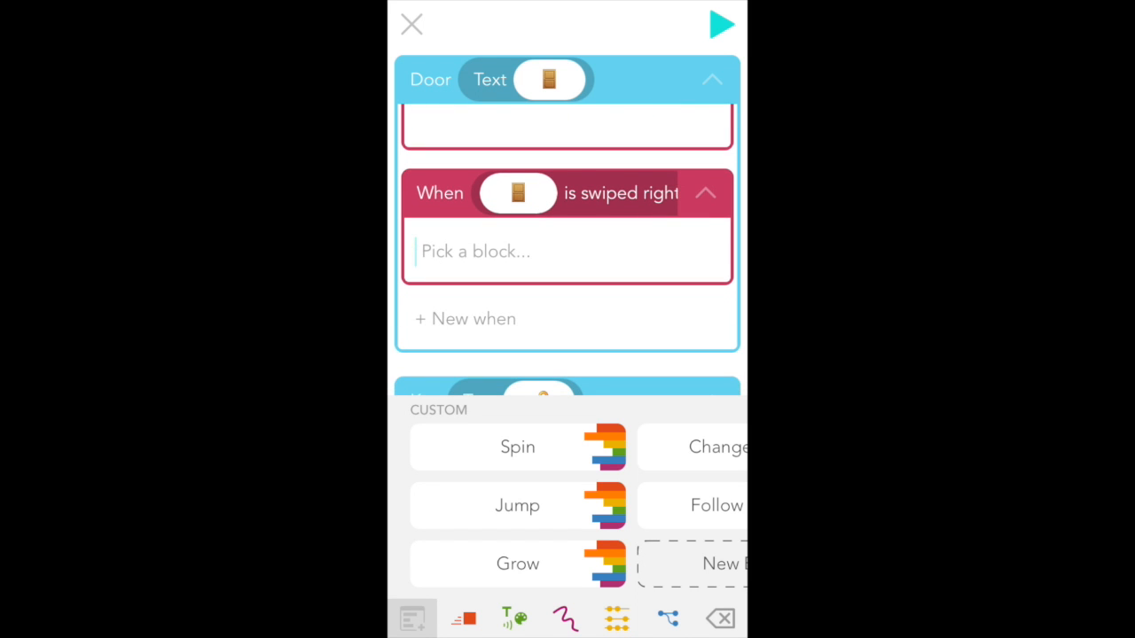
left_click(461, 617)
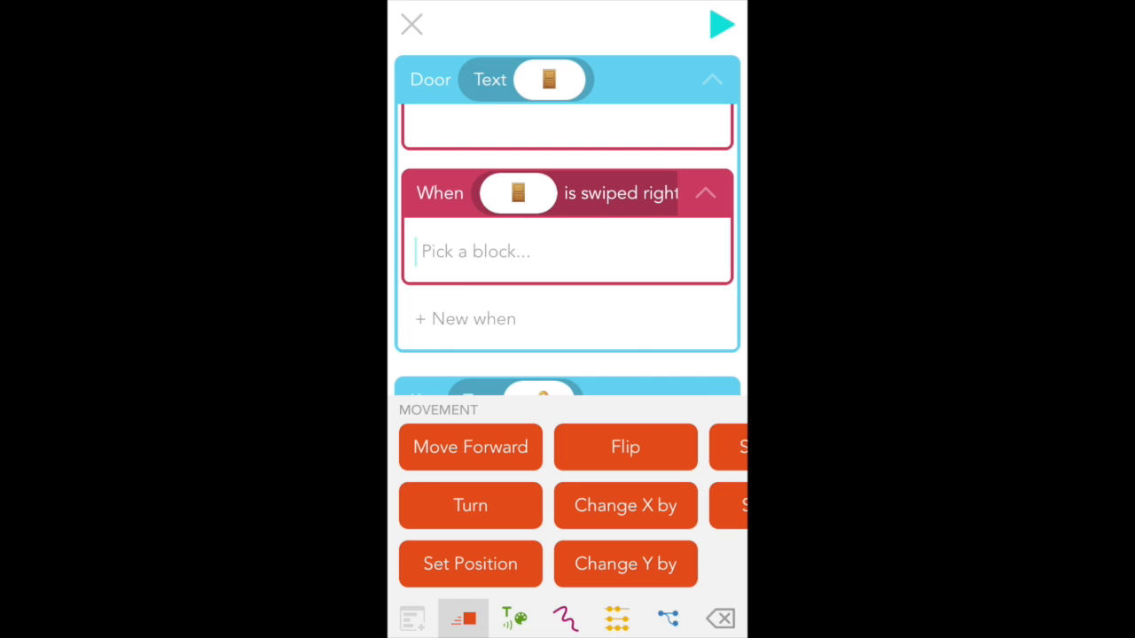
left_click(624, 447)
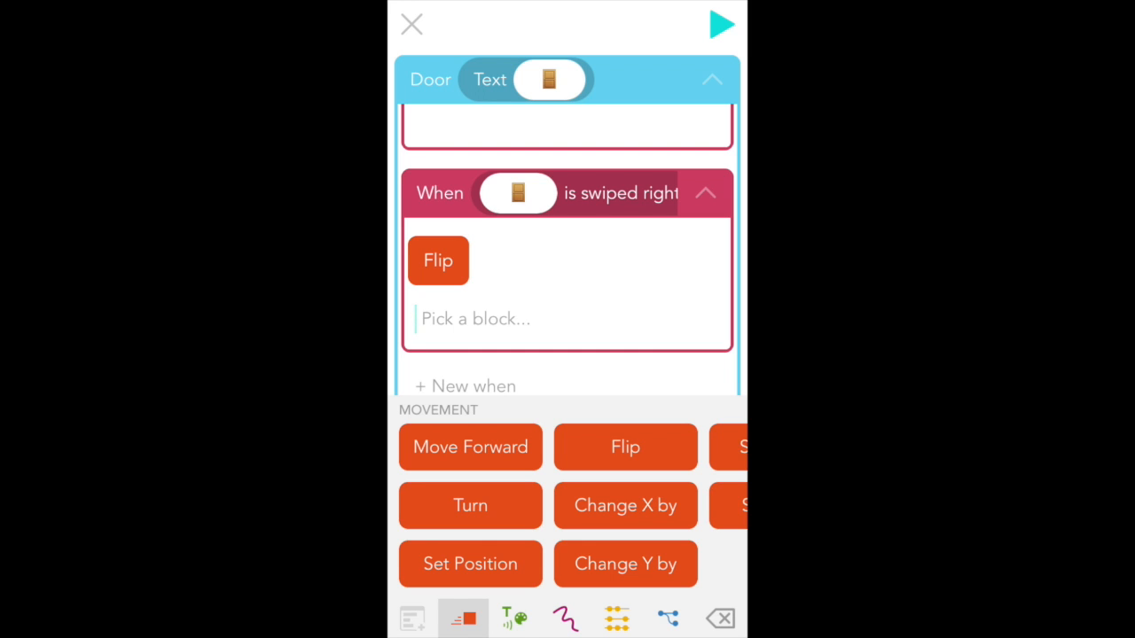
left_click(624, 505)
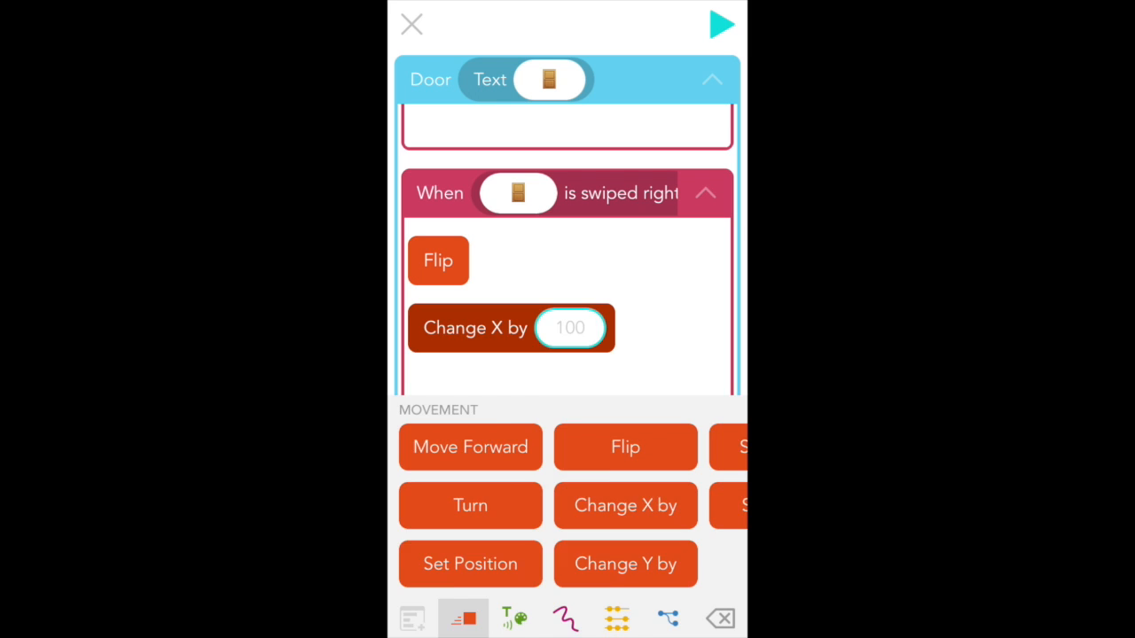
left_click(571, 328)
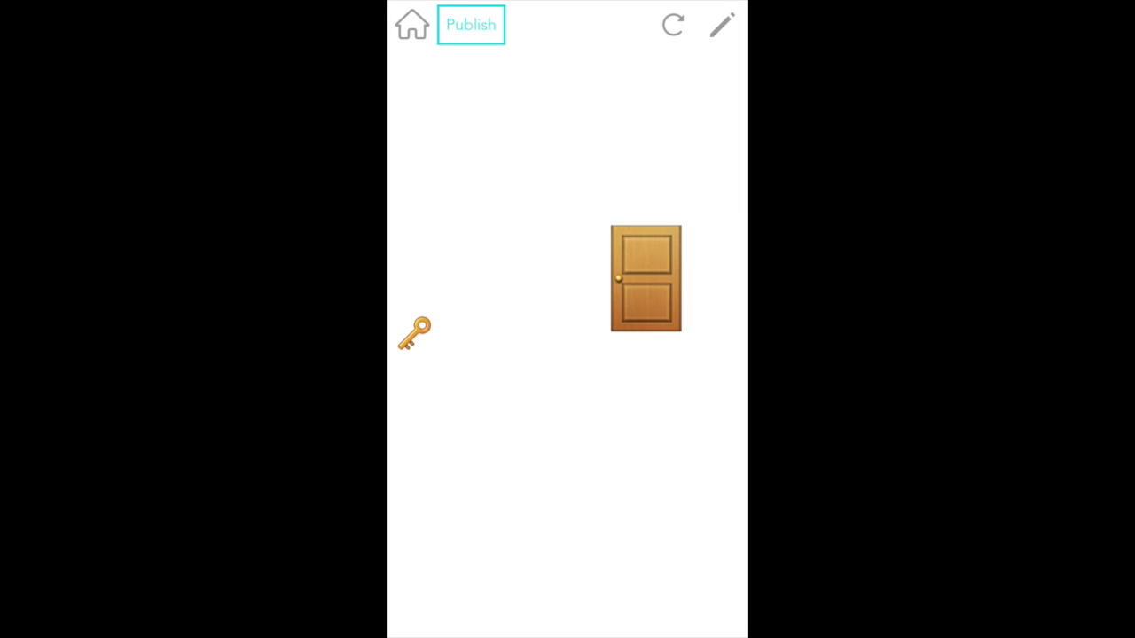
Return from the game preview to the code editor
left_click(722, 25)
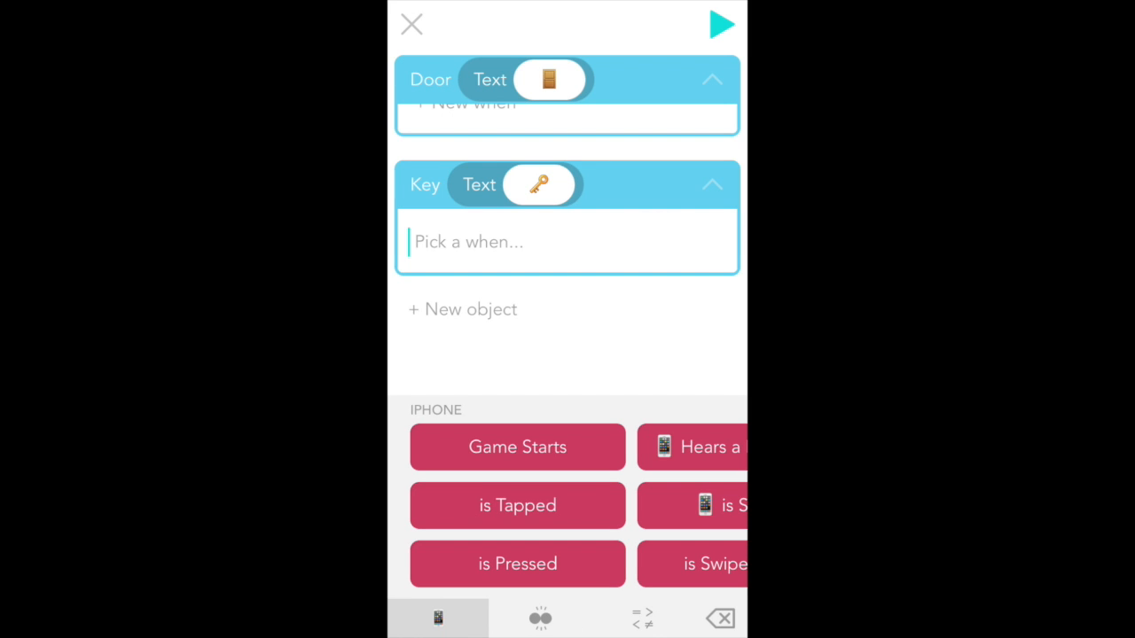
Make the Key's tapped rule create a value HasKey and set it to 1
left_click(518, 505)
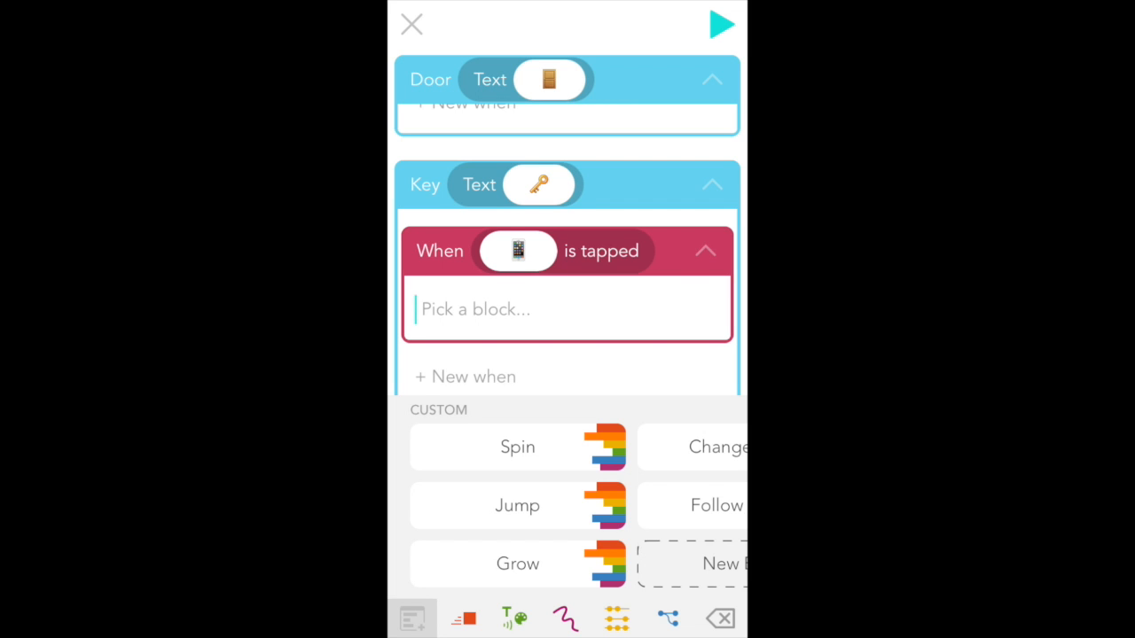
left_click(518, 252)
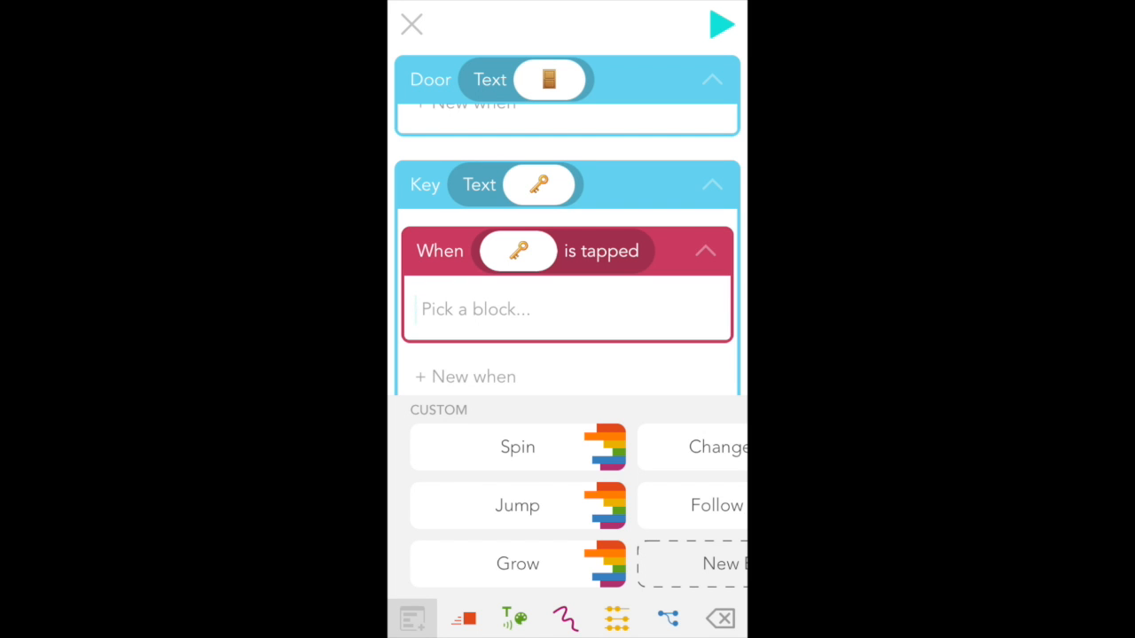
left_click(617, 617)
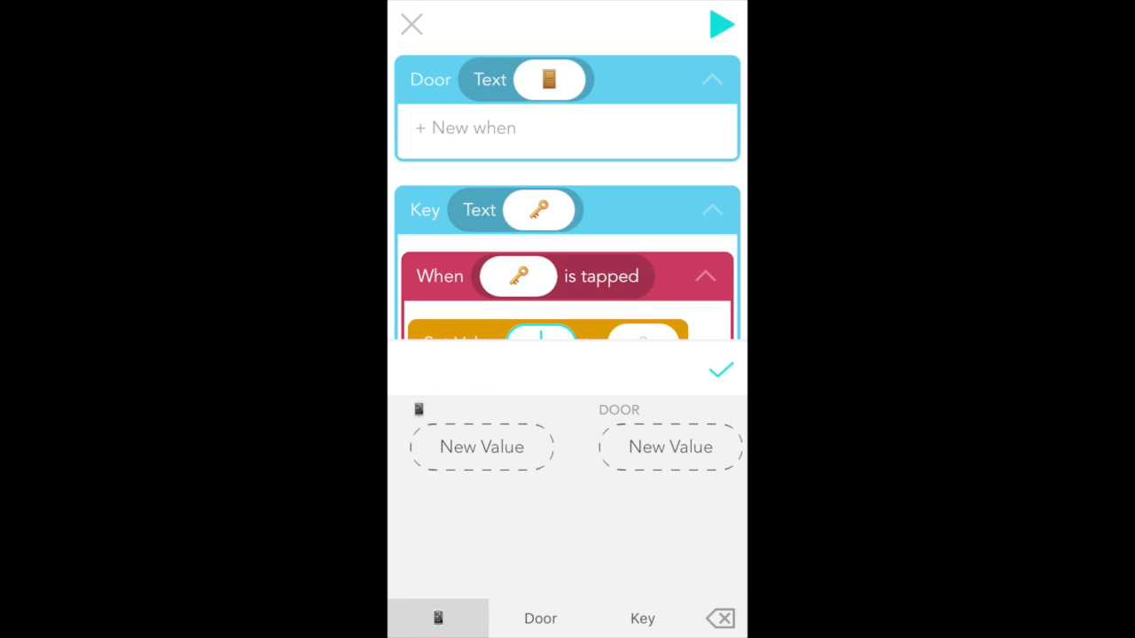
left_click(482, 447)
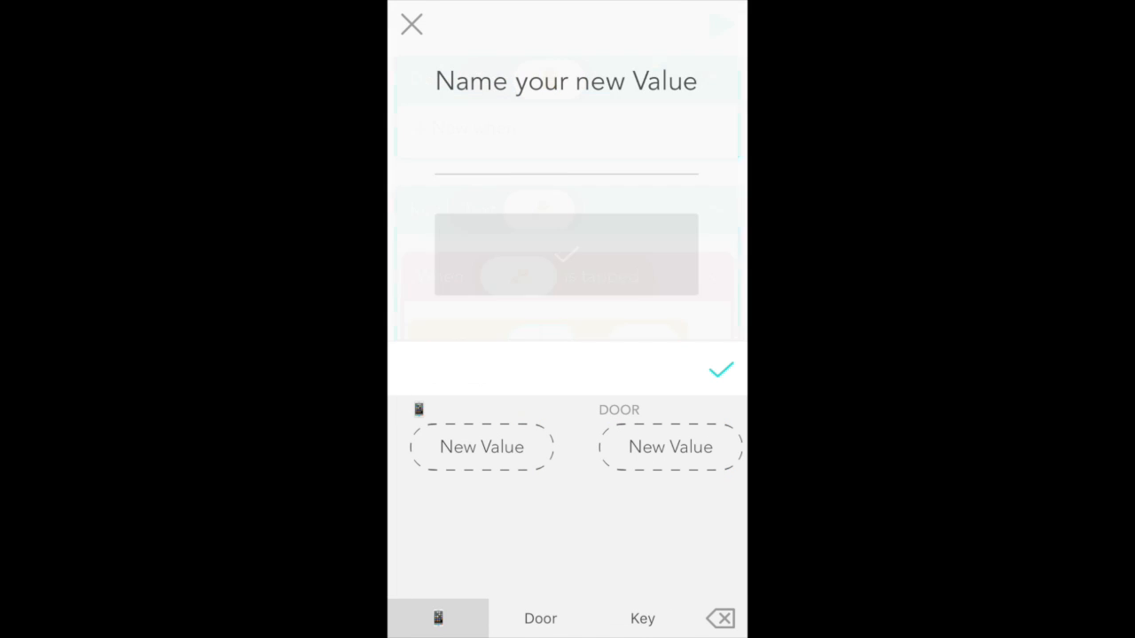
type("H")
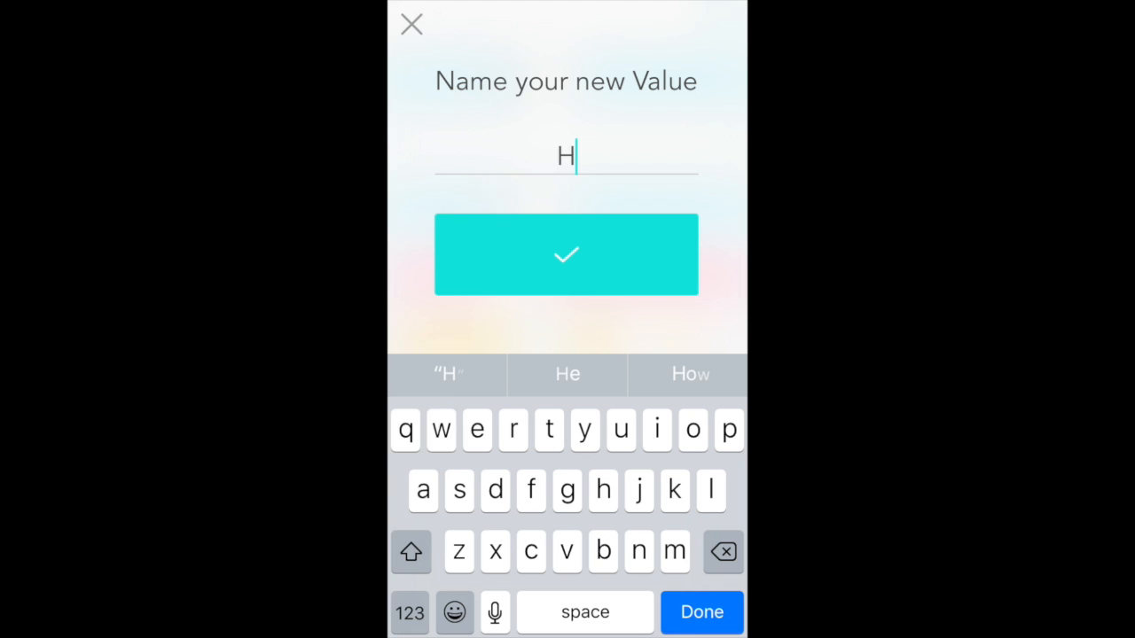
type("asKey")
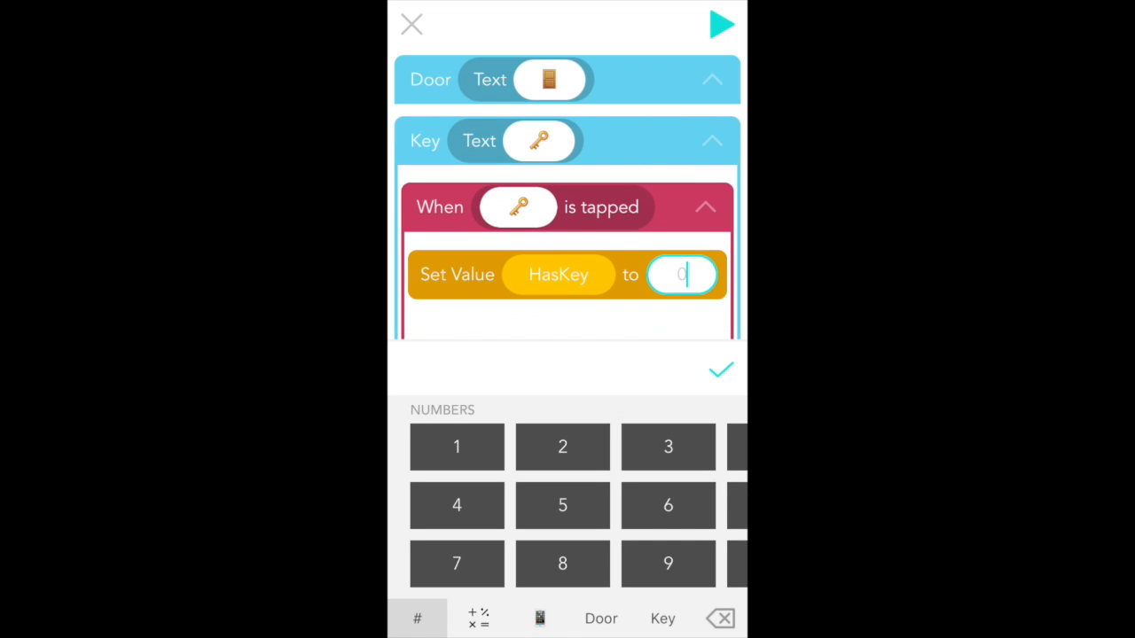
left_click(458, 446)
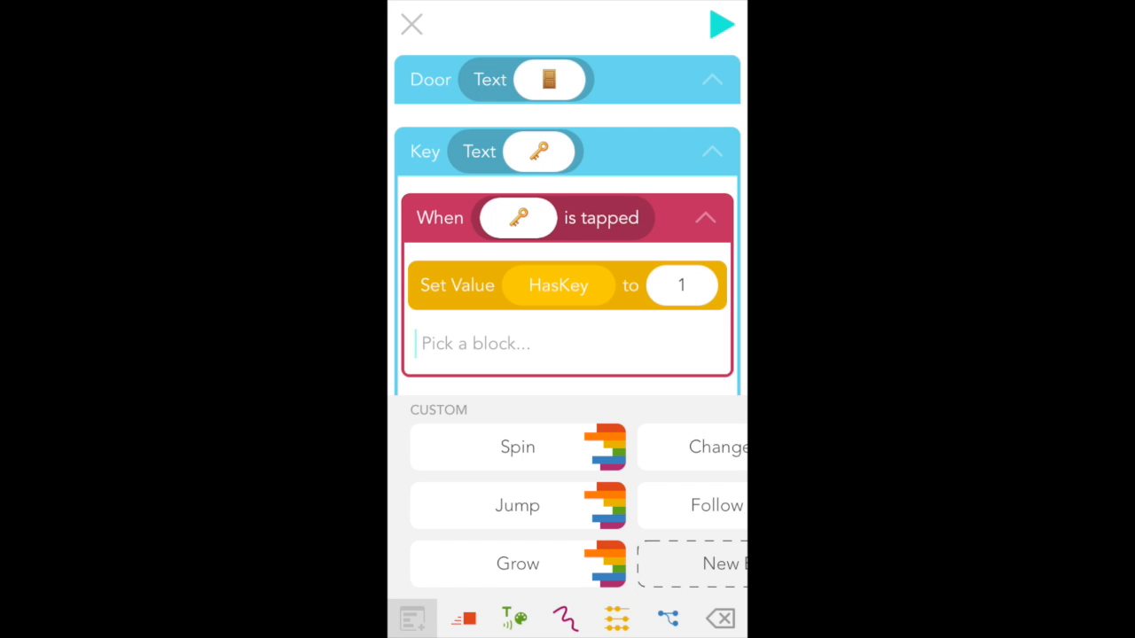
Add a Set Invisibility block so the tapped key disappears
left_click(514, 617)
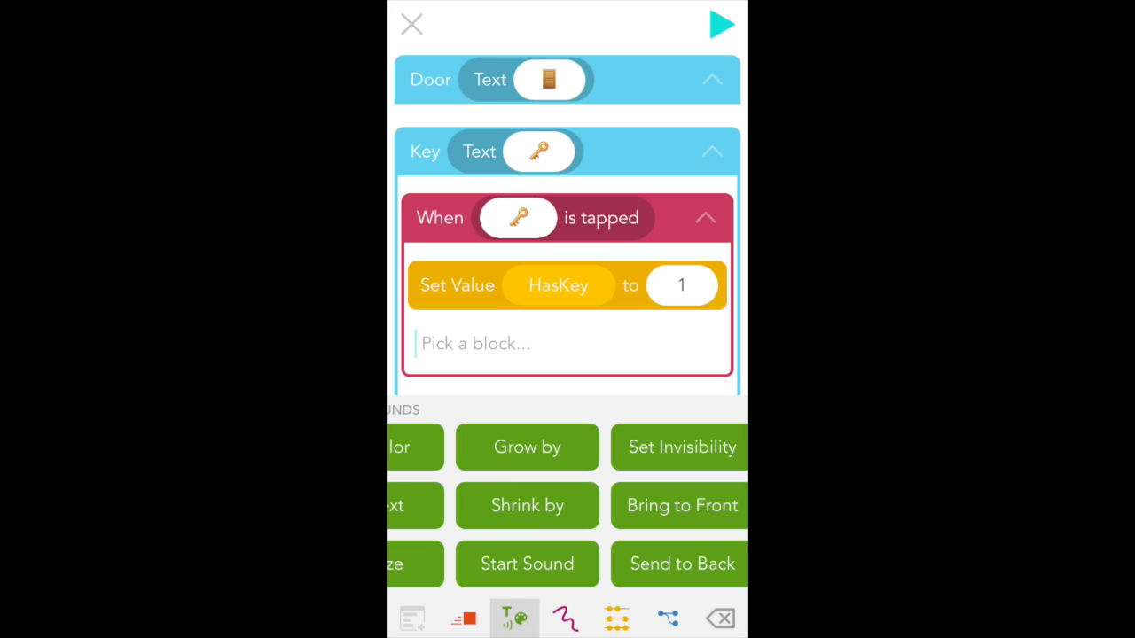
left_click(681, 447)
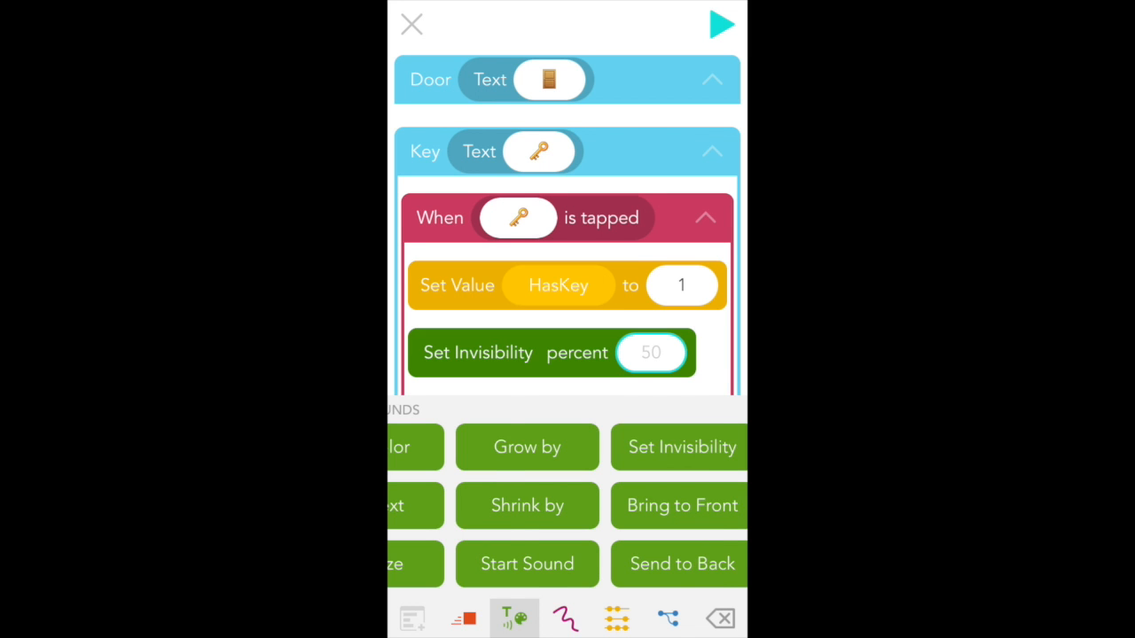
left_click(651, 351)
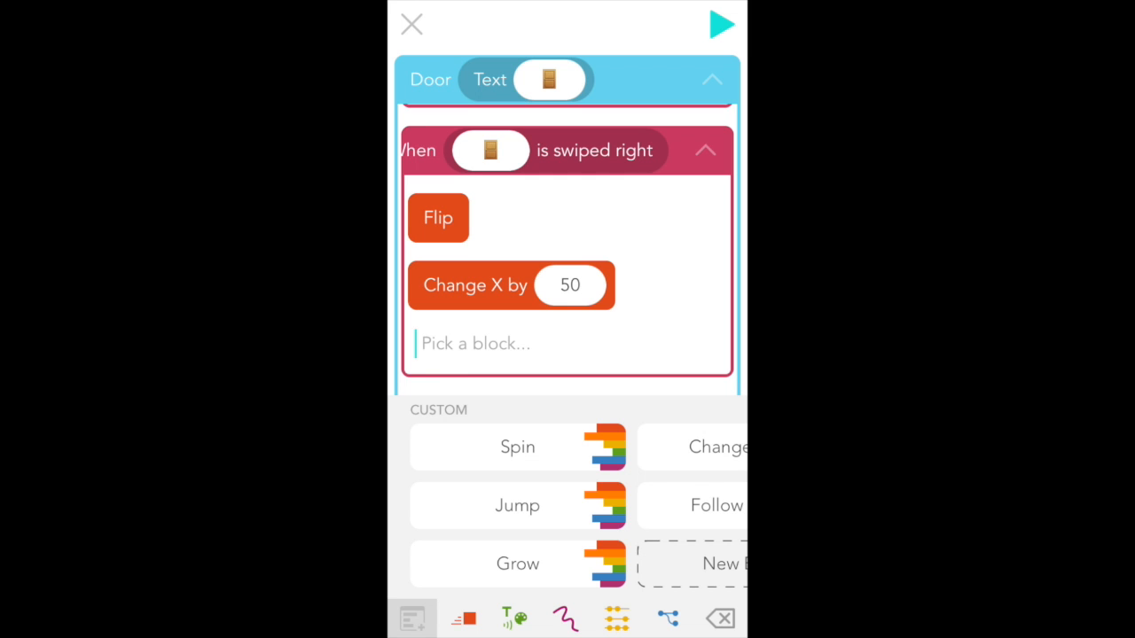
Add Check Once If HasKey = 1 to the door's swipe rule and move Flip inside it
left_click(705, 149)
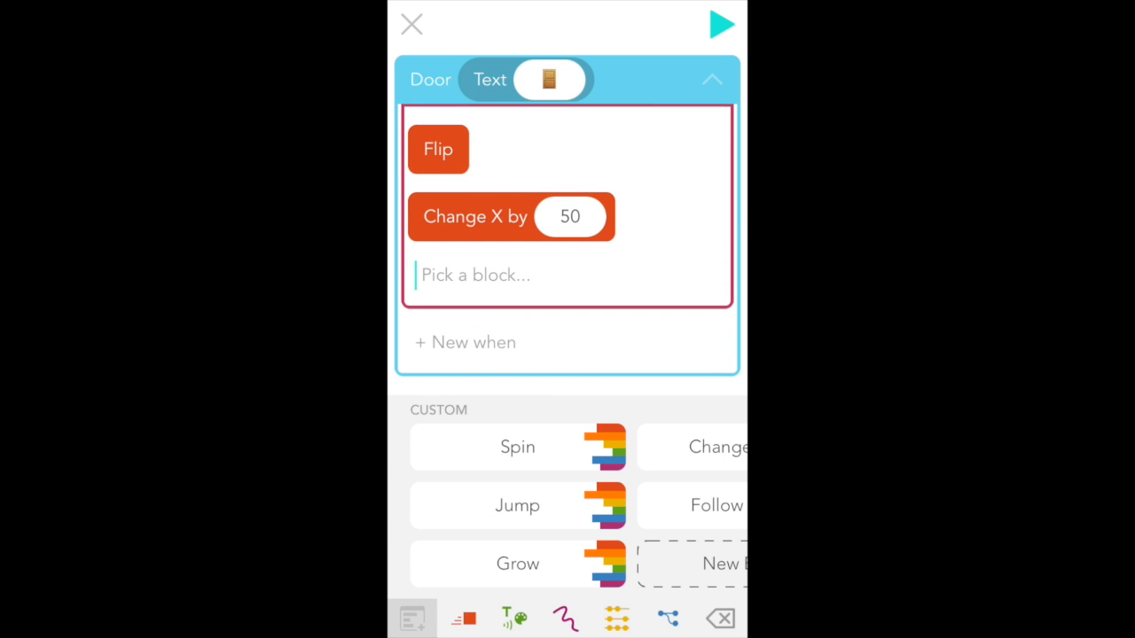
left_click(667, 617)
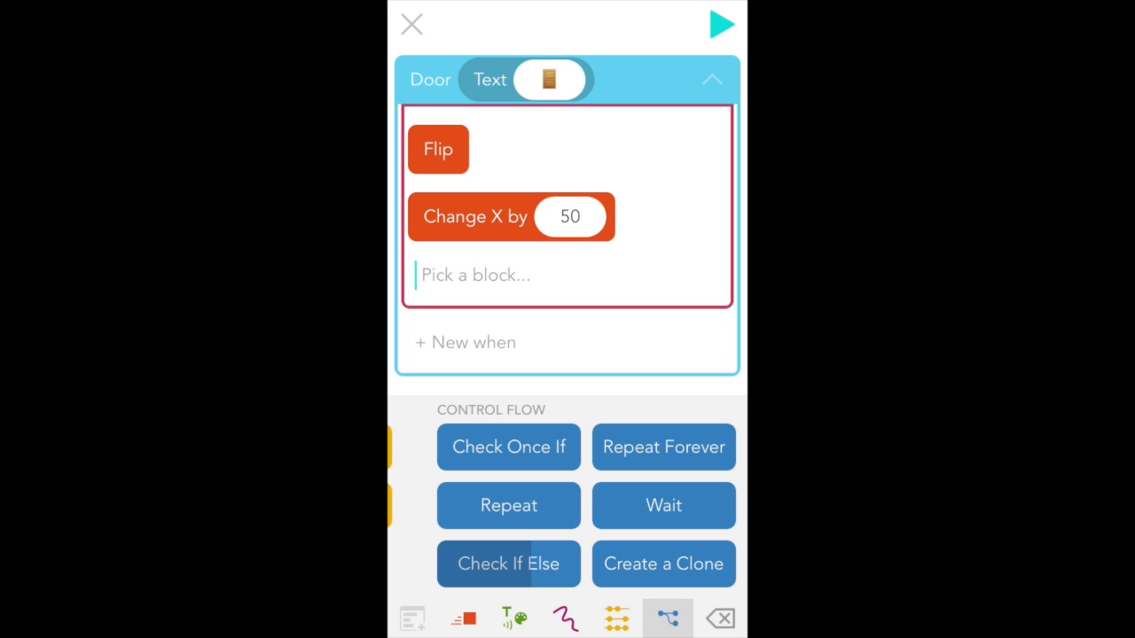
left_click(507, 446)
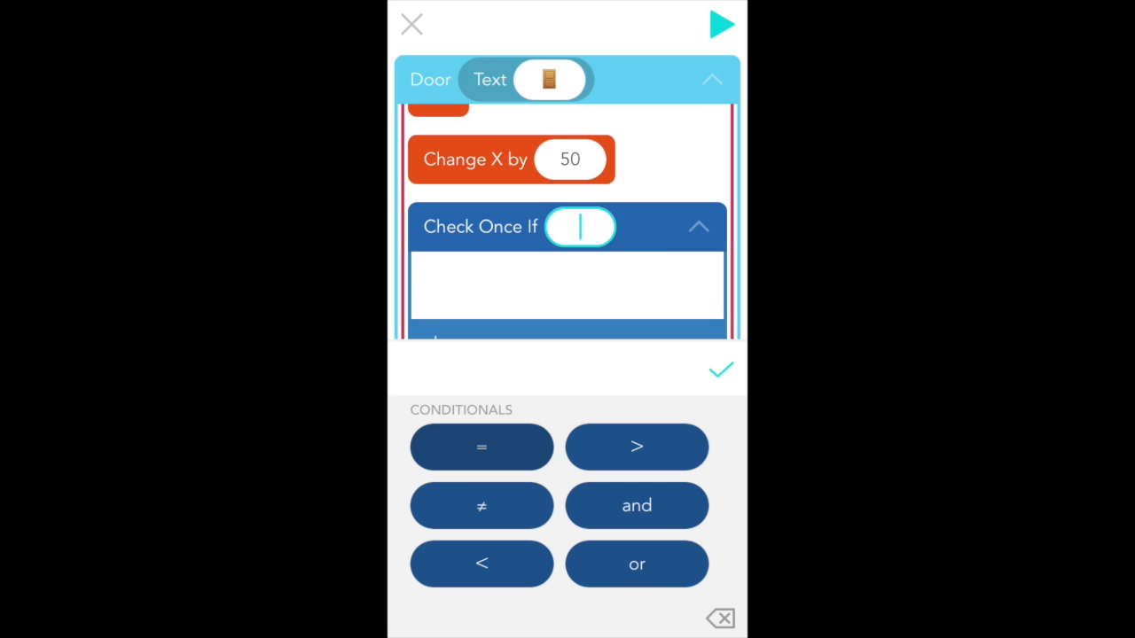
left_click(483, 447)
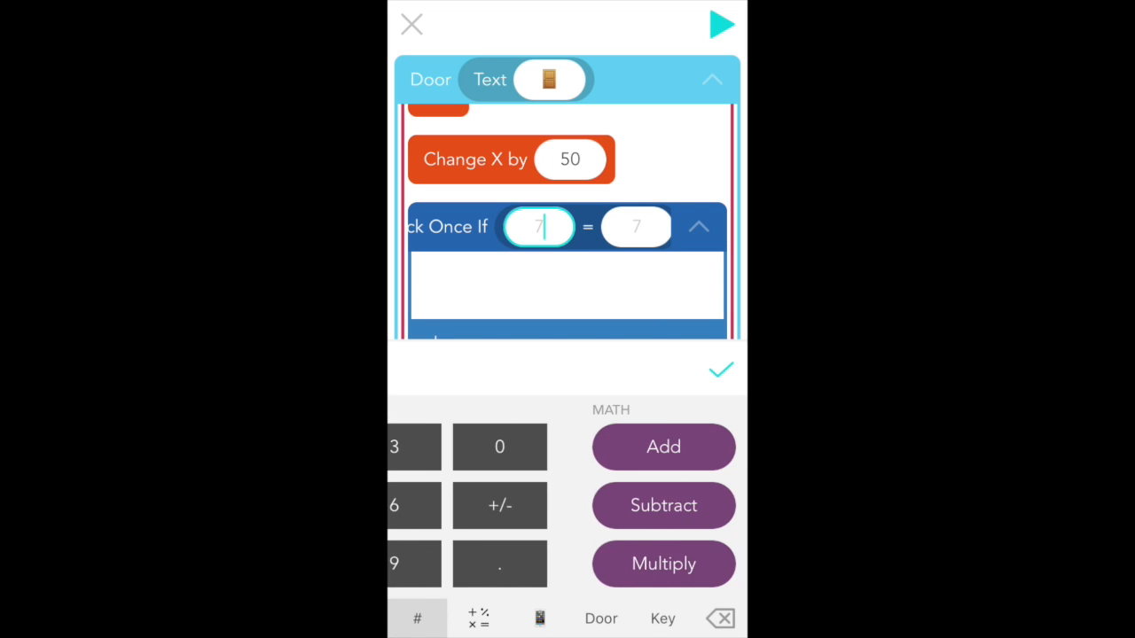
left_click(479, 617)
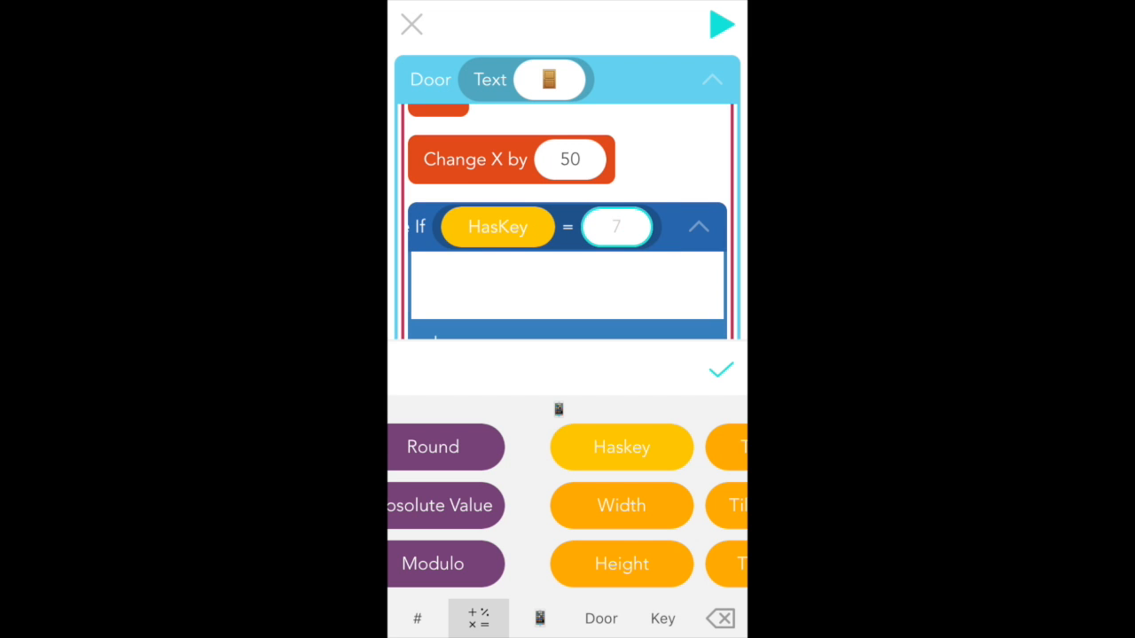
left_click(417, 617)
type("1")
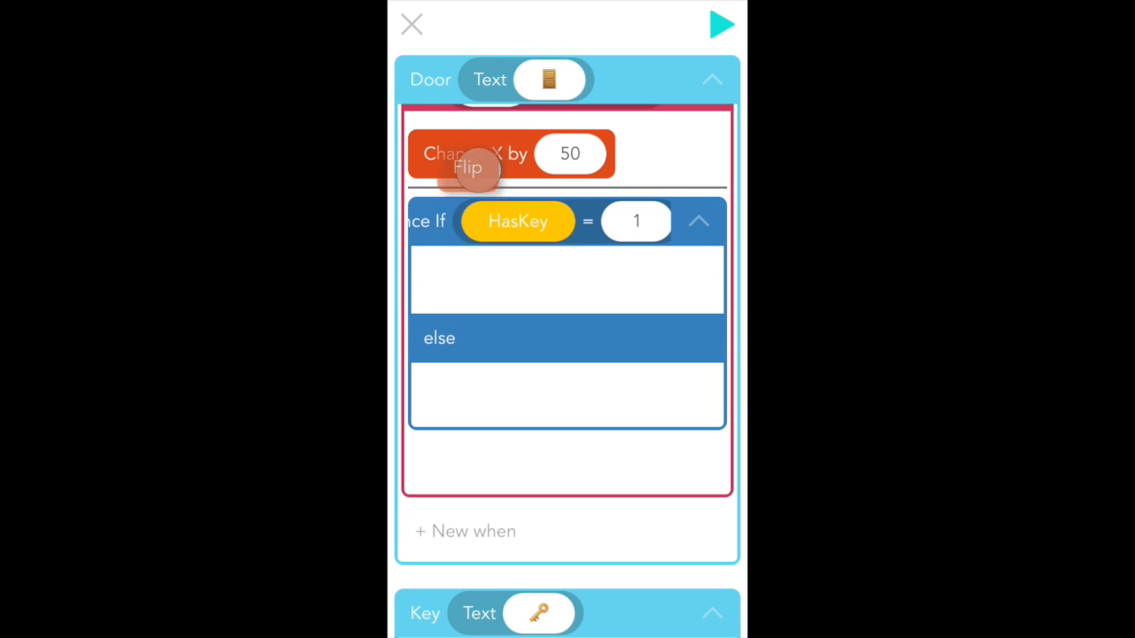
left_click_drag(468, 167, 445, 287)
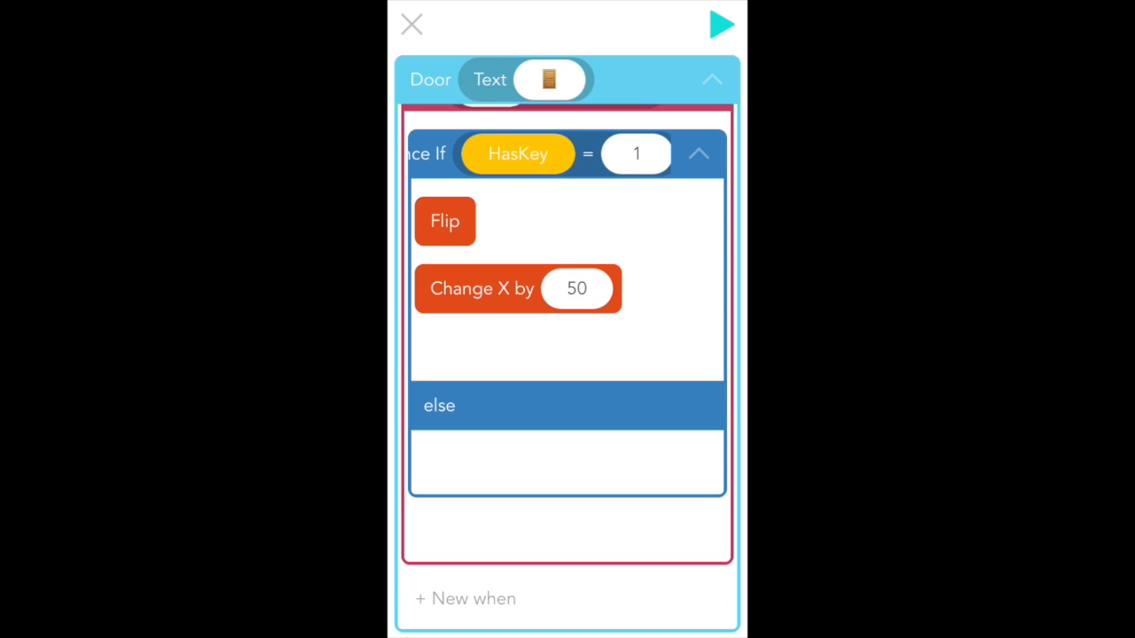
In the else branch add Turn steps and a Repeat loop so the door wiggles
left_click(567, 461)
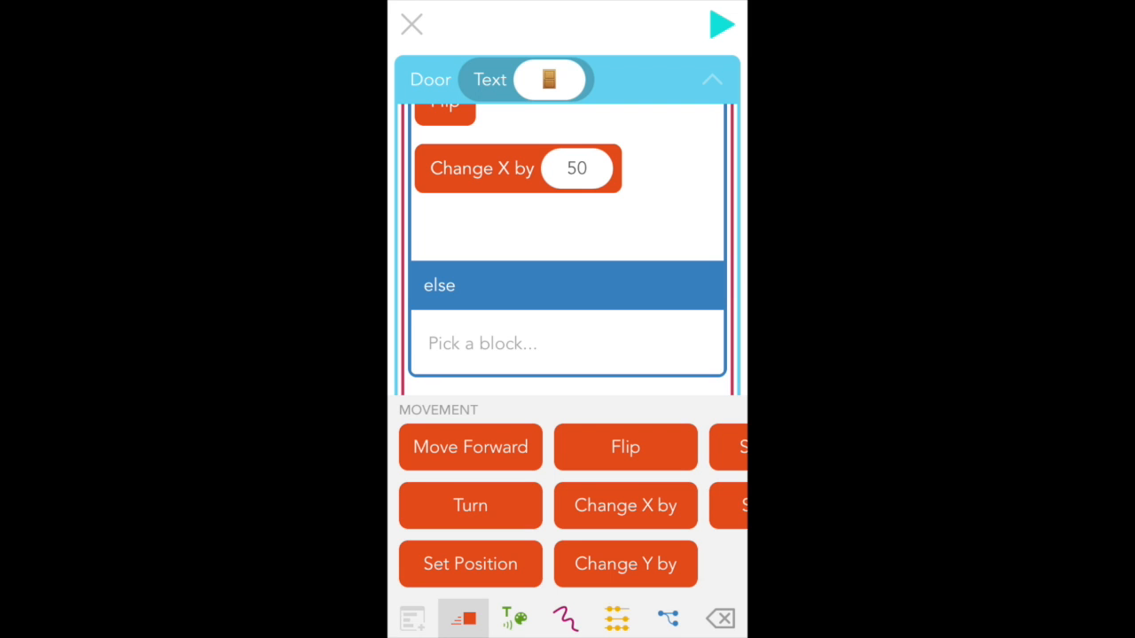
left_click(470, 505)
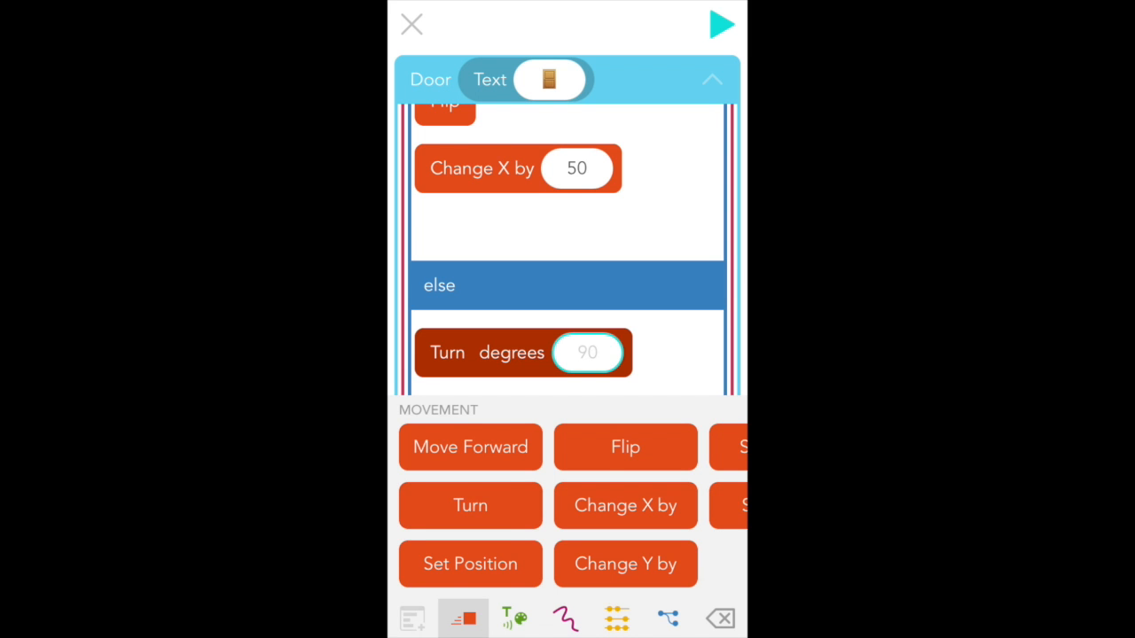
left_click(585, 353)
type("-10")
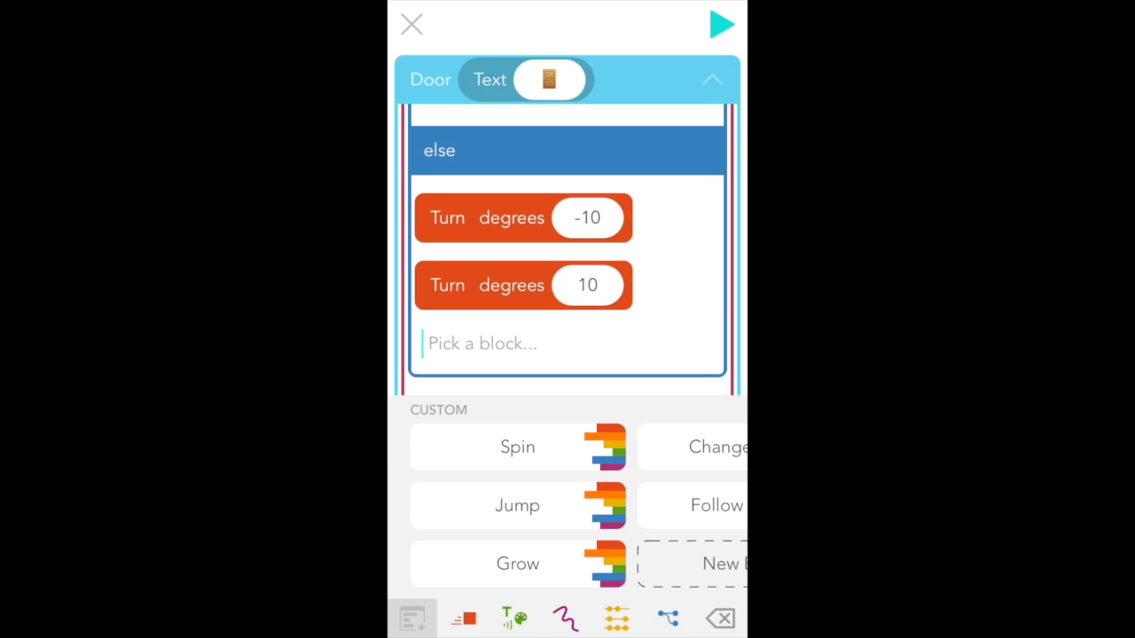
left_click(667, 617)
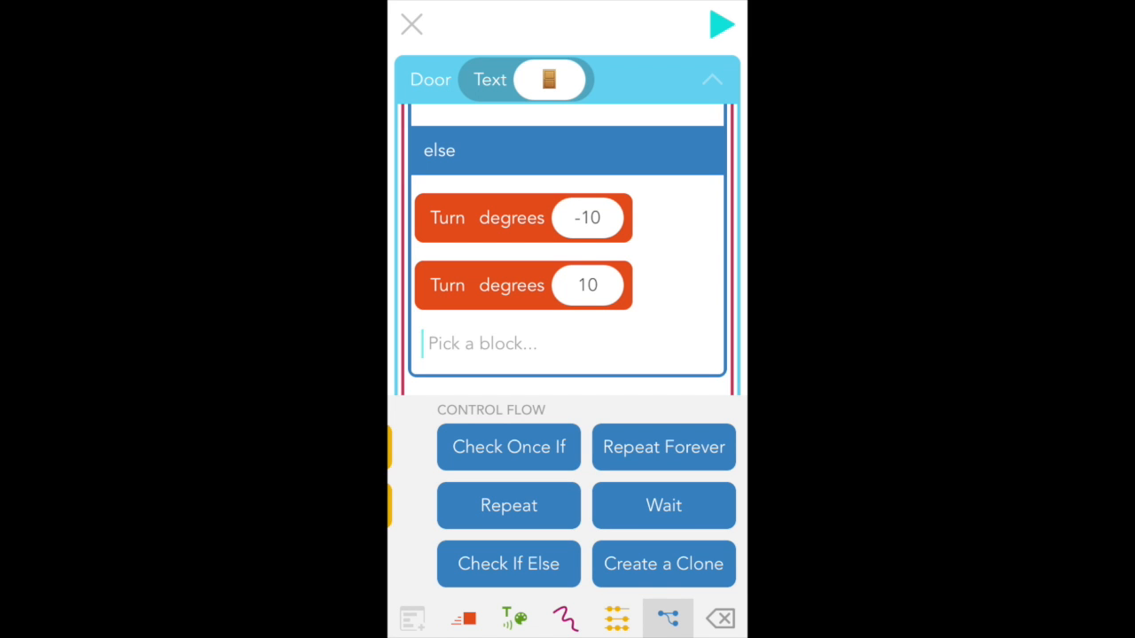
left_click(507, 506)
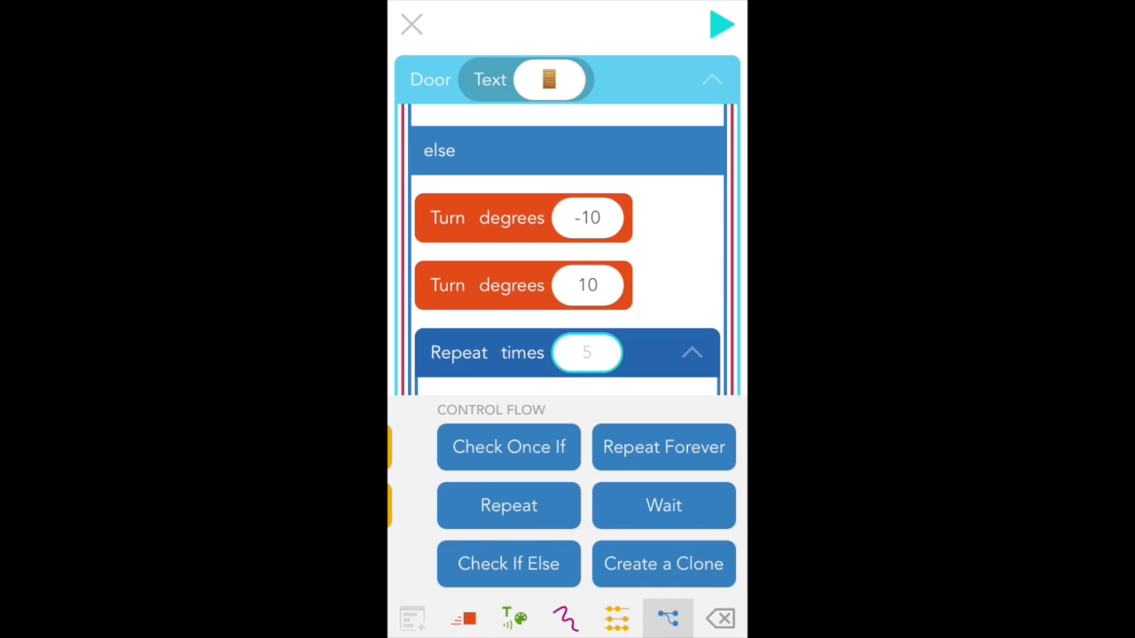
left_click(585, 352)
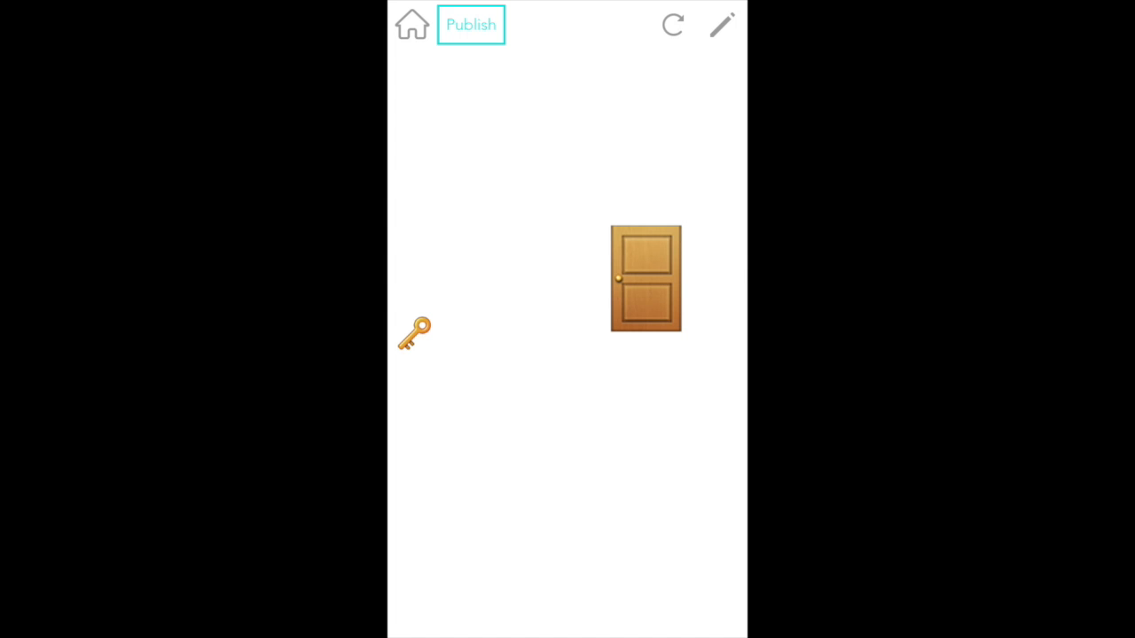
Run the game to check the key and door, then return to the editor
left_click(721, 25)
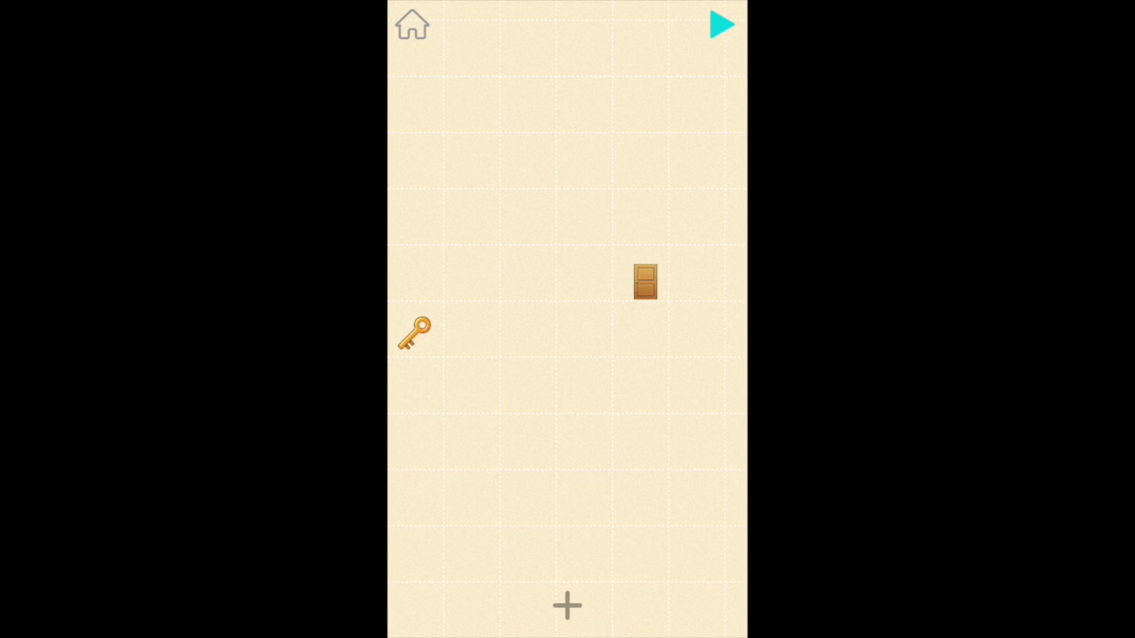
Add a text object with the framed-picture emoji and name it Painting
left_click(567, 607)
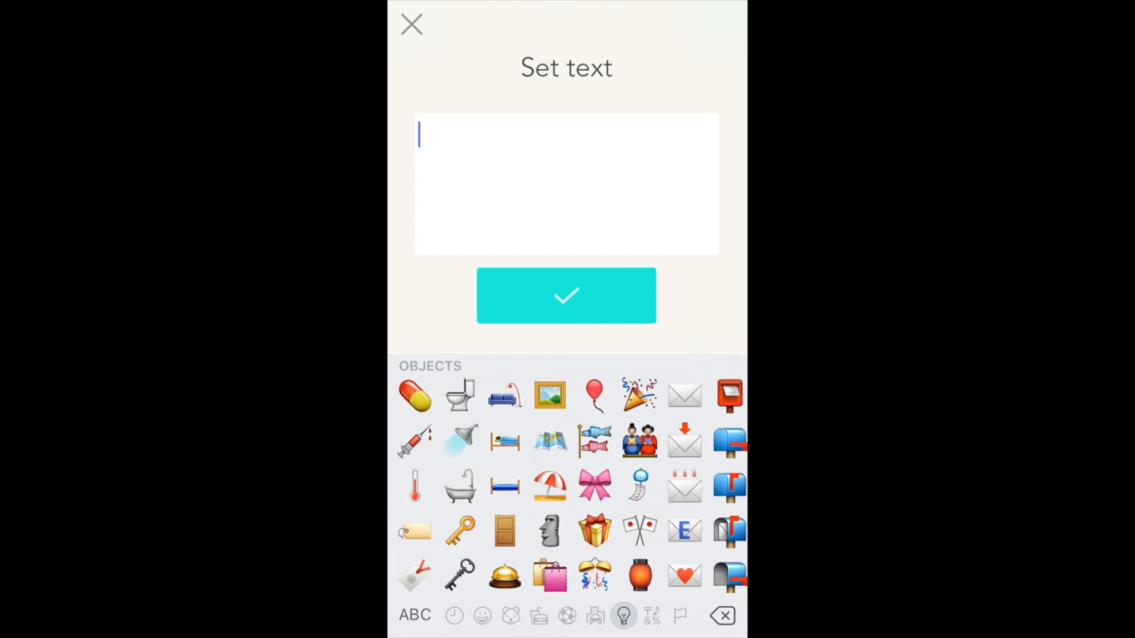
left_click(550, 395)
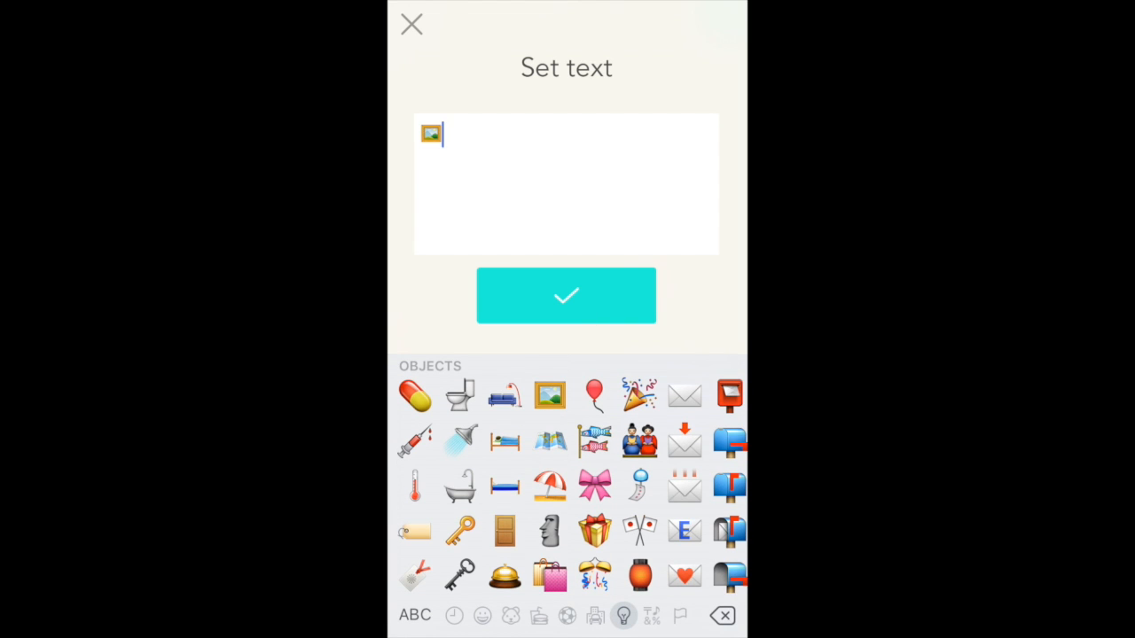
left_click(566, 295)
type("Painti")
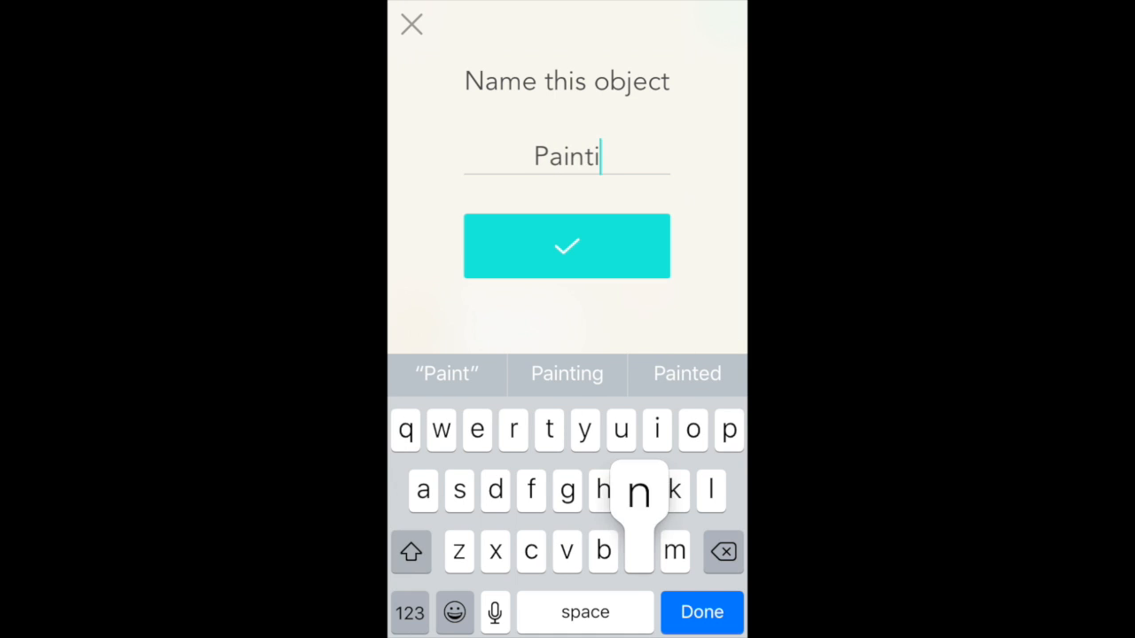
left_click(568, 245)
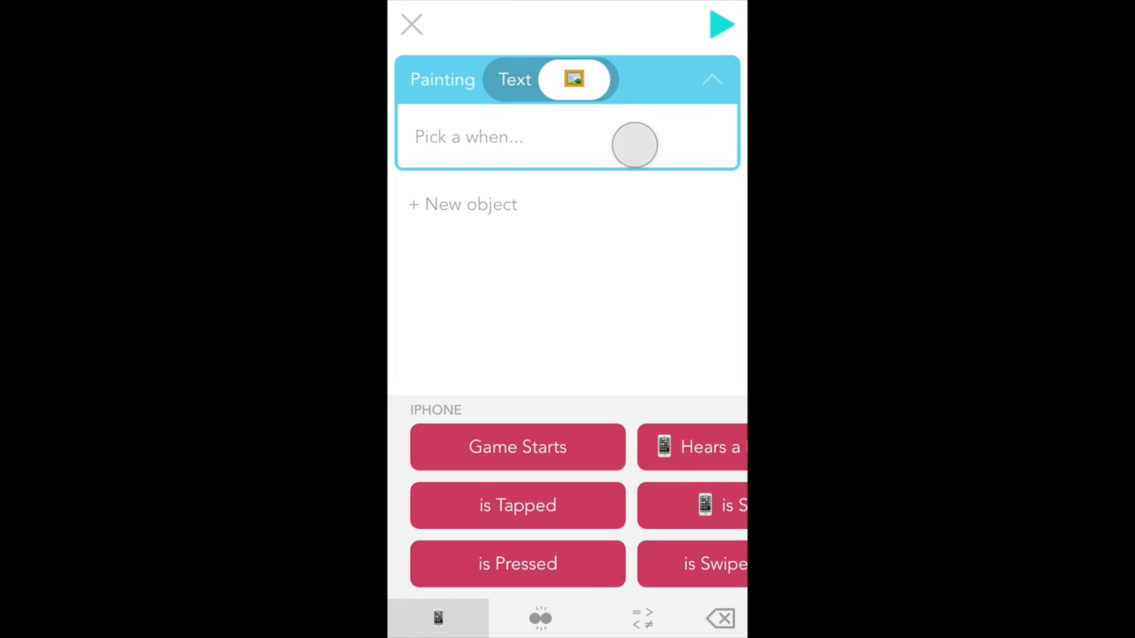
Give the Painting a game-starts rule and add a Looks & Sounds block to it
left_click(518, 447)
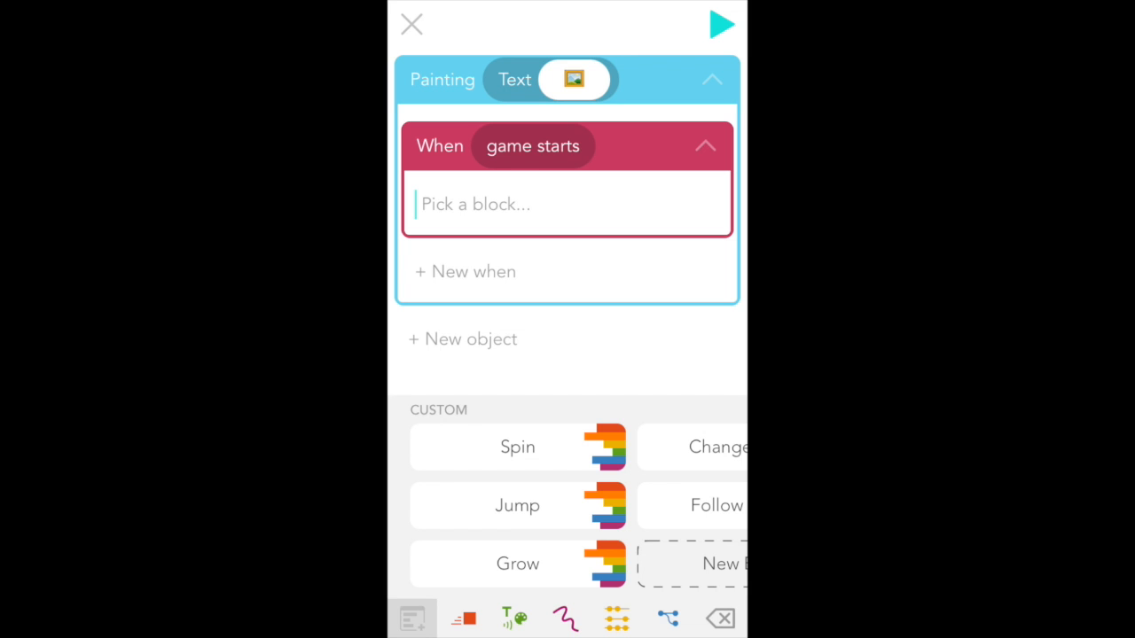
left_click(515, 617)
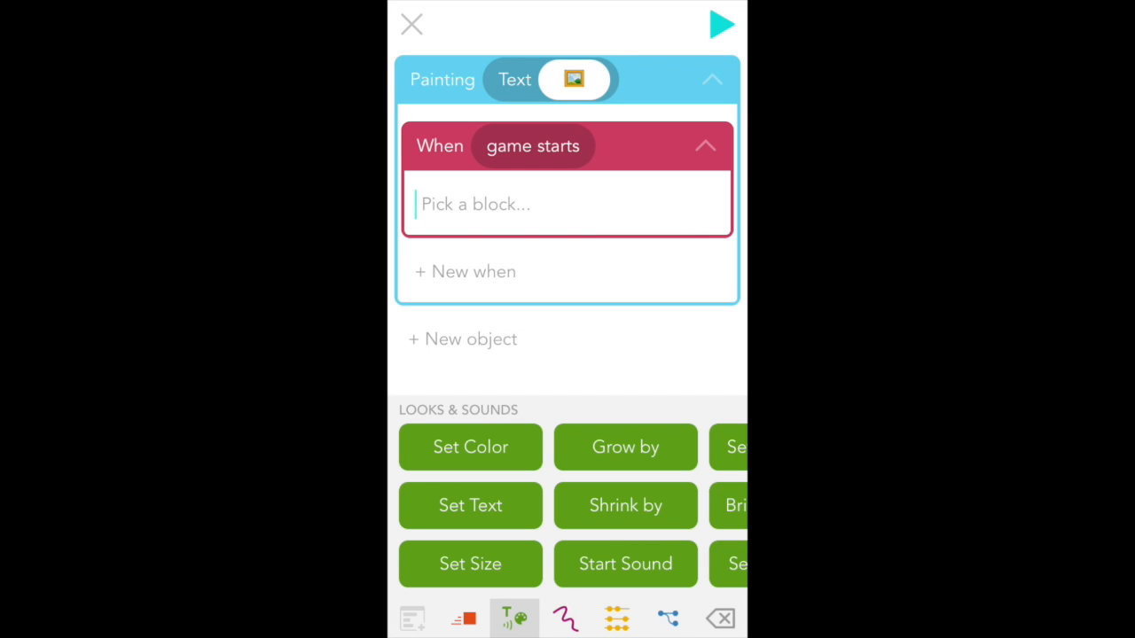
left_click(469, 563)
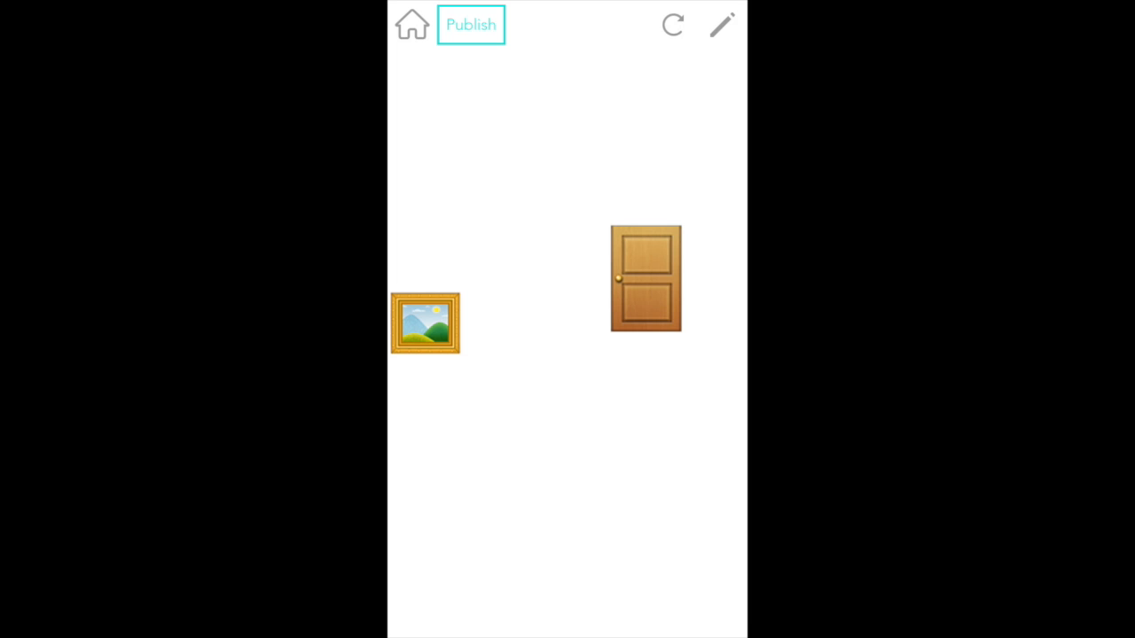
Add a 'When Painting is swiped up' rule with a Change Y by 200 block
left_click(721, 24)
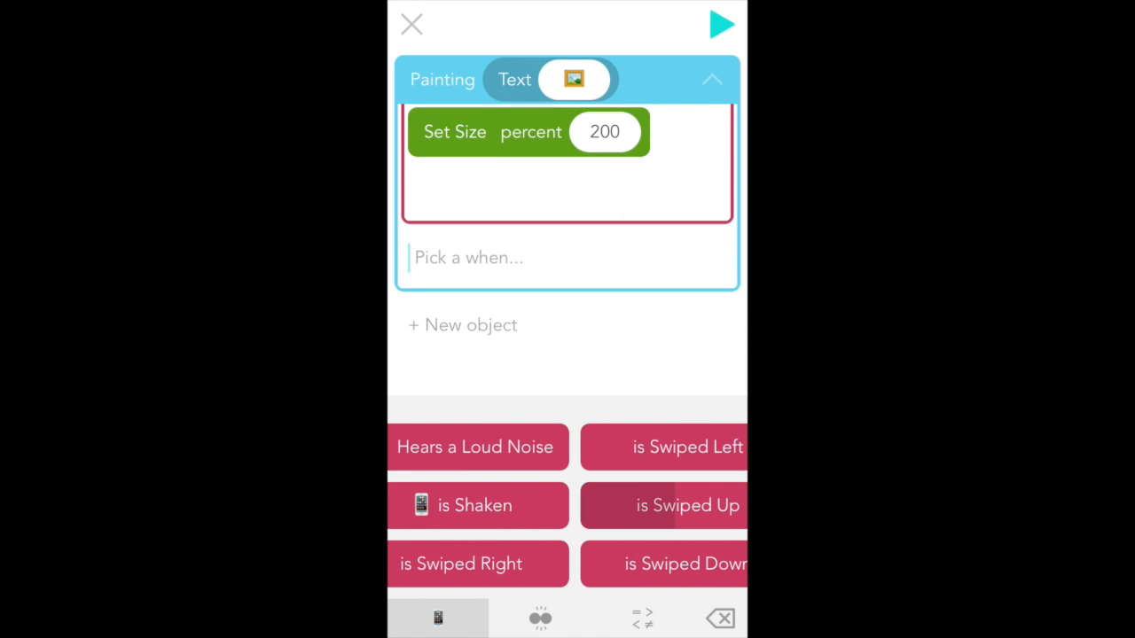
left_click(688, 503)
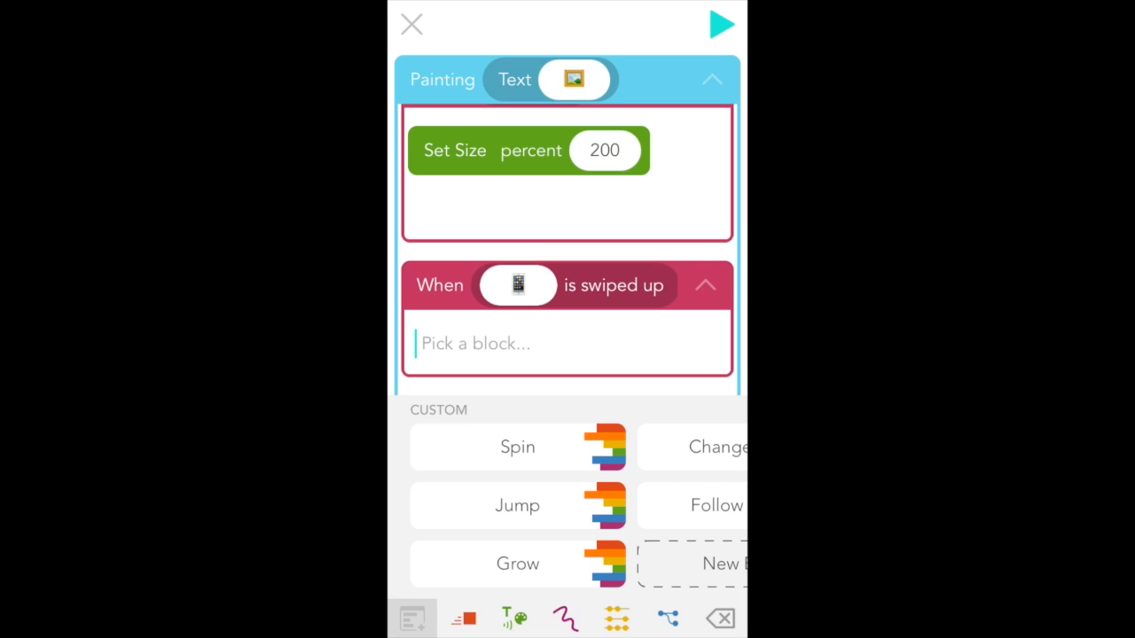
left_click(518, 284)
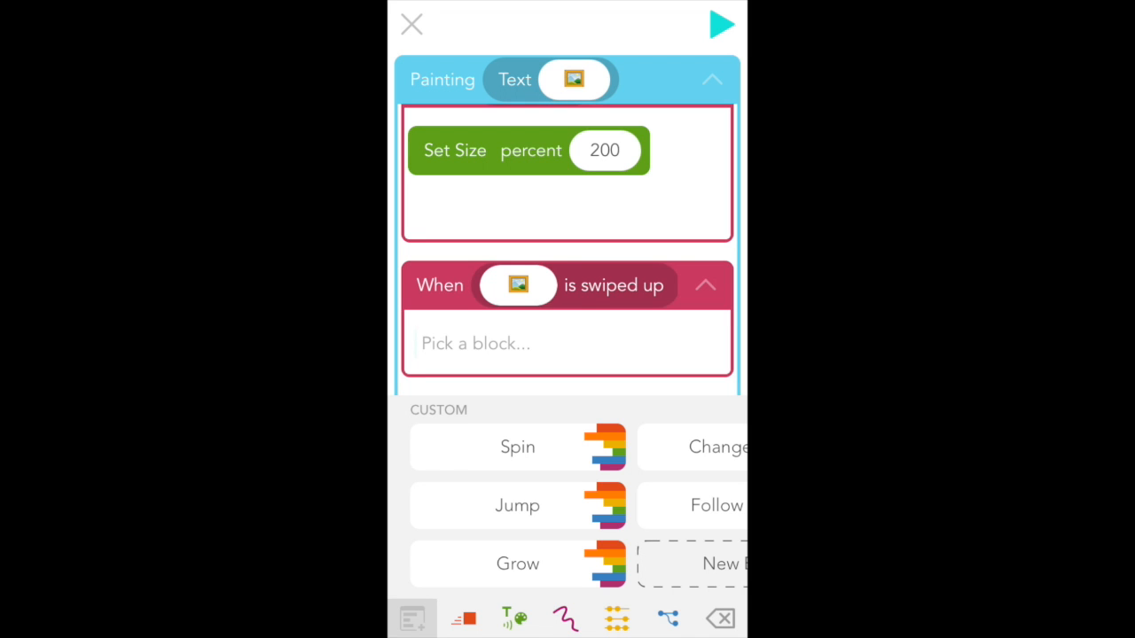
left_click(461, 617)
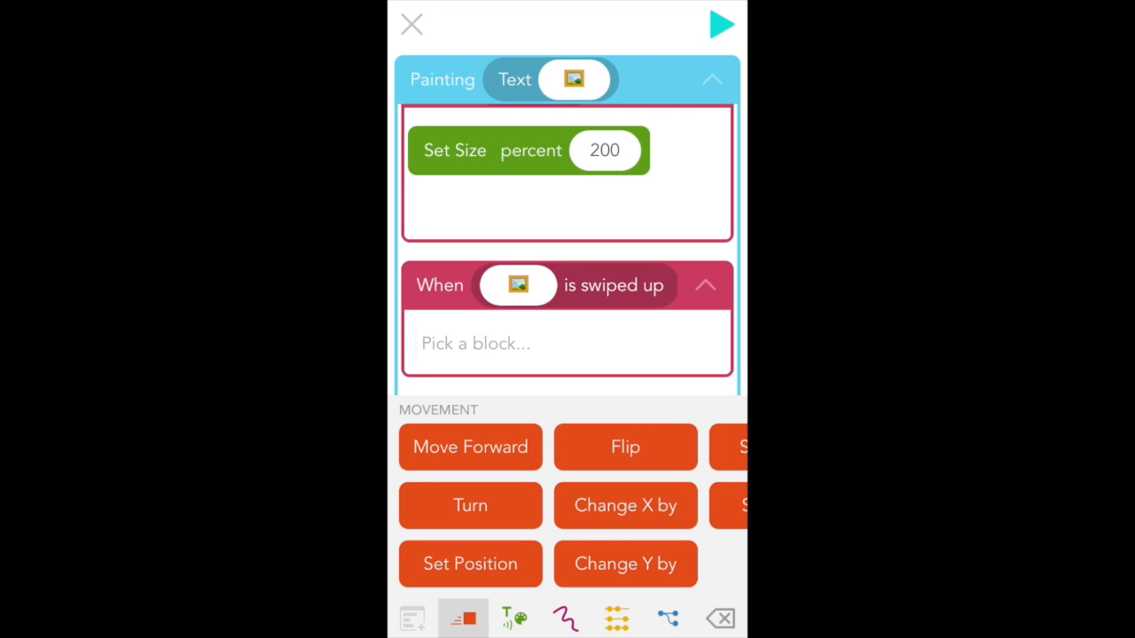
left_click(624, 564)
type("2")
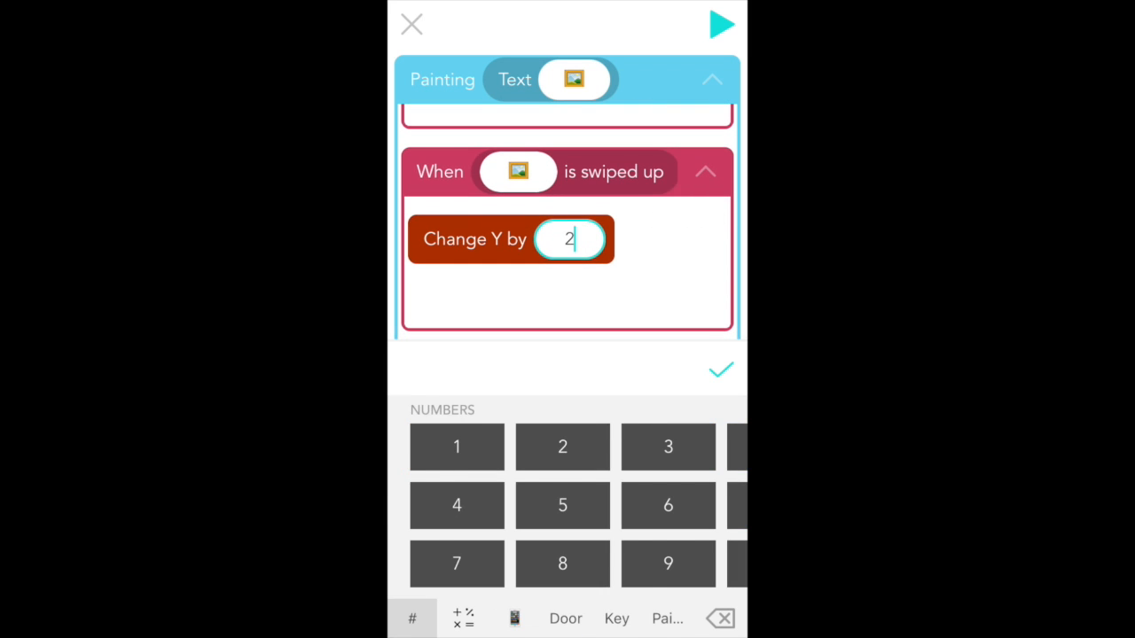
type("00")
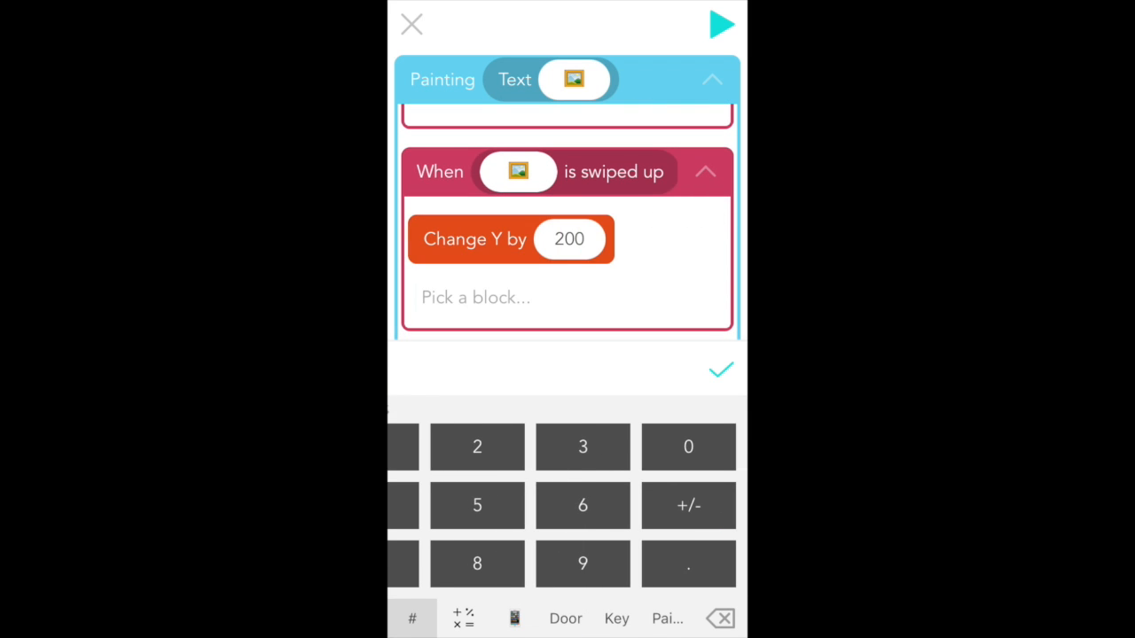
left_click(720, 371)
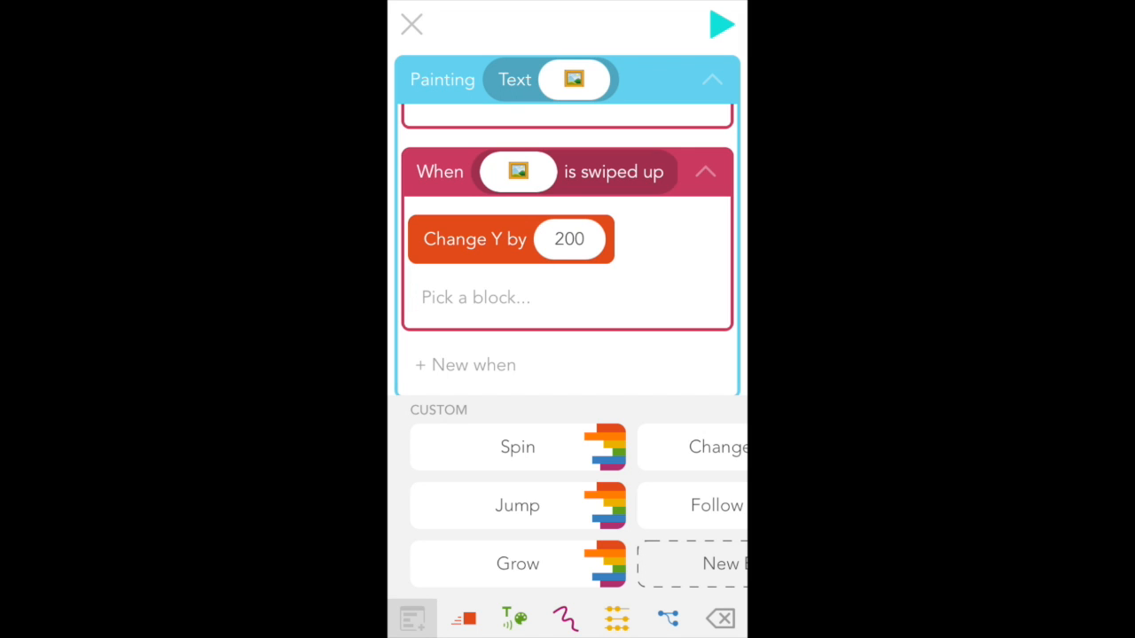
Add a second Change Y by -200 block so the painting drops back, then run the game
left_click(461, 617)
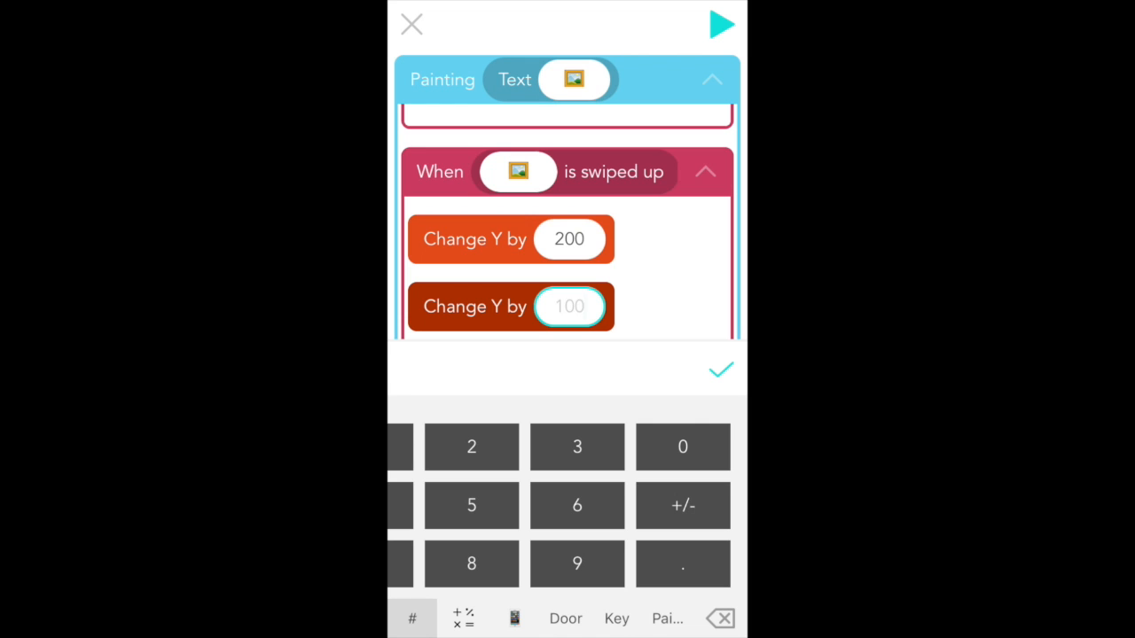
type("-200")
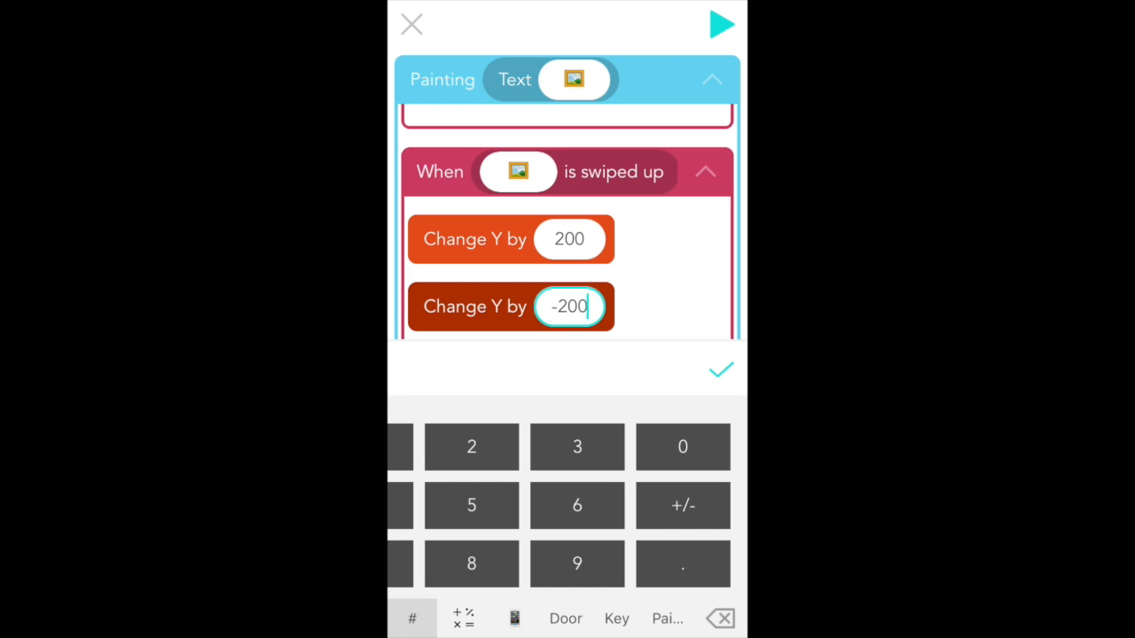
left_click(720, 371)
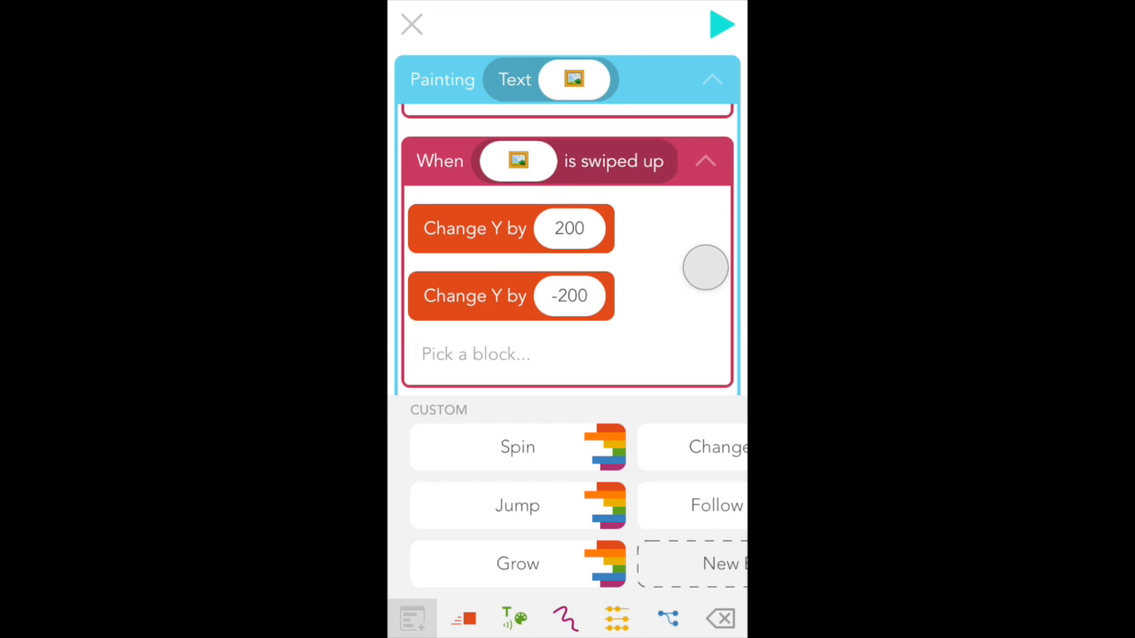
left_click(722, 25)
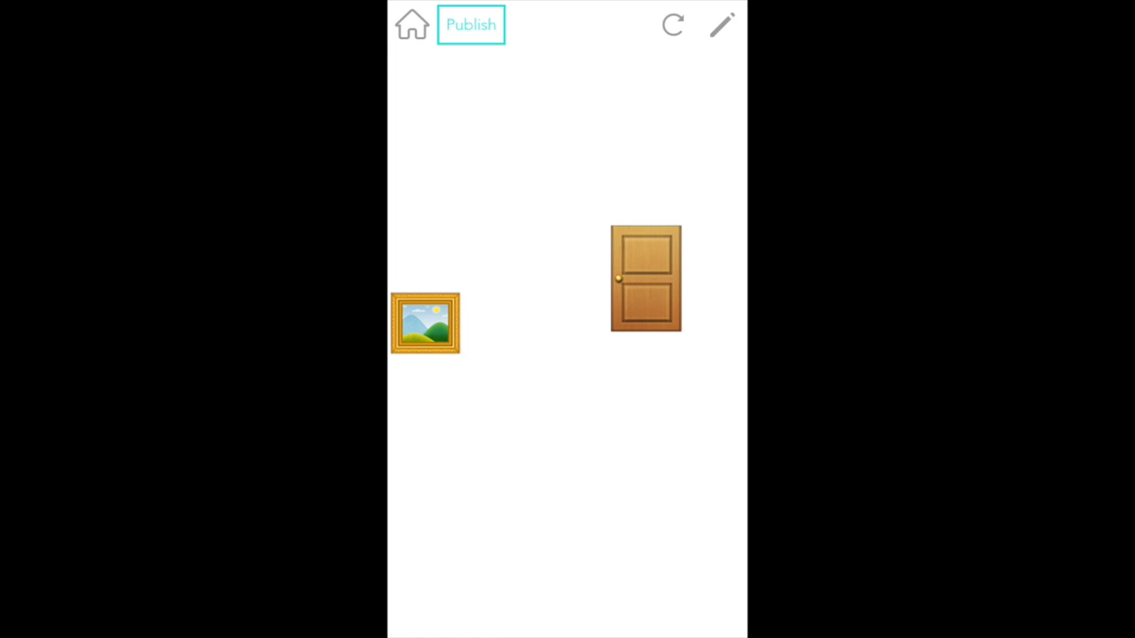
left_click_drag(426, 323, 426, 234)
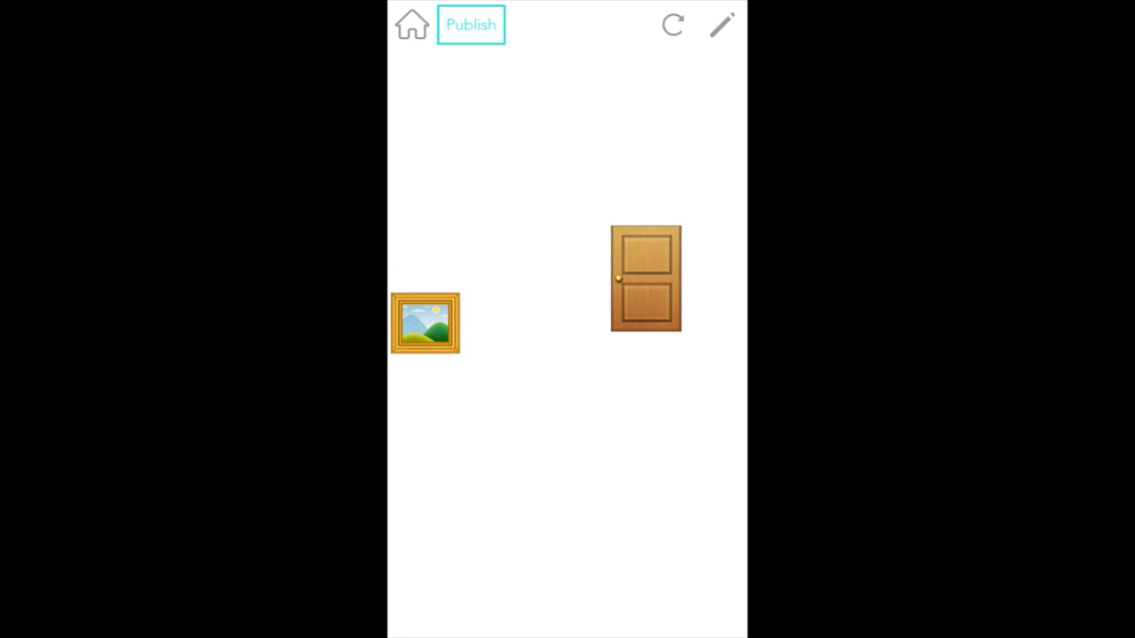
left_click(722, 25)
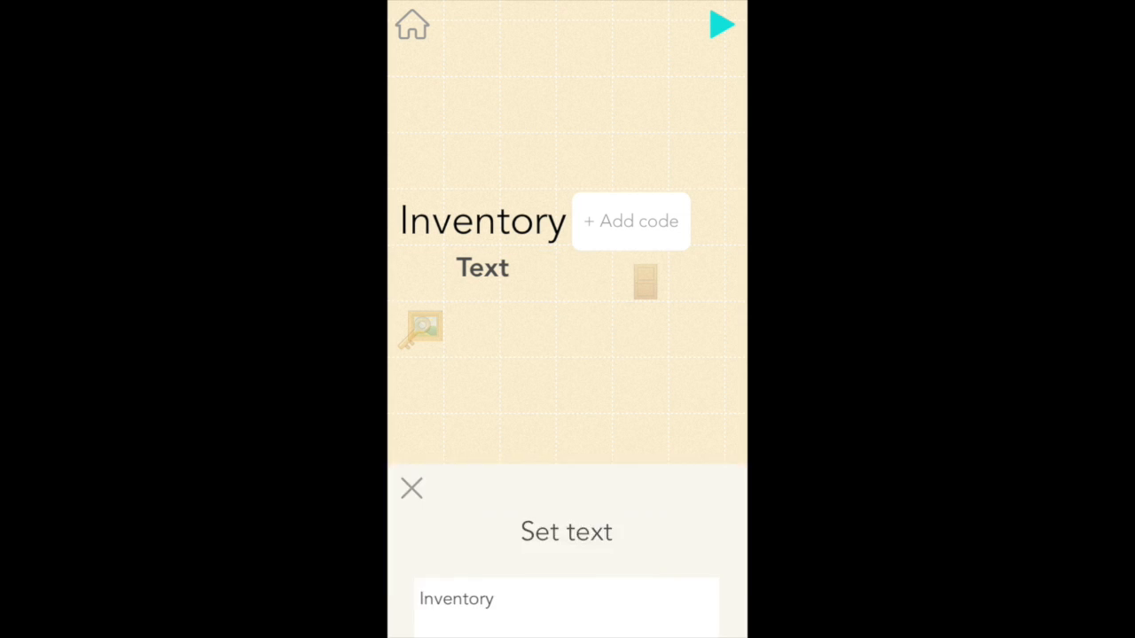
Create a text object reading 'Inventory' and name it Inventory
left_click(412, 490)
type("Inventor")
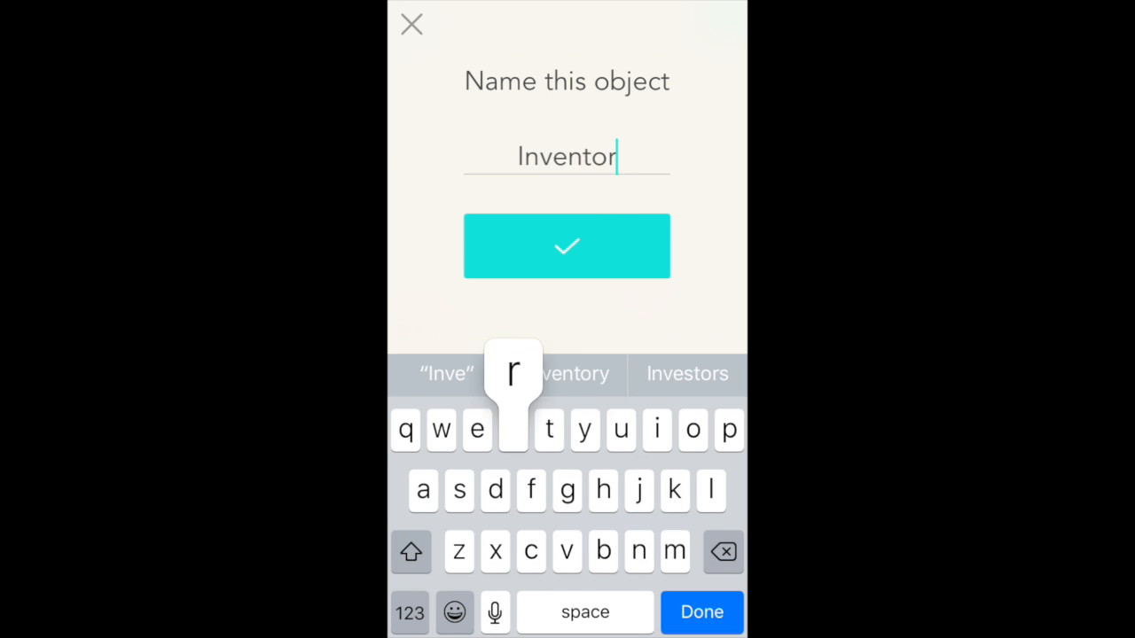
left_click(567, 245)
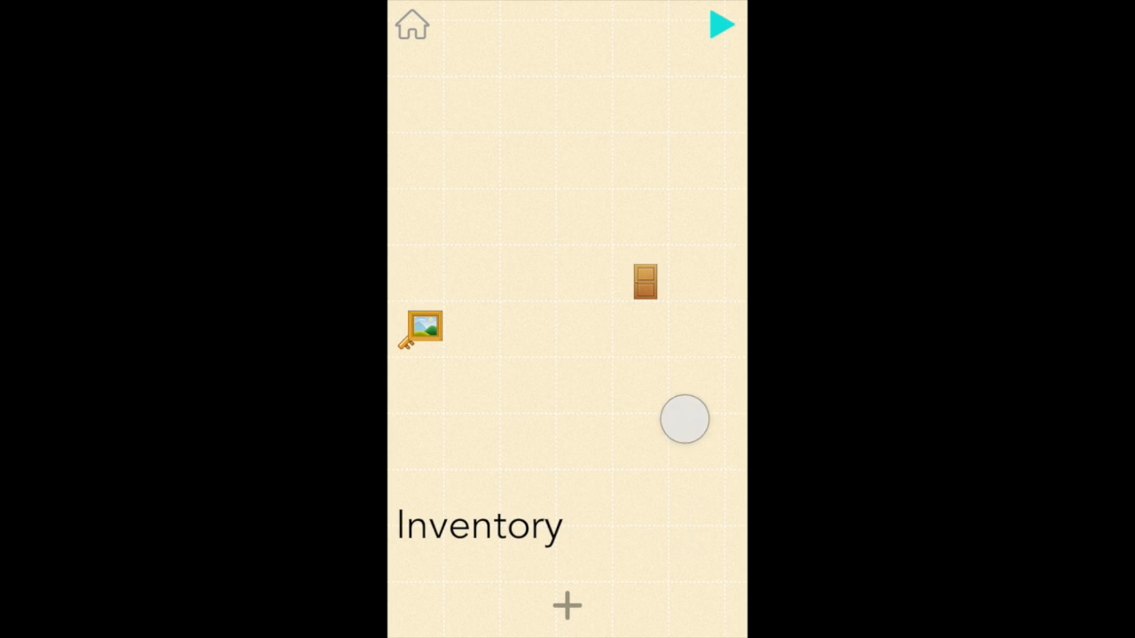
Add a text object using the pencil emoji and name it Pencil
left_click(567, 606)
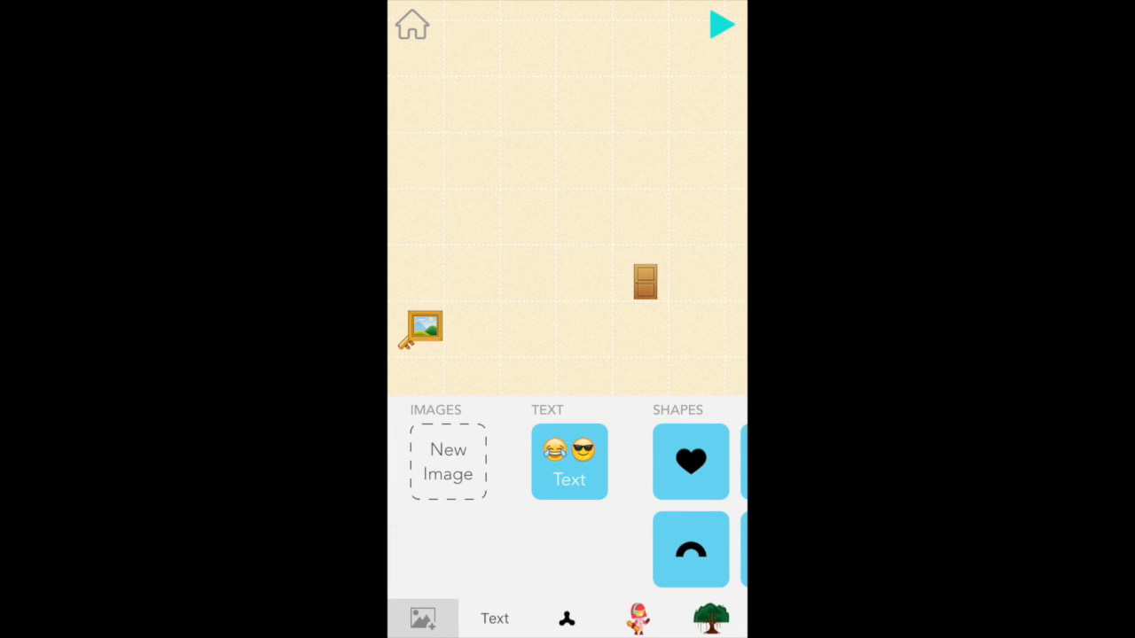
left_click(568, 461)
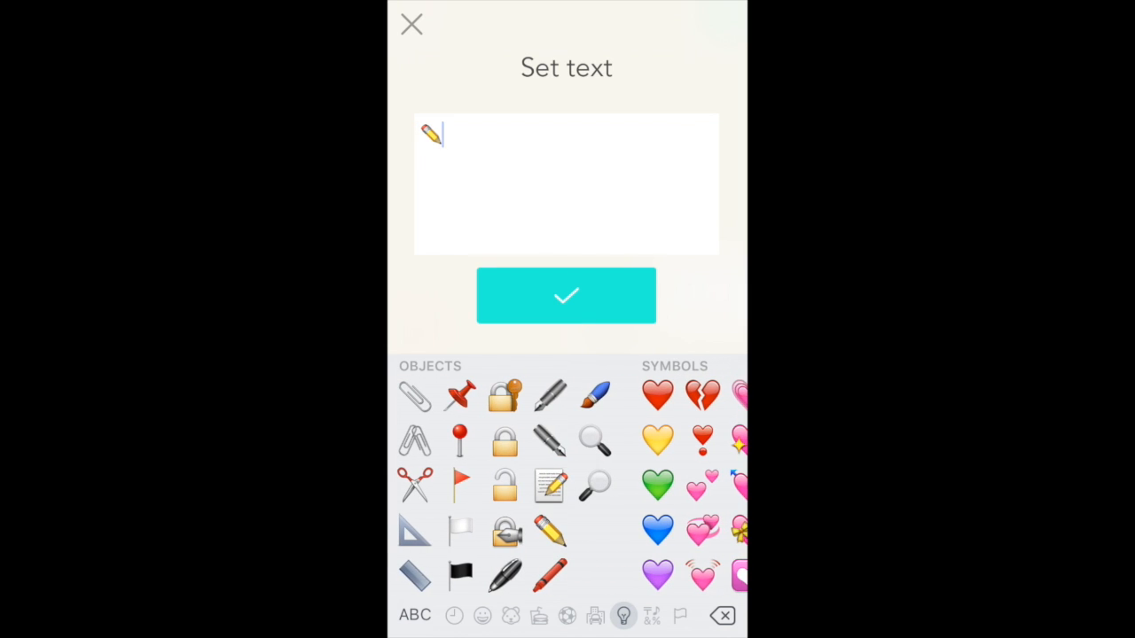
left_click(566, 295)
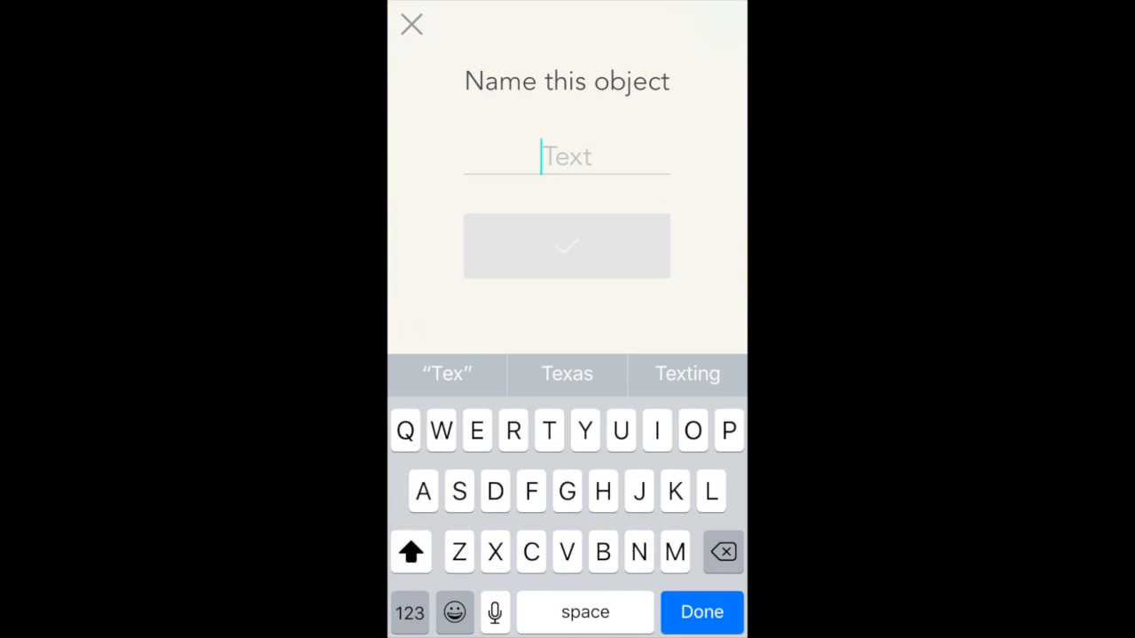
type("Pencuk")
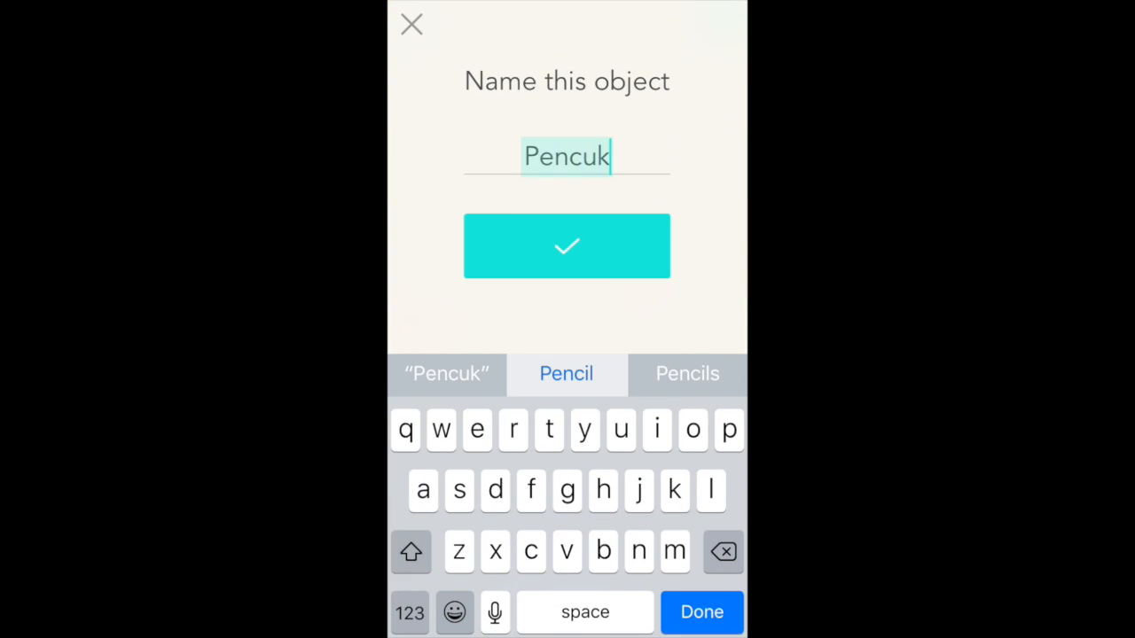
left_click(567, 244)
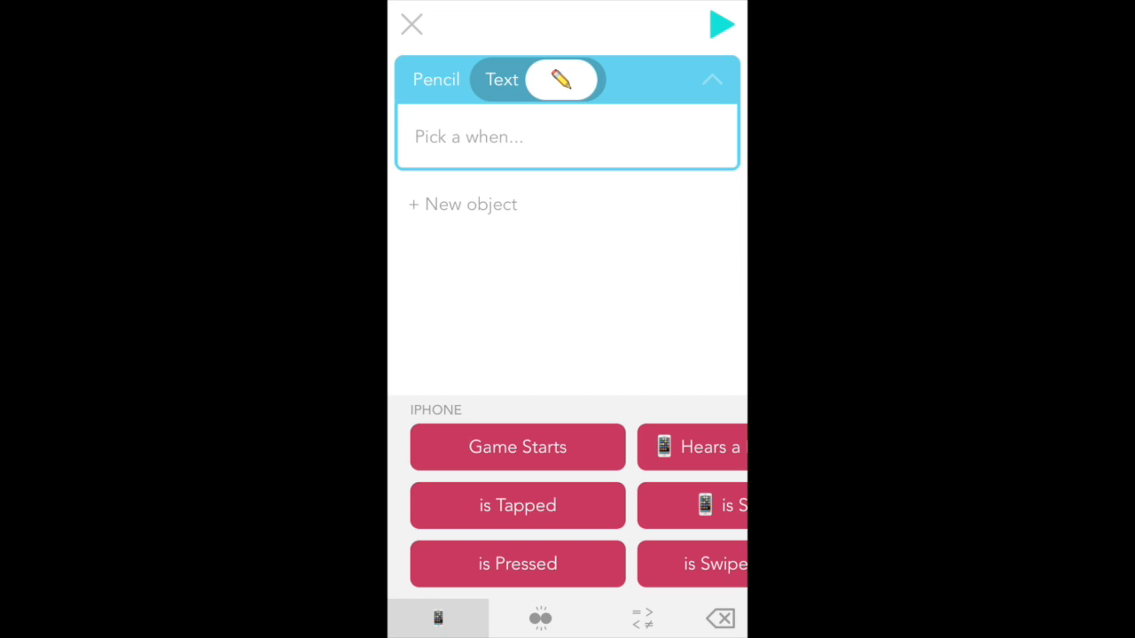
Start a 'When game starts' rule for the pencil with Set Invisibility 100 percent
left_click(518, 447)
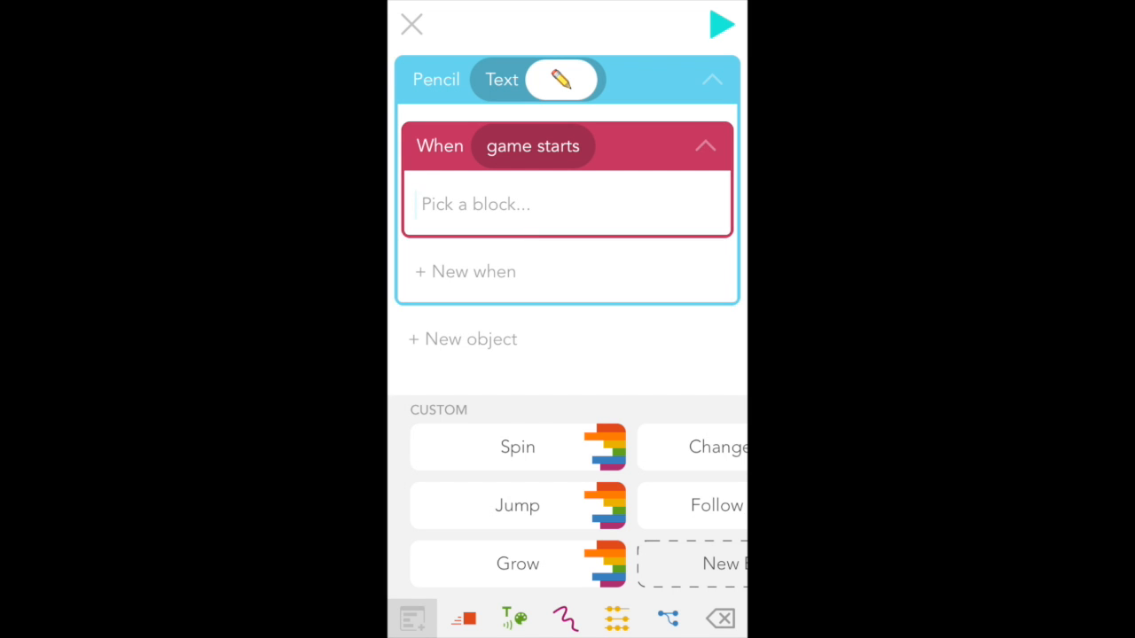
left_click(515, 617)
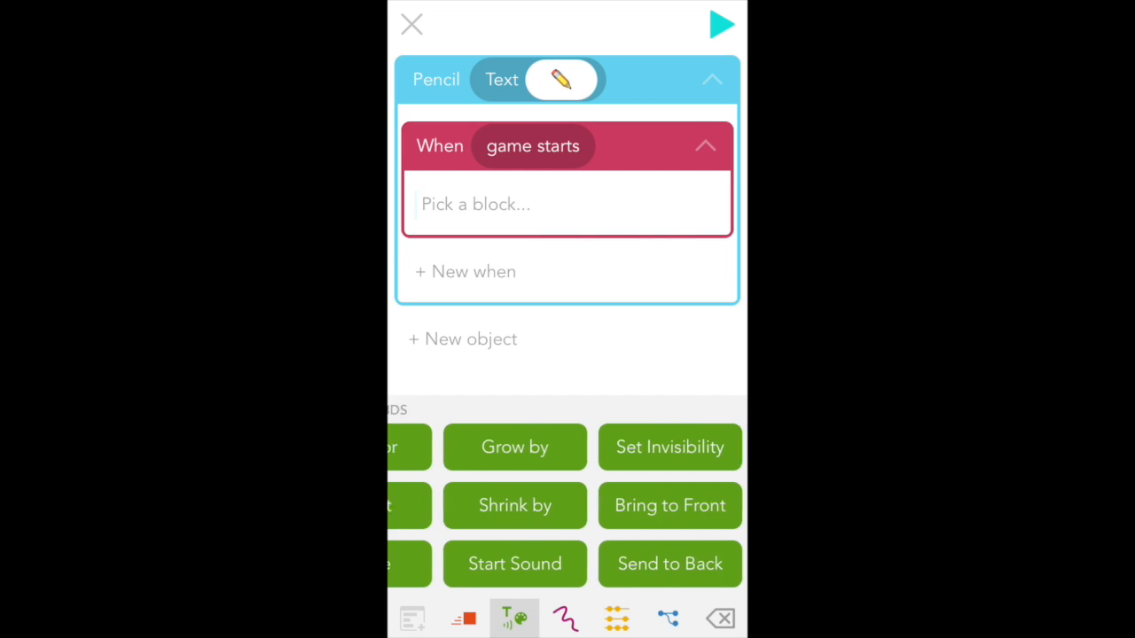
left_click(670, 447)
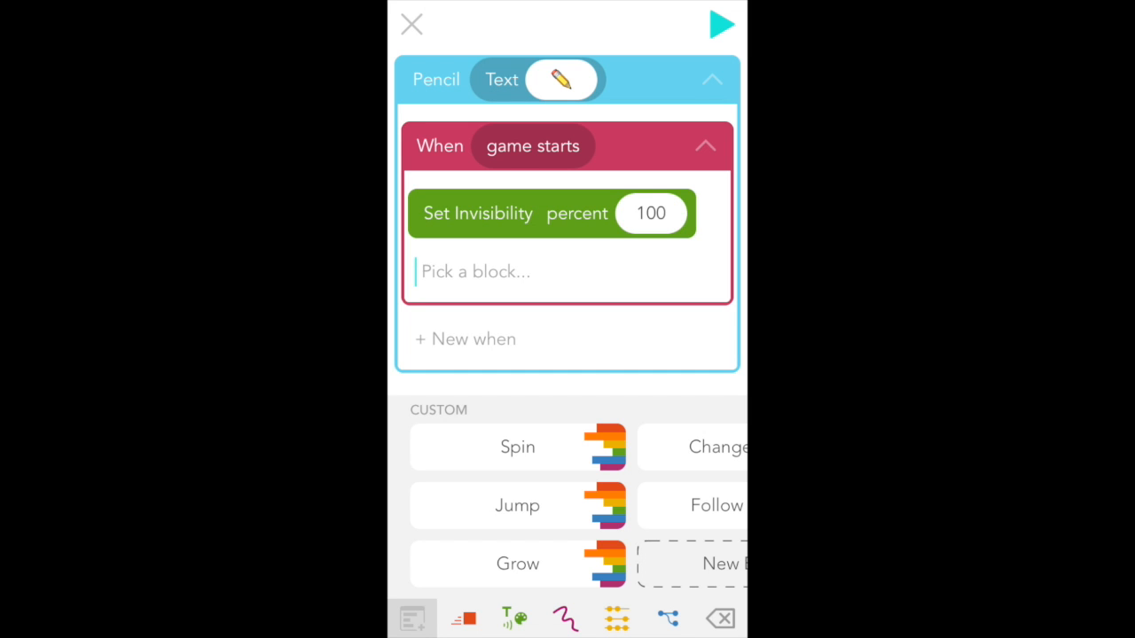
Add Set Position to x 0, y 0 to the pencil's game-start rule
left_click(461, 617)
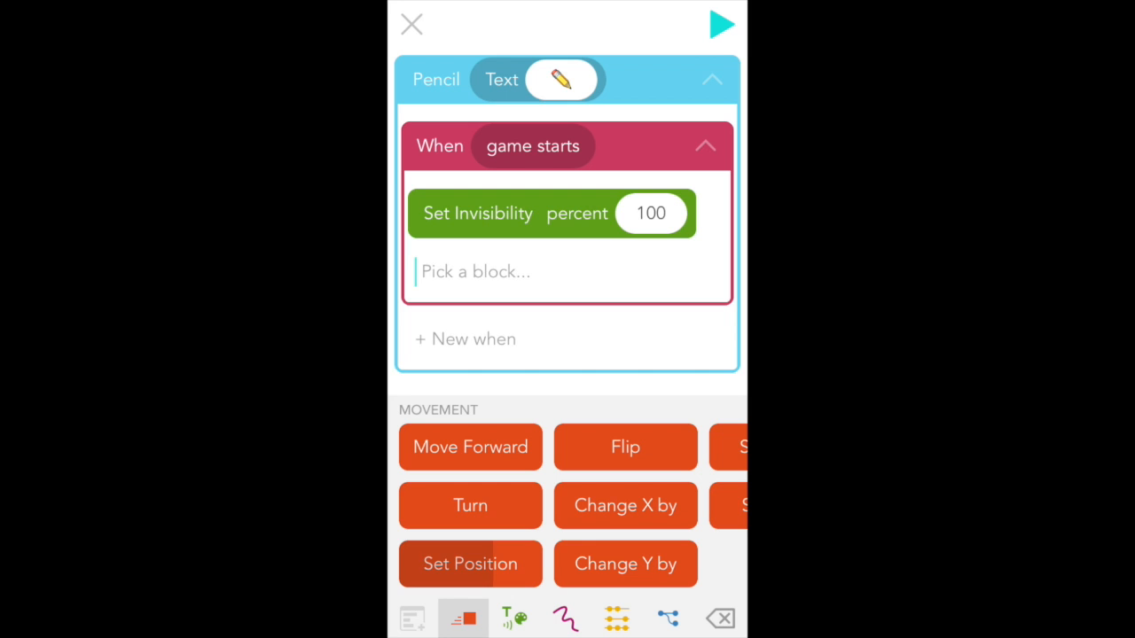
left_click(470, 564)
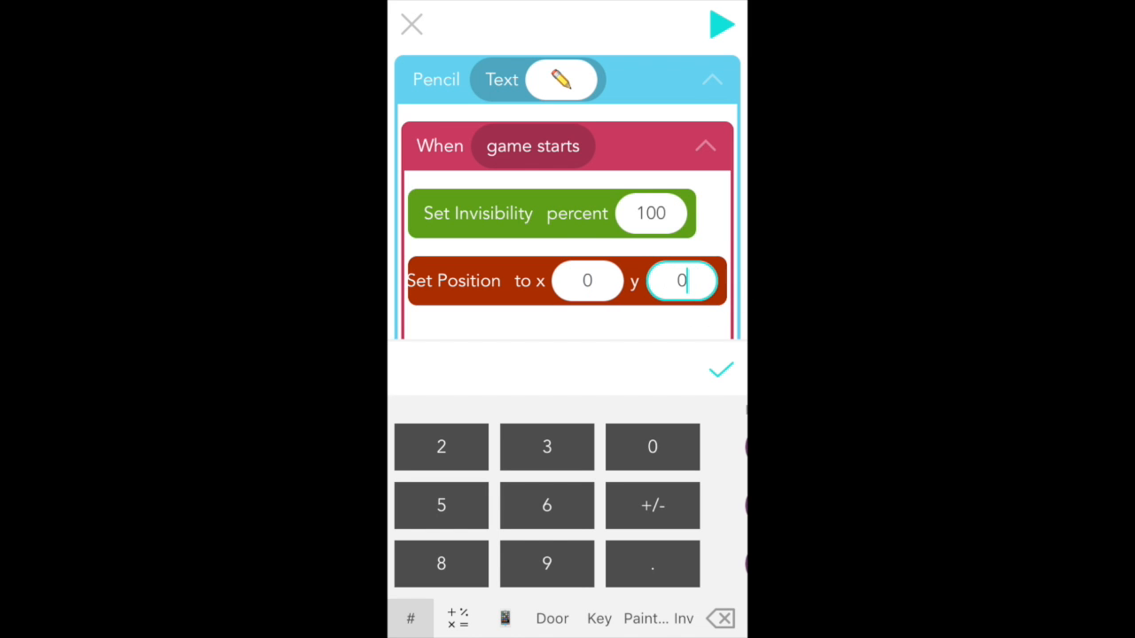
left_click(720, 370)
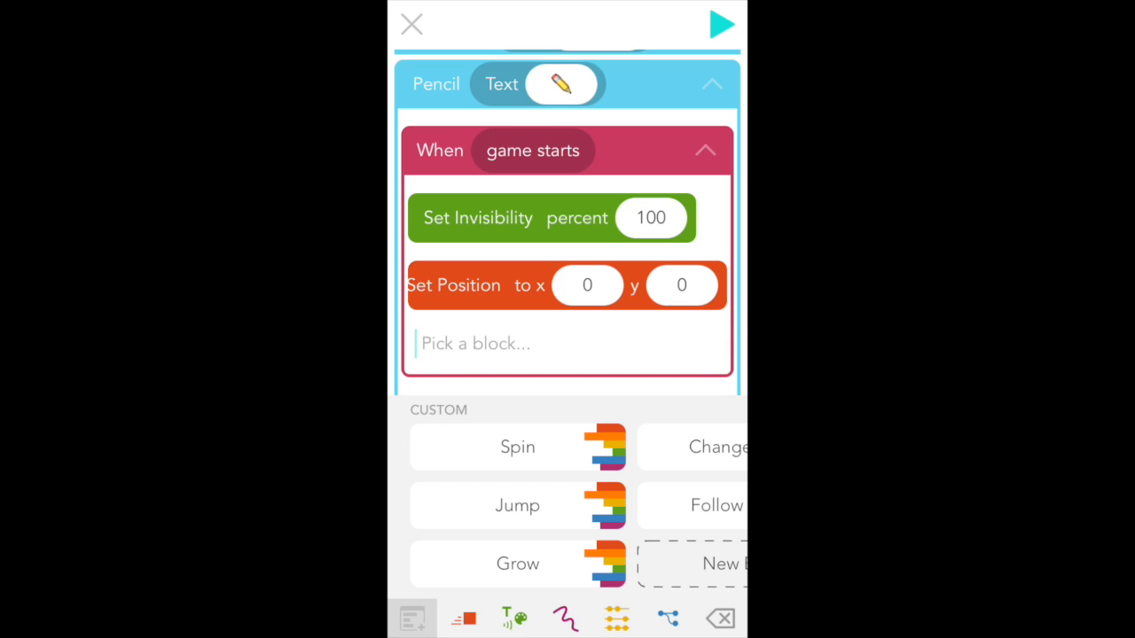
left_click(564, 617)
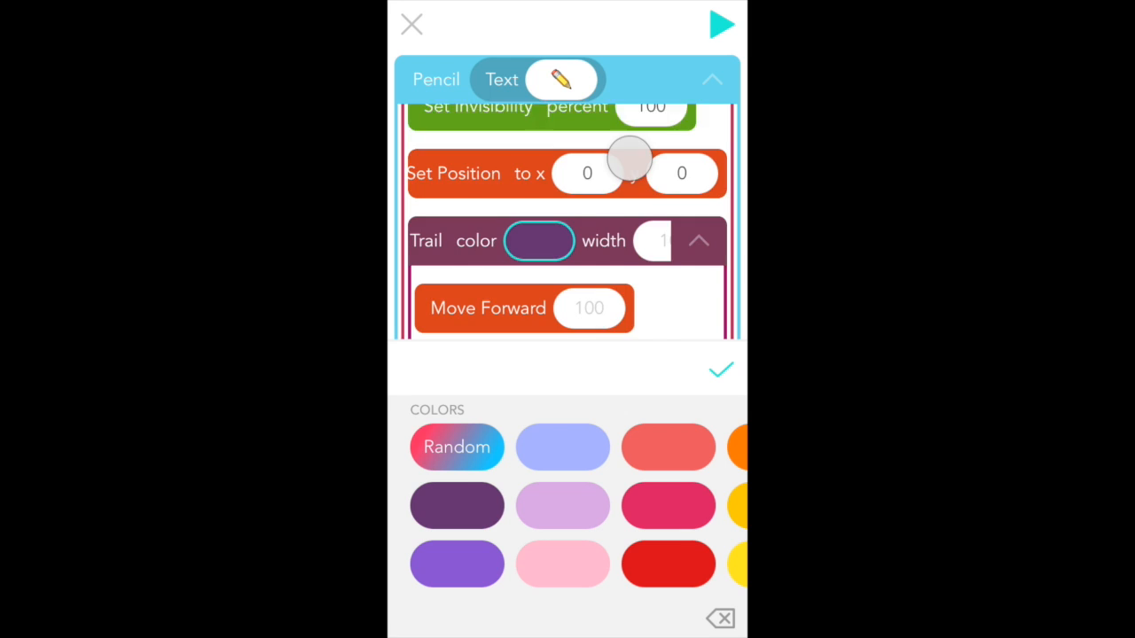
Pick the trail colour and set Move Forward's distance to the screen Width value
scroll("down", 3)
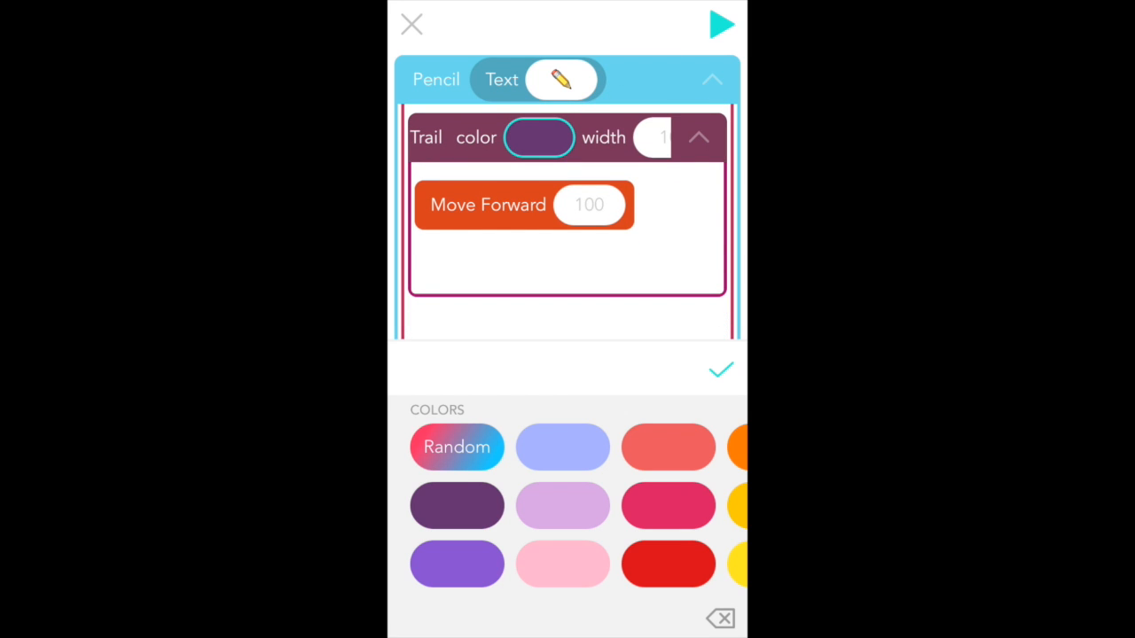
left_click(652, 139)
type("150")
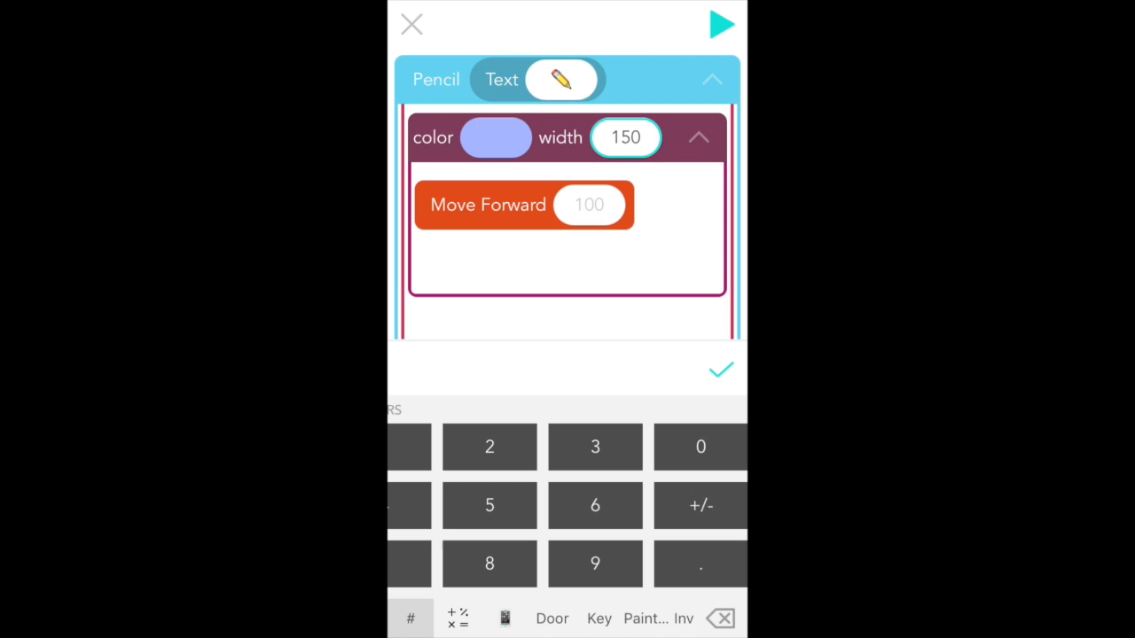
left_click(589, 205)
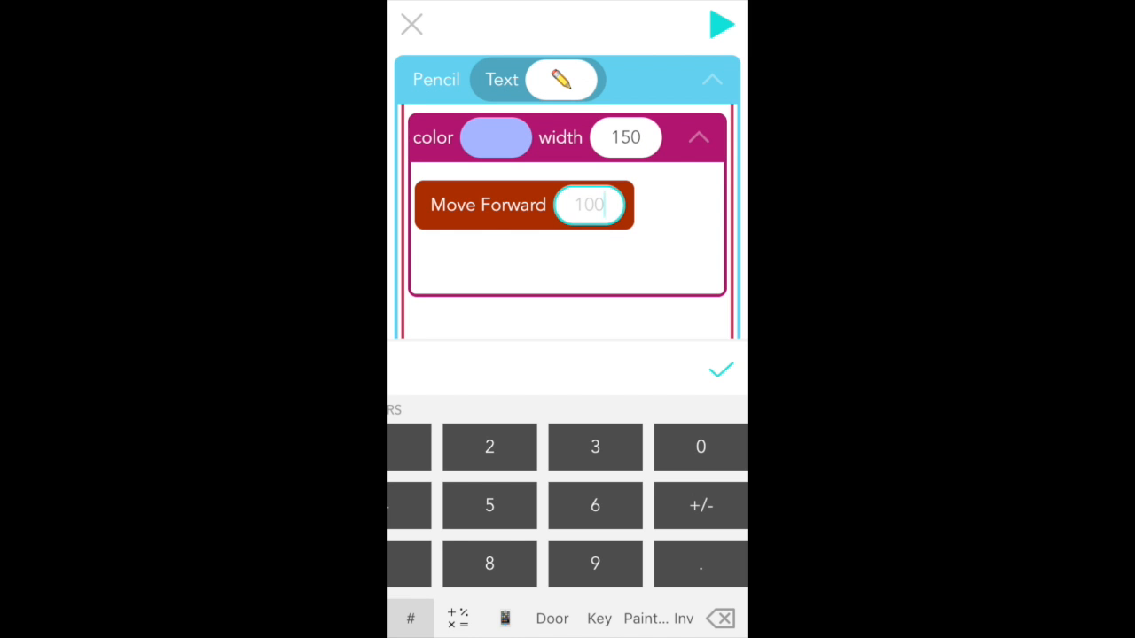
left_click(458, 617)
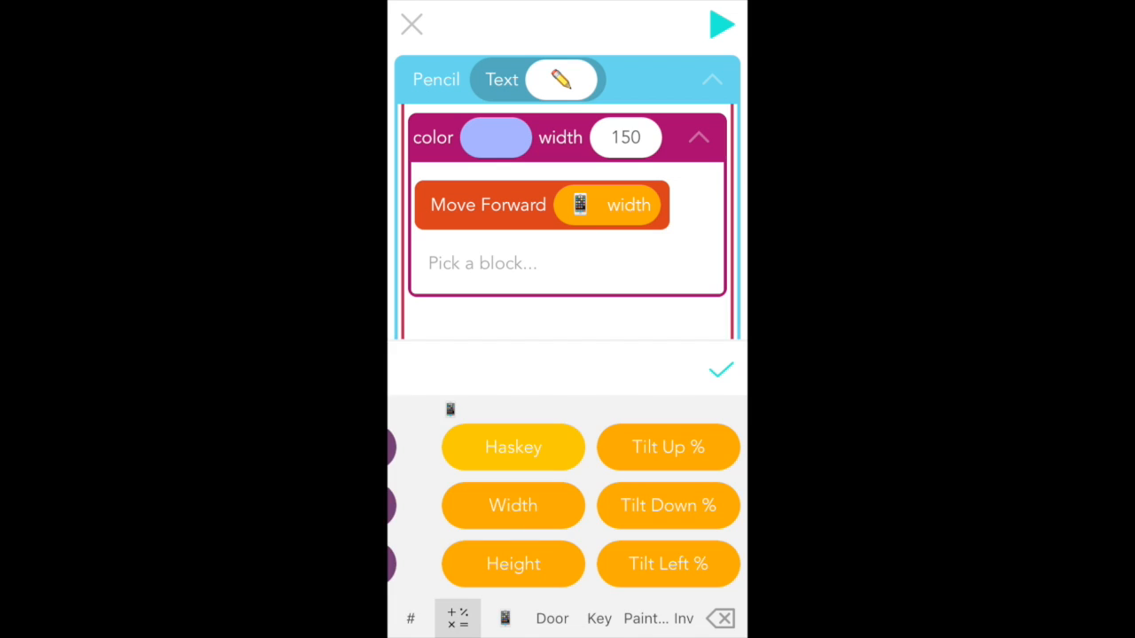
left_click(411, 617)
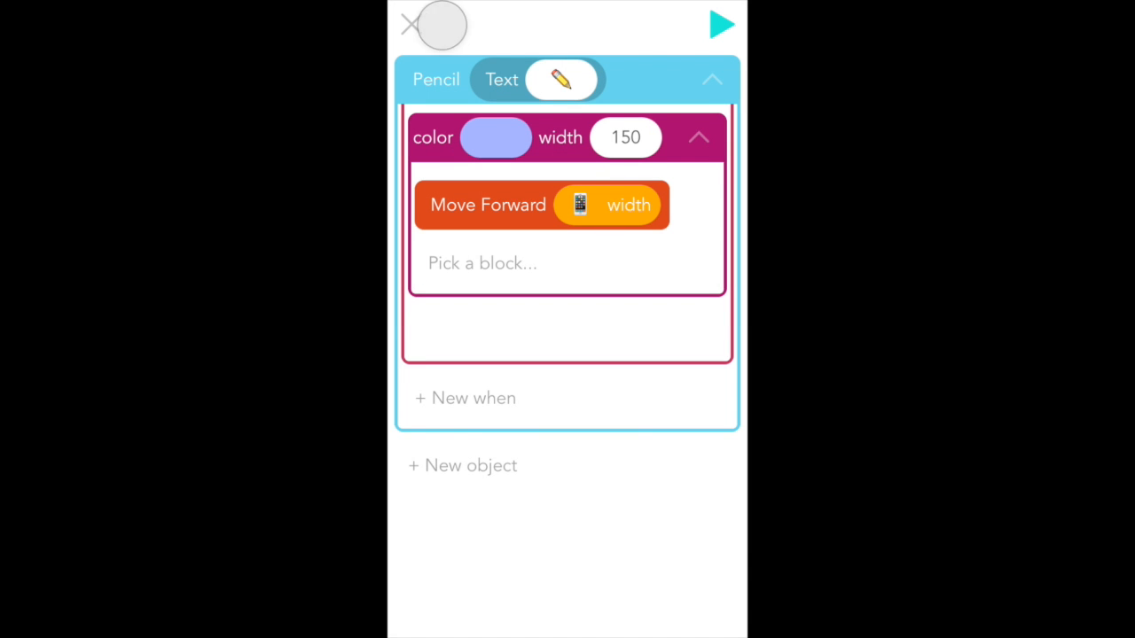
Return to the scene and add a key emoji text object named Key
left_click(409, 25)
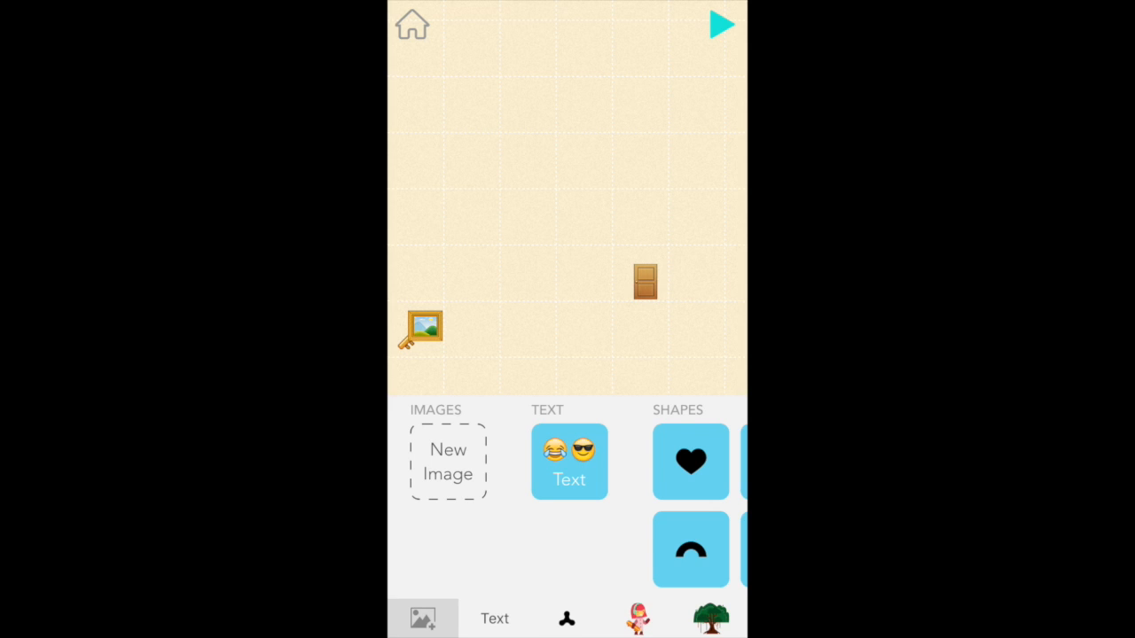
left_click(569, 461)
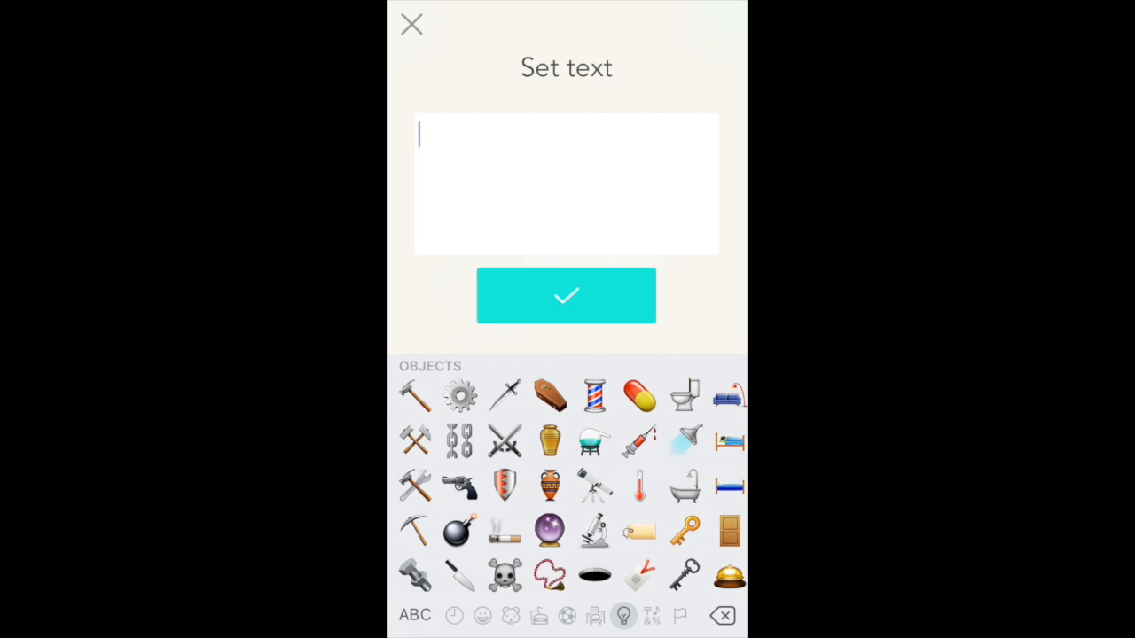
left_click(566, 294)
type("Key")
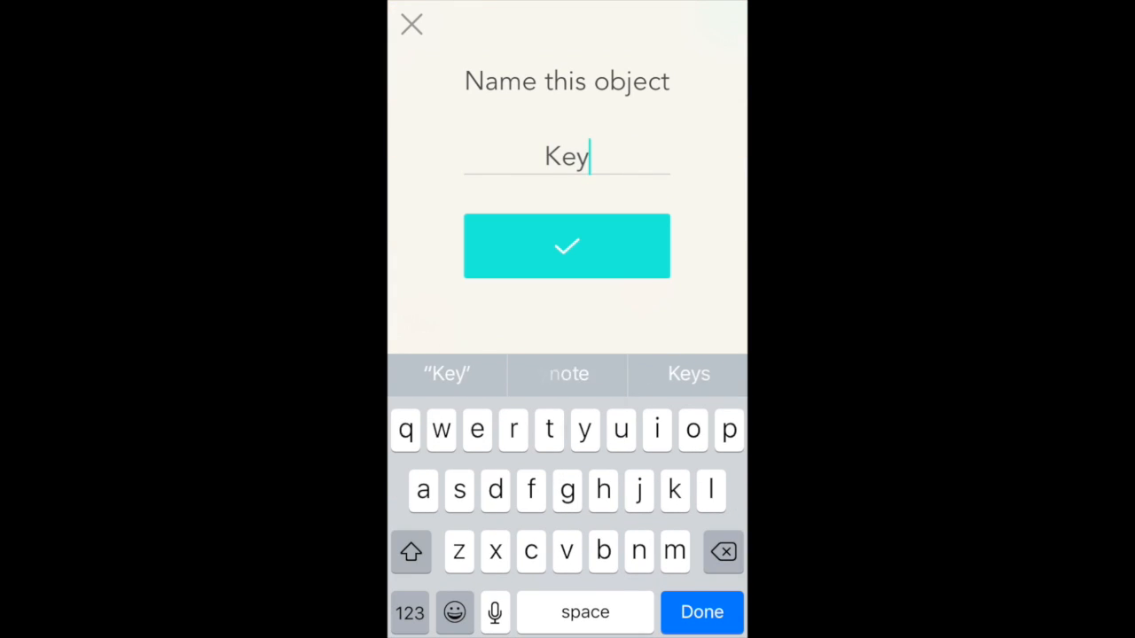
left_click(567, 245)
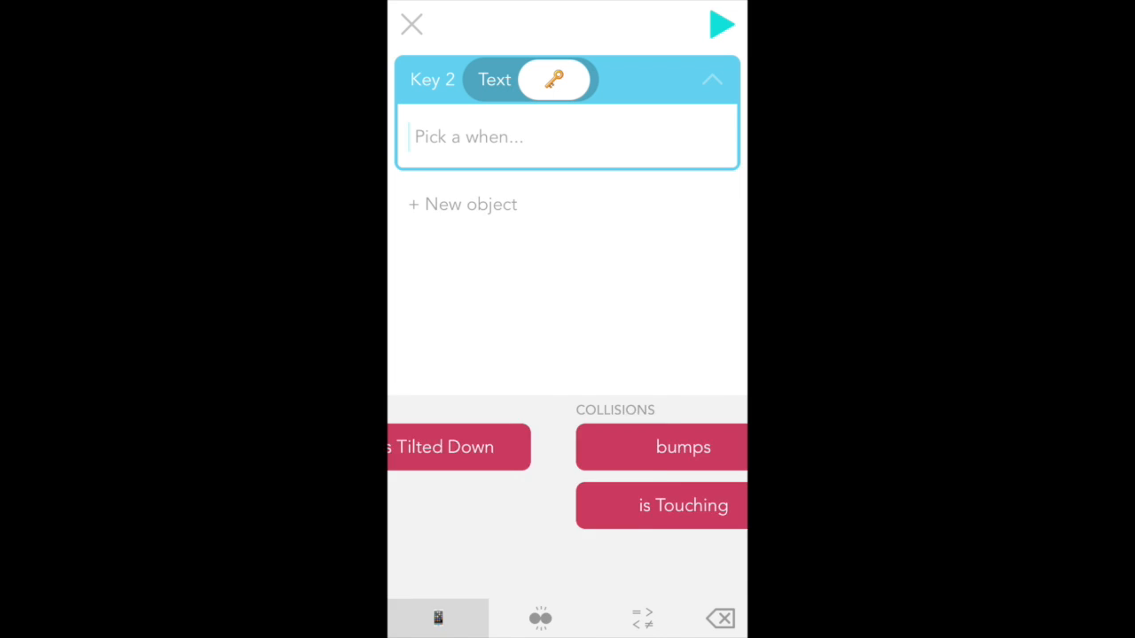
Add a 'When HasKey = 1' rule with Set Invisibility 0 so the key appears
left_click(642, 617)
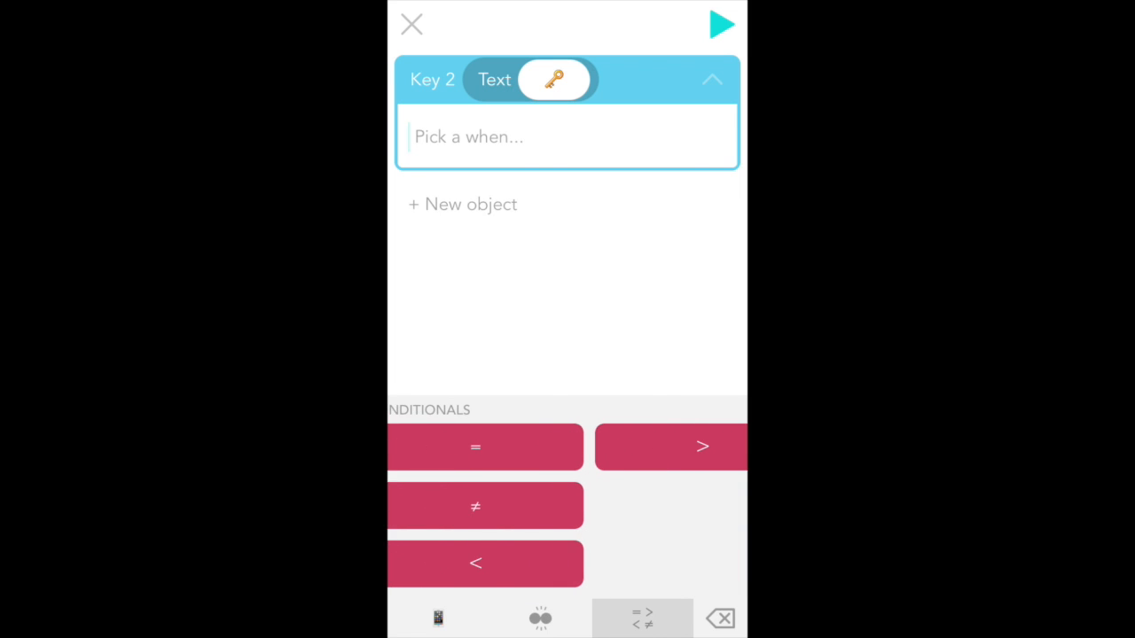
left_click(486, 447)
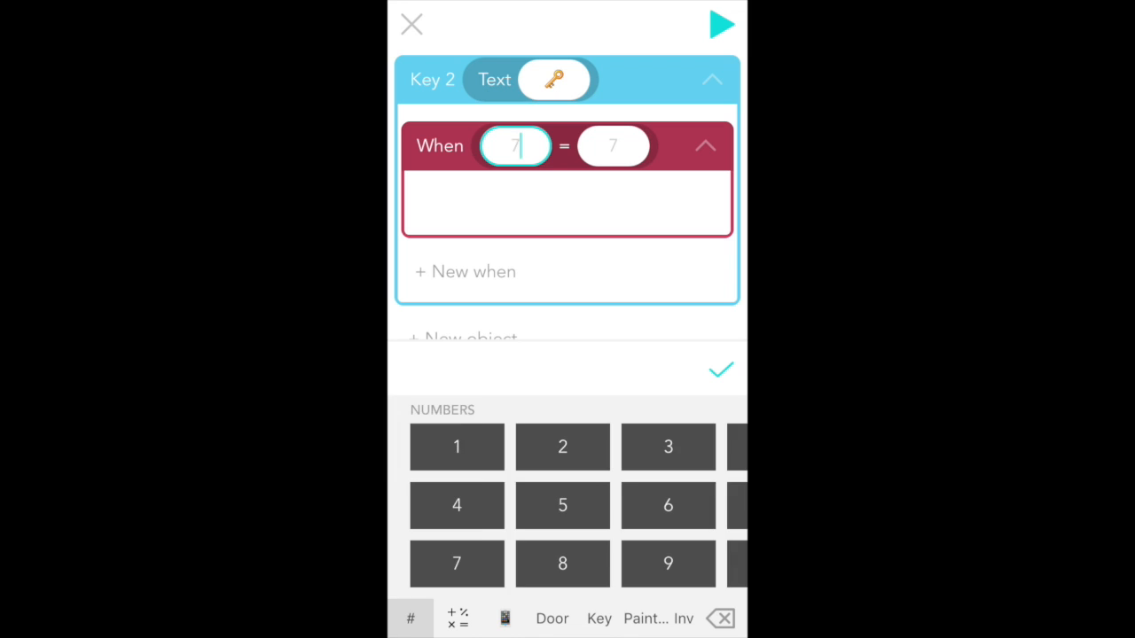
left_click(457, 617)
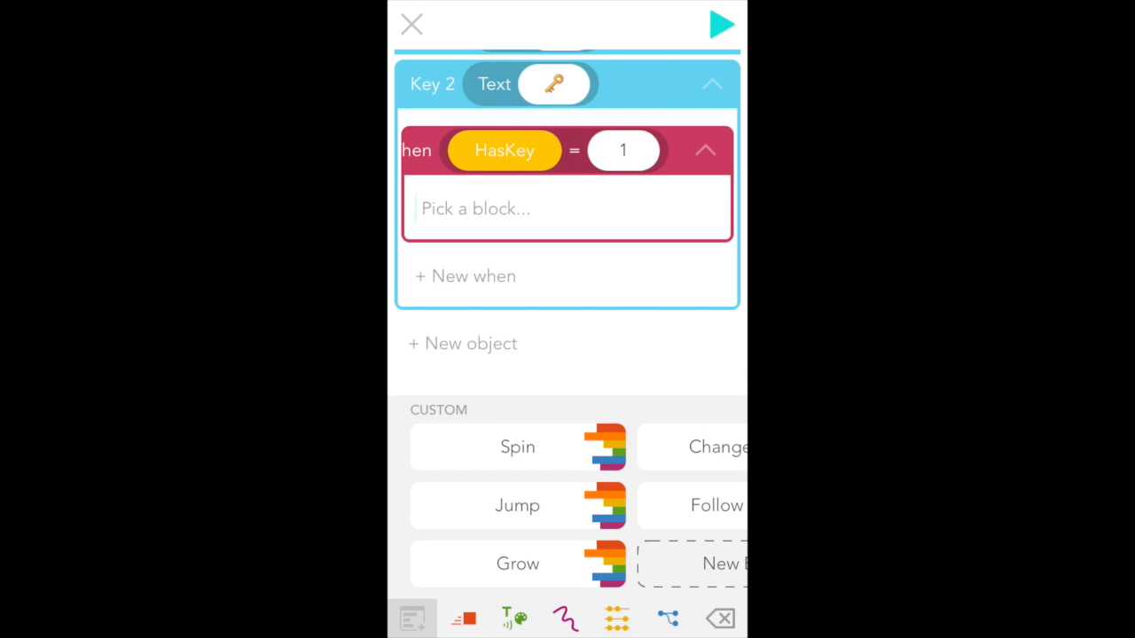
left_click(514, 617)
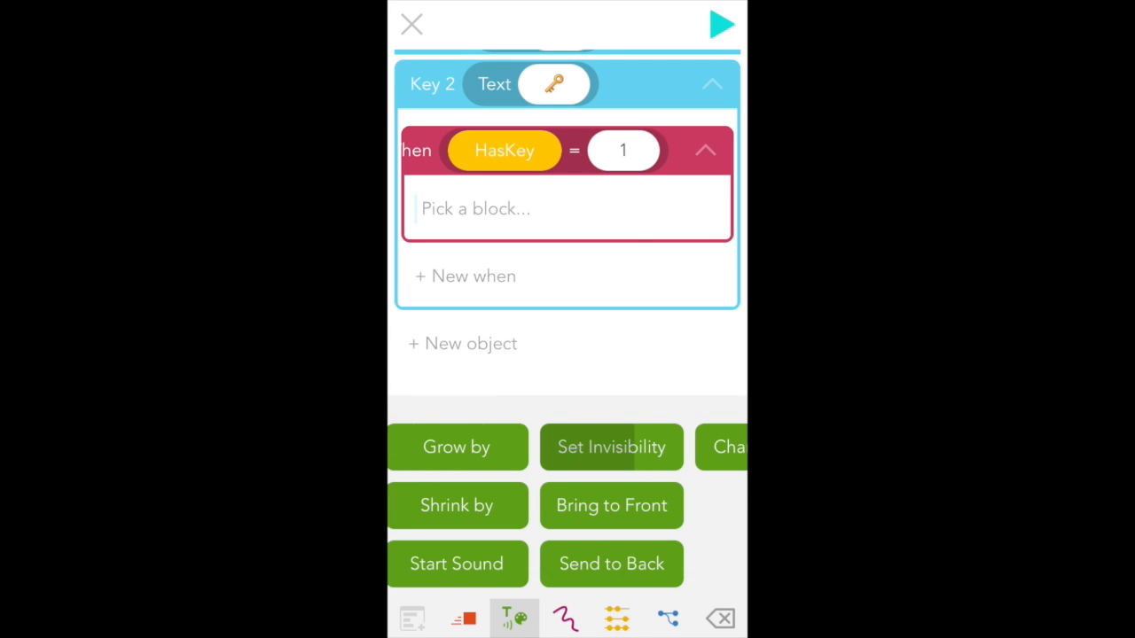
left_click(610, 447)
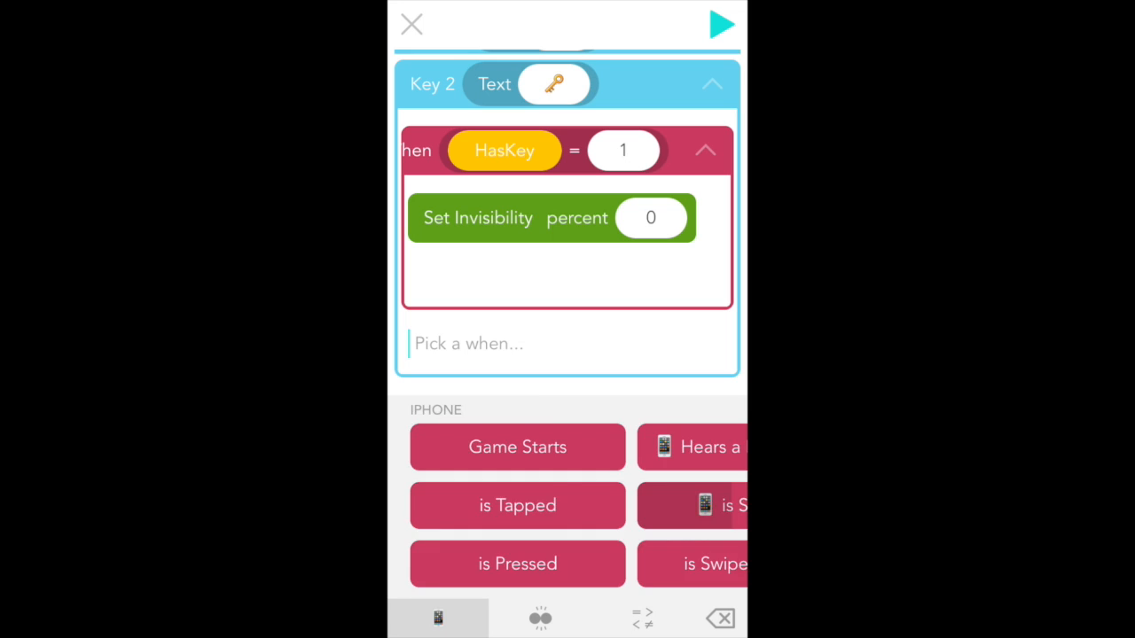
Add a 'When HasKey = 0' rule with Set Invisibility 100 so the key hides
left_click(541, 617)
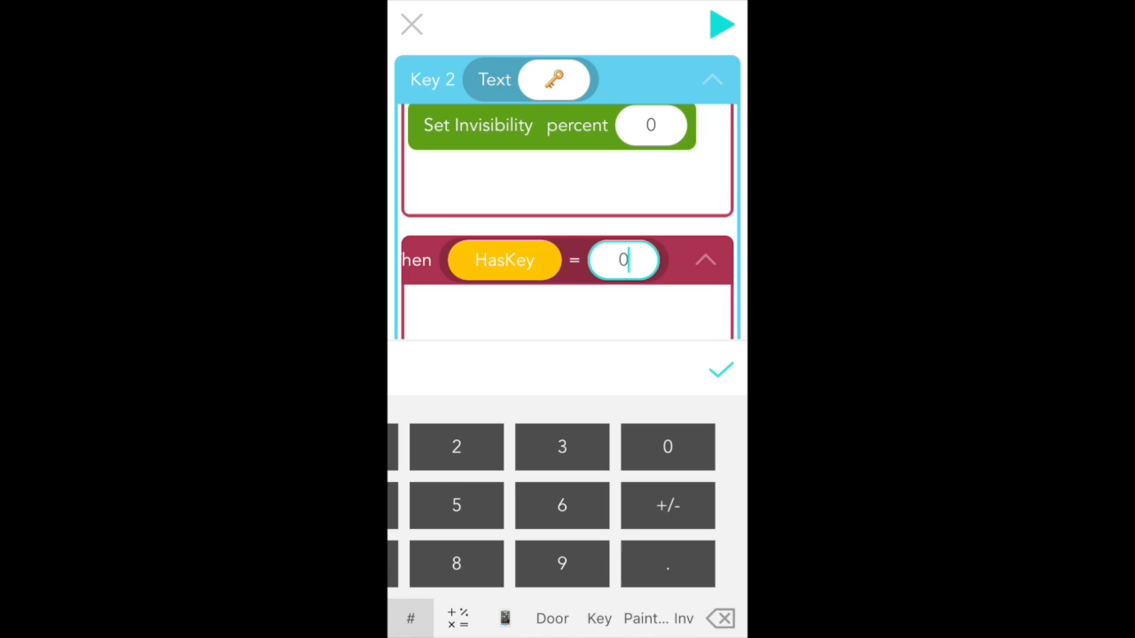
left_click(720, 371)
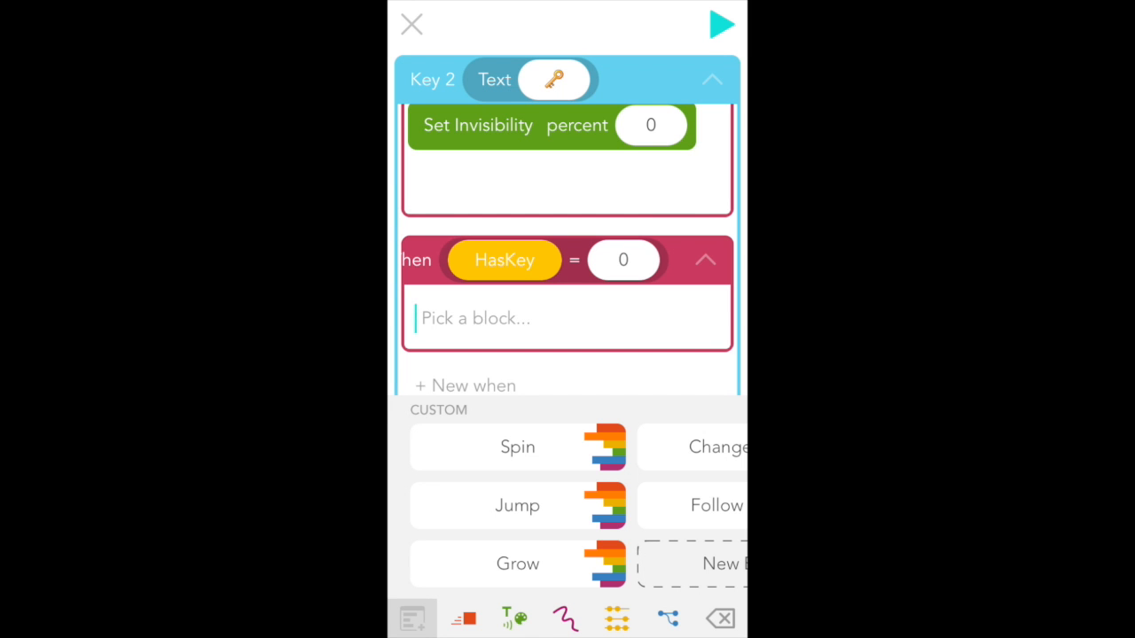
left_click(514, 617)
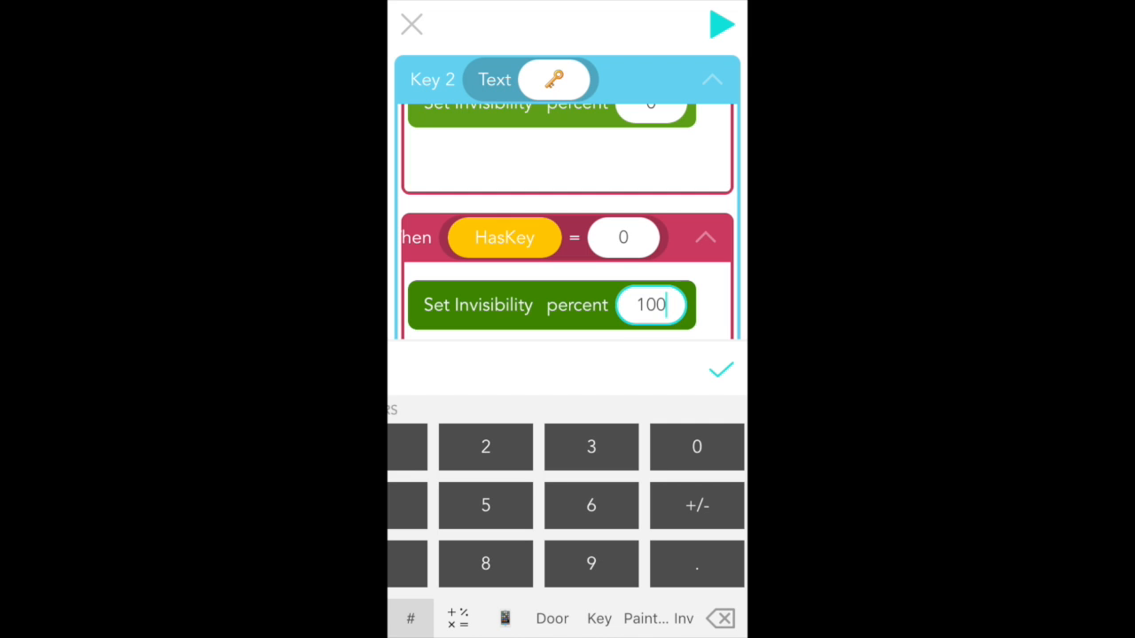
left_click(720, 370)
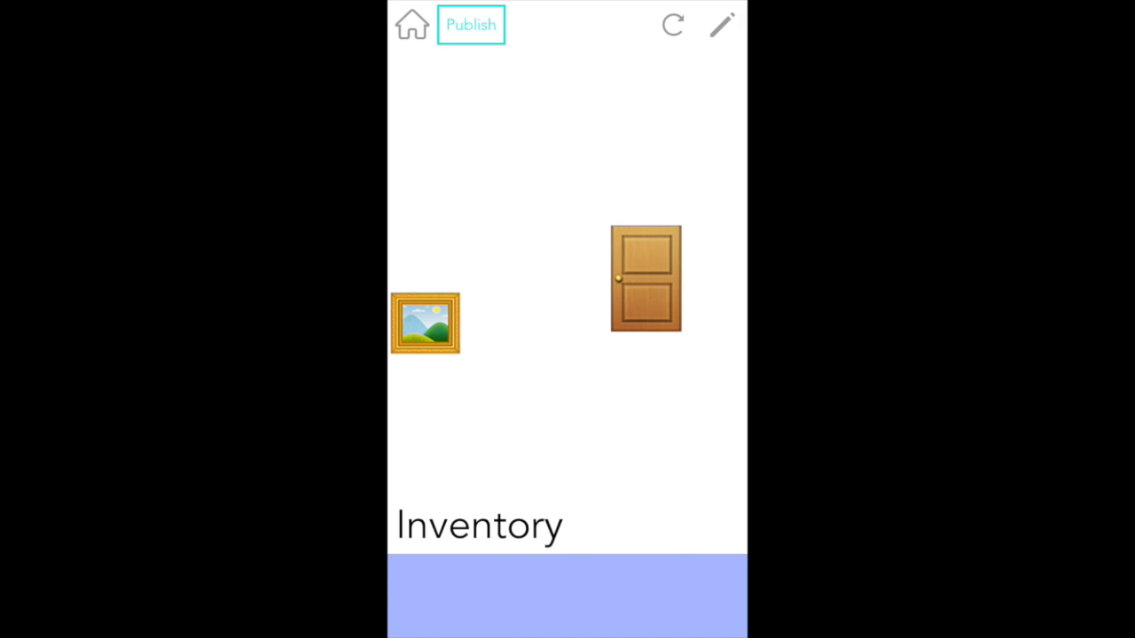
Collect the hidden key into the inventory in play mode, then return to the code editor
left_click(425, 323)
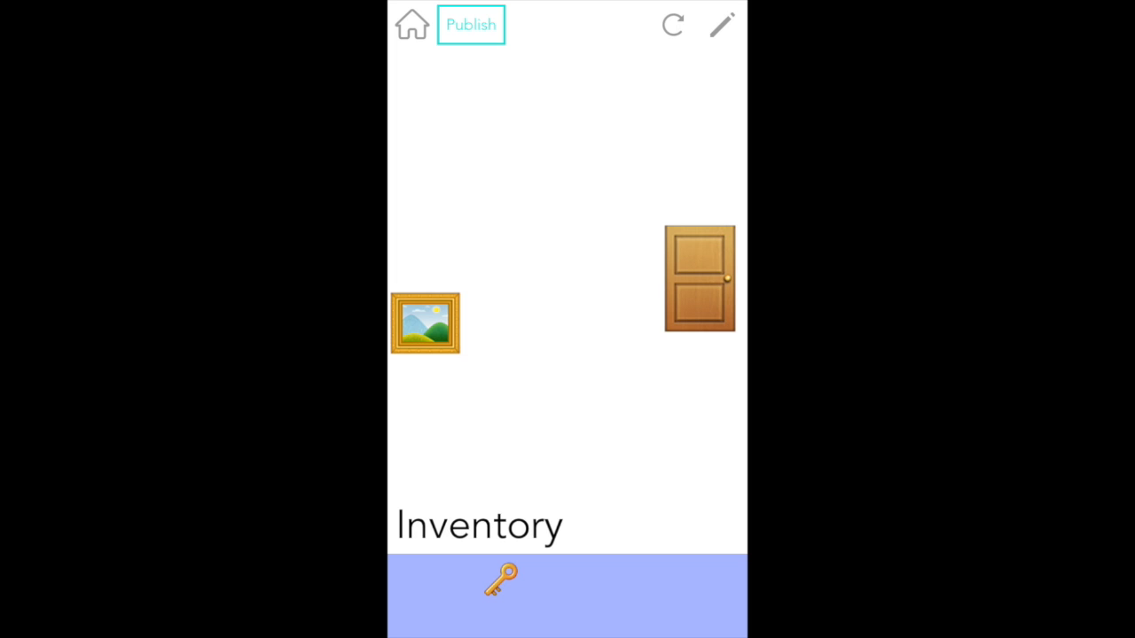
left_click(720, 24)
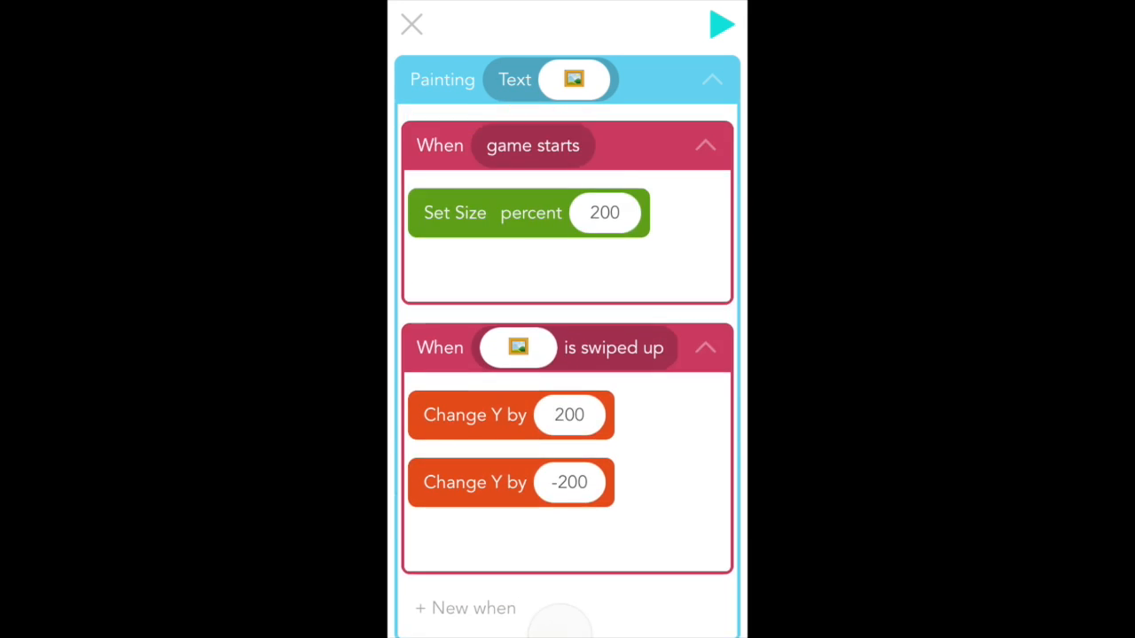
Add Set Value HasKey to 0 after Change X by 50 in the Door's swipe-right rule, then run the game
scroll("down", 3)
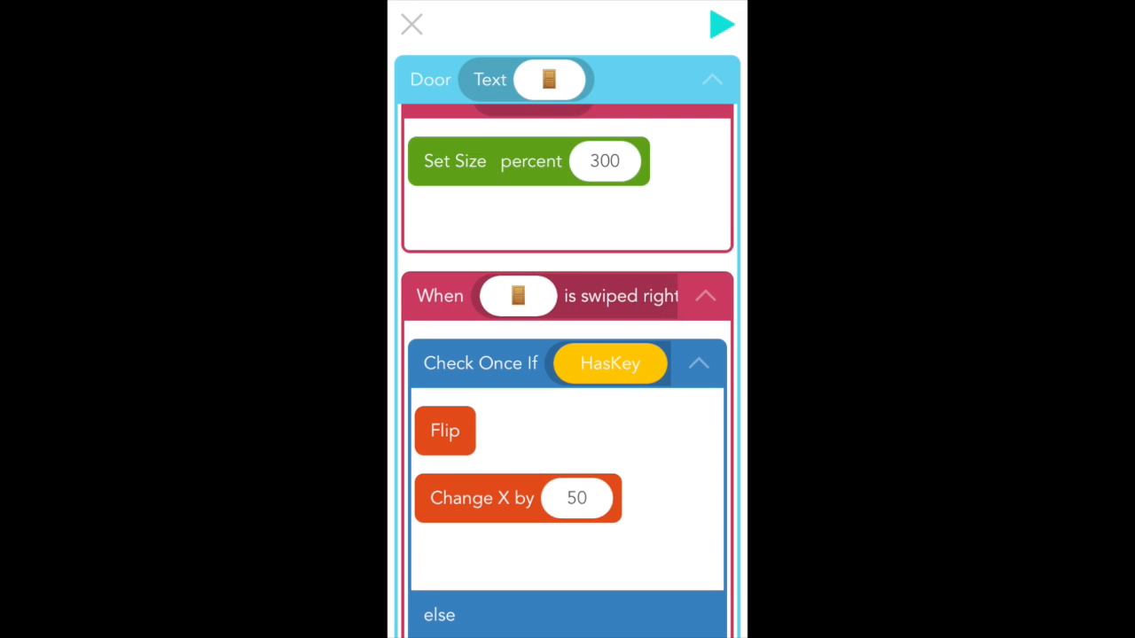
scroll("down", 3)
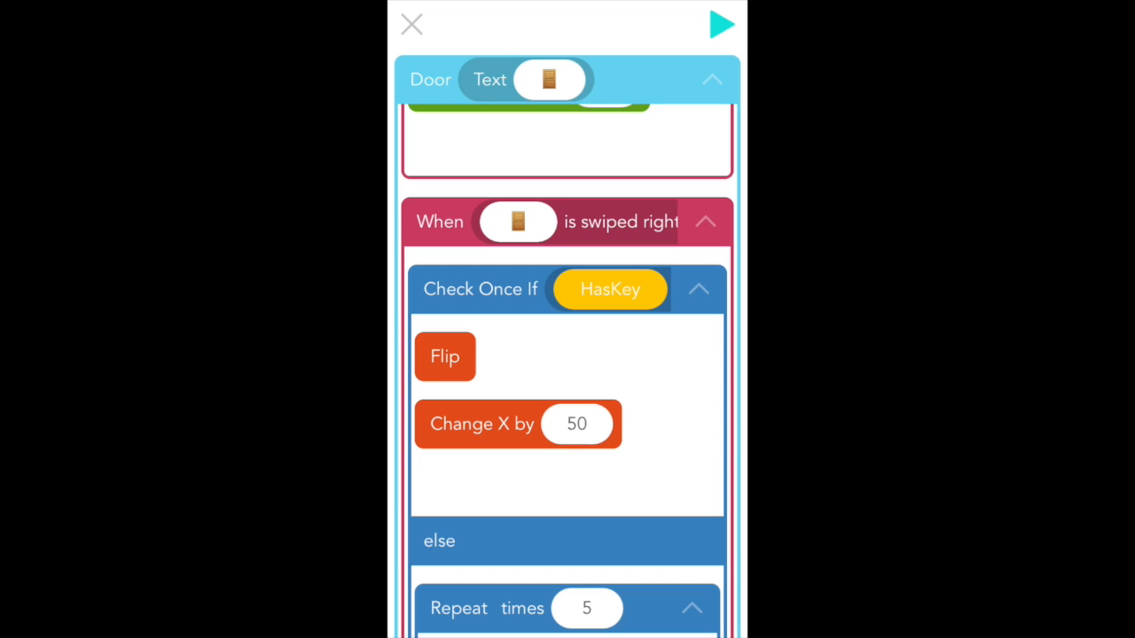
left_click(559, 482)
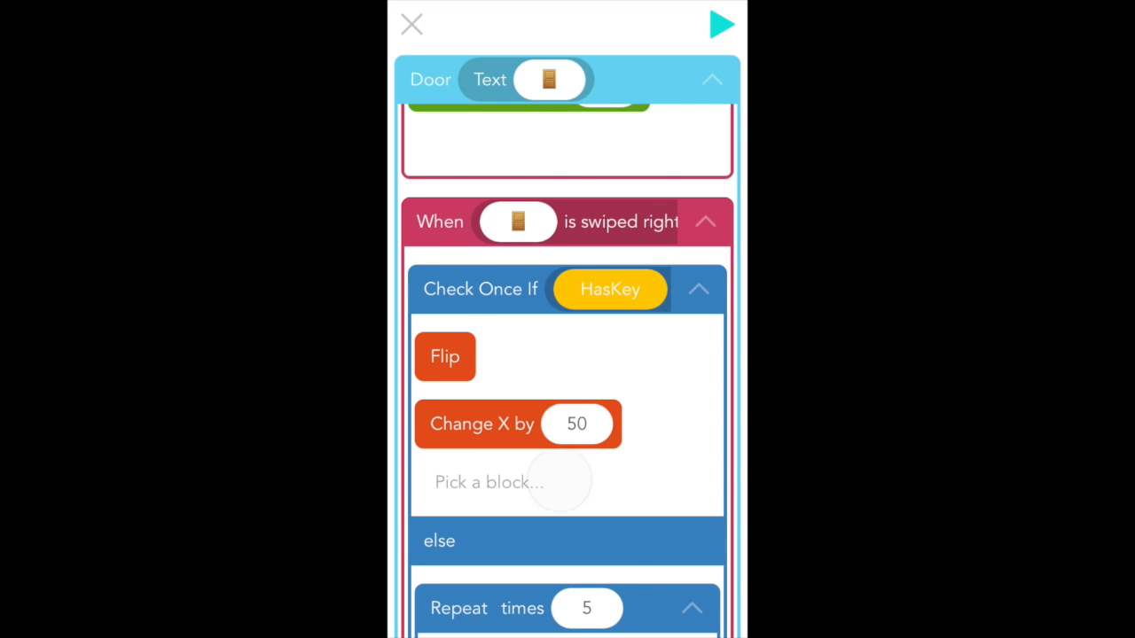
left_click(490, 483)
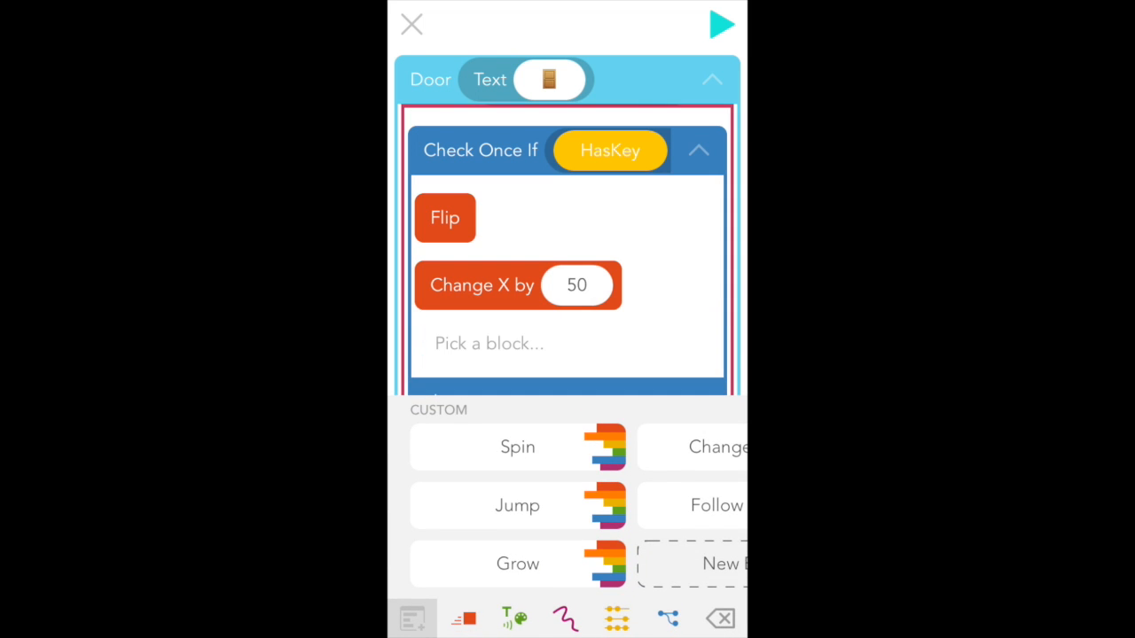
left_click(617, 617)
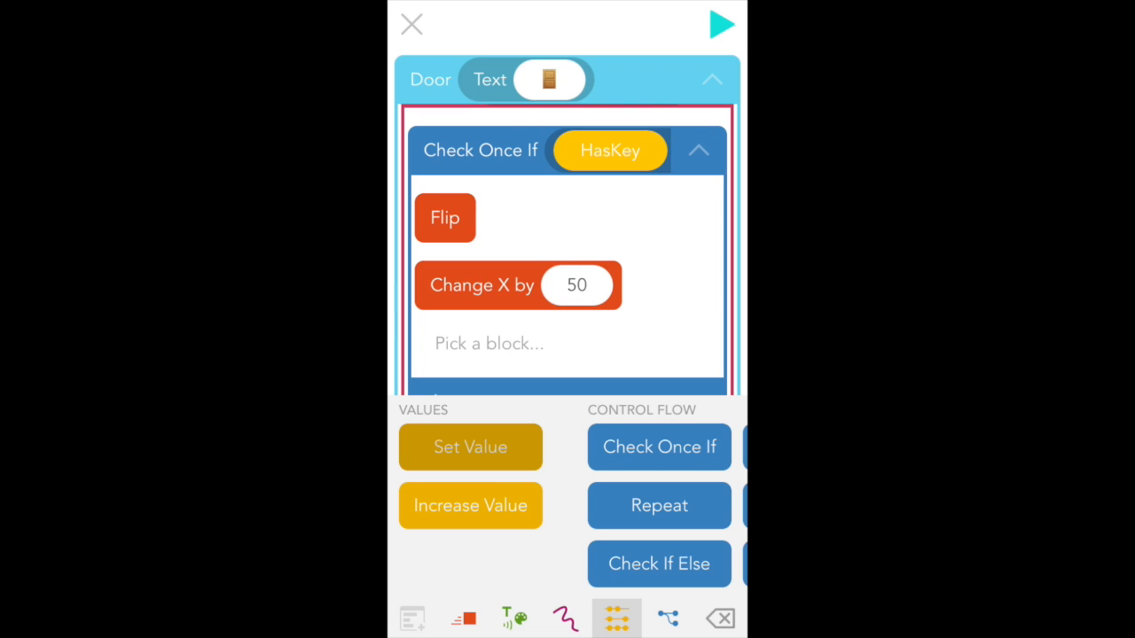
left_click(470, 447)
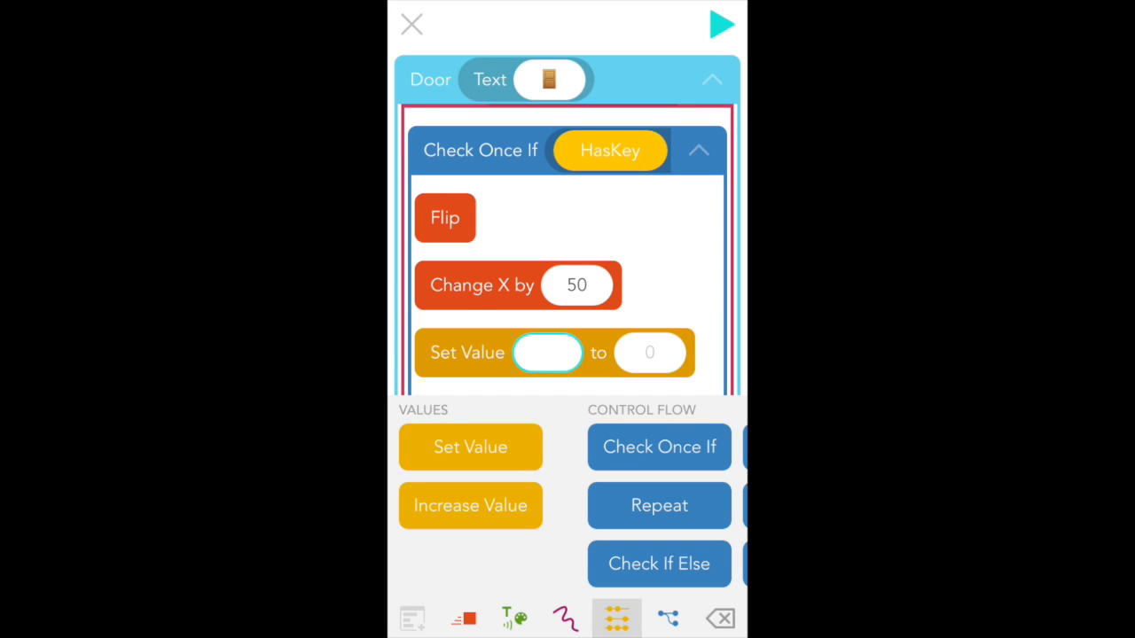
left_click(546, 351)
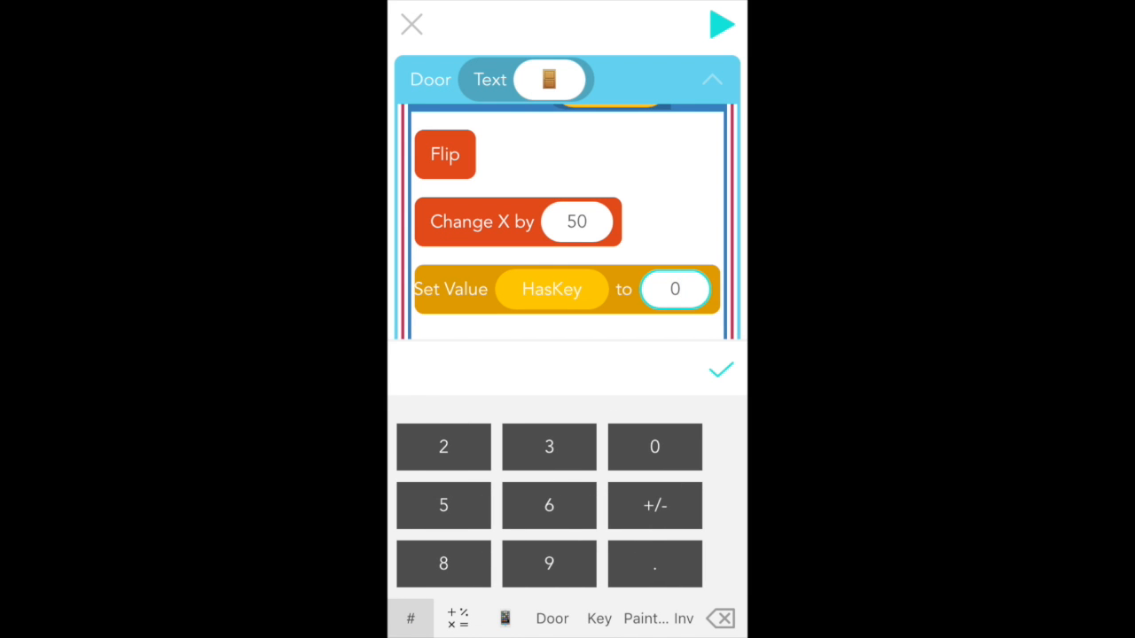
left_click(720, 368)
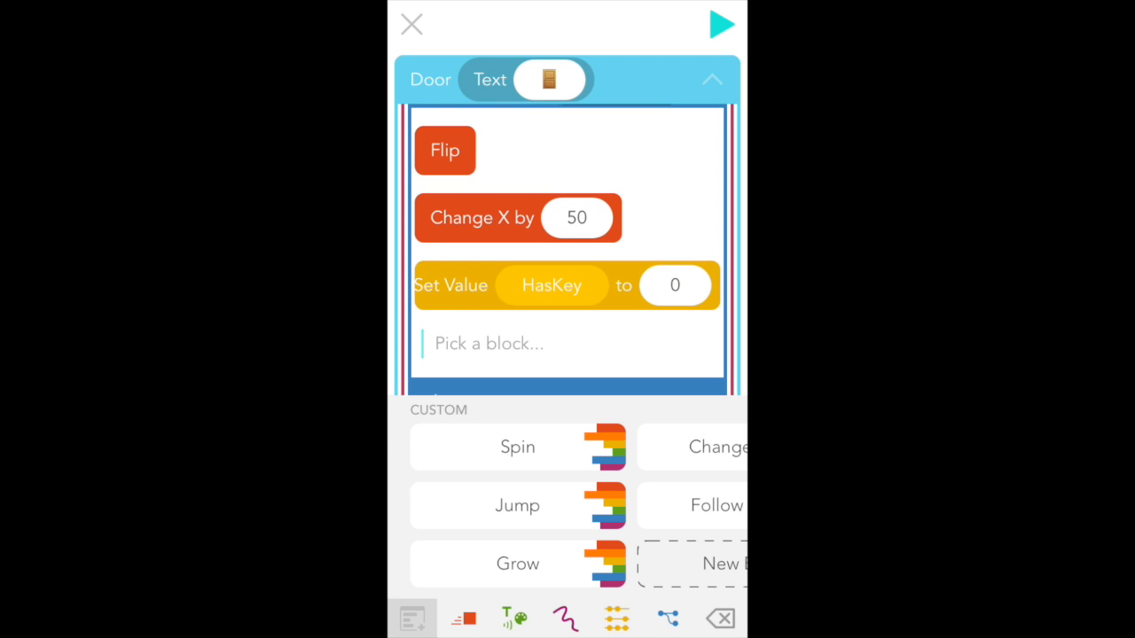
left_click(411, 25)
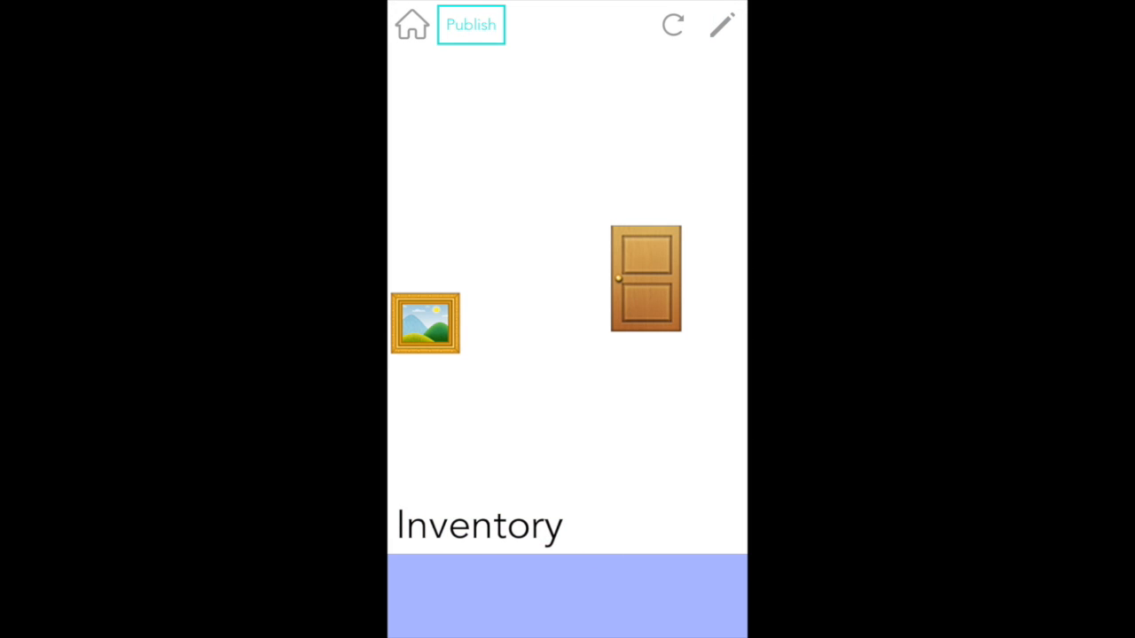
Swipe up on the stage in play mode before returning to the scene editor
left_click_drag(426, 323, 425, 167)
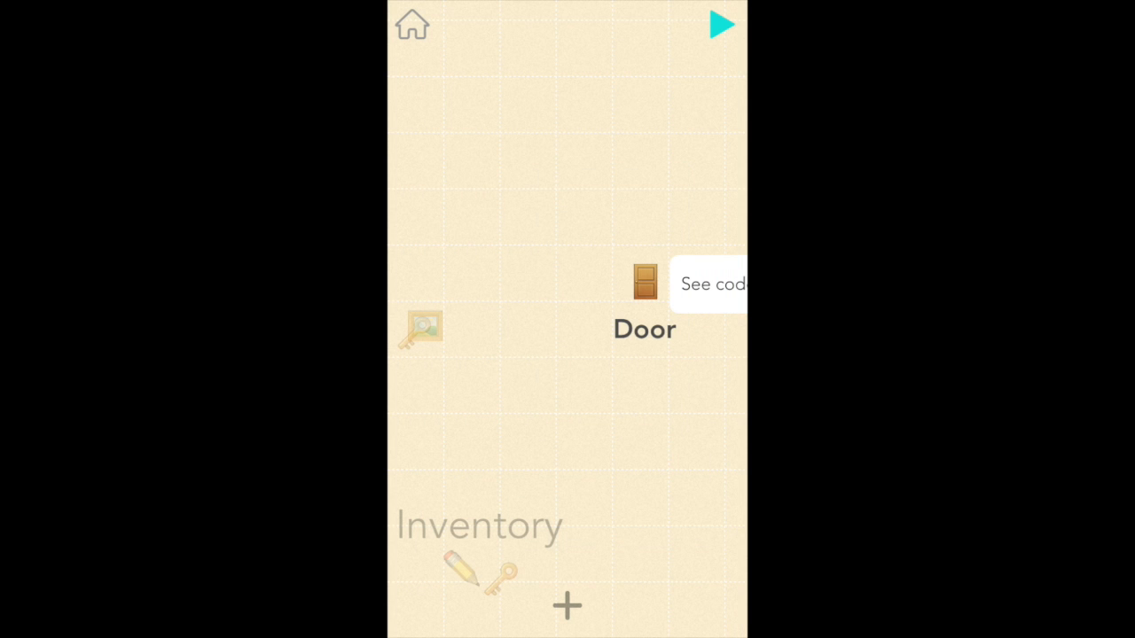
Create a named Text object reading "Escape the room!" placed across the top of the stage
left_click(710, 283)
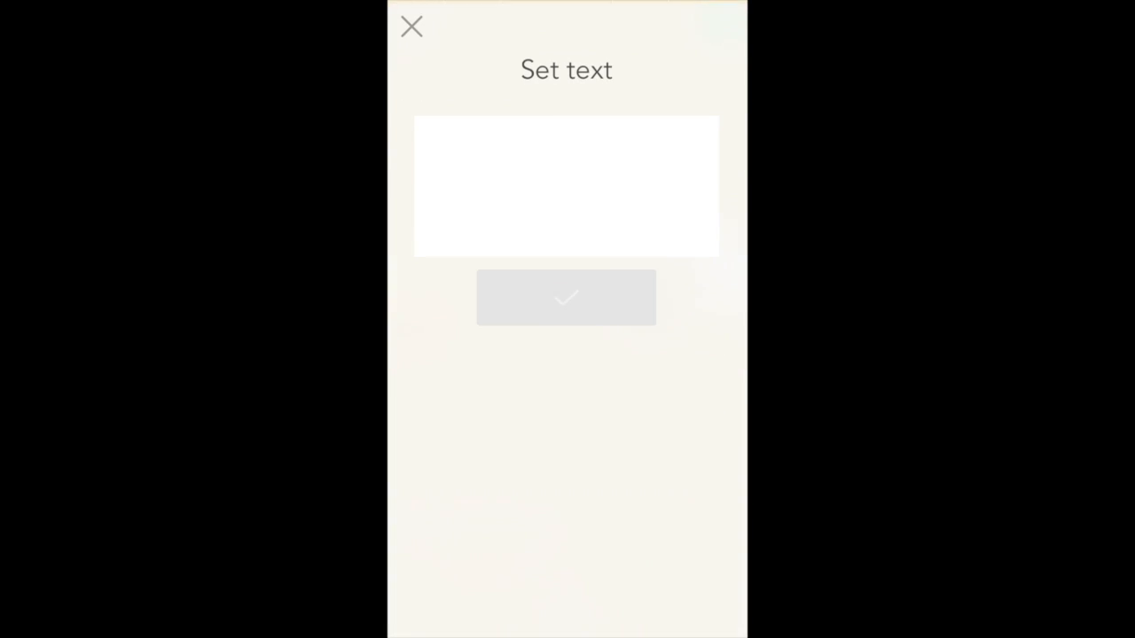
left_click(566, 186)
type("Escape the room")
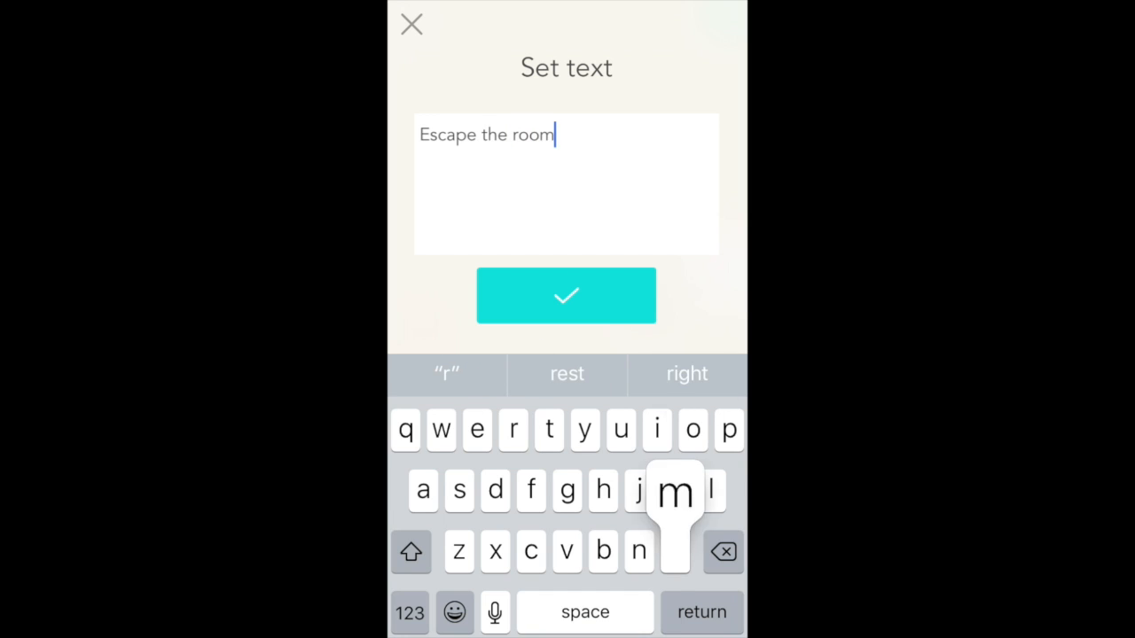
left_click(566, 294)
type("T")
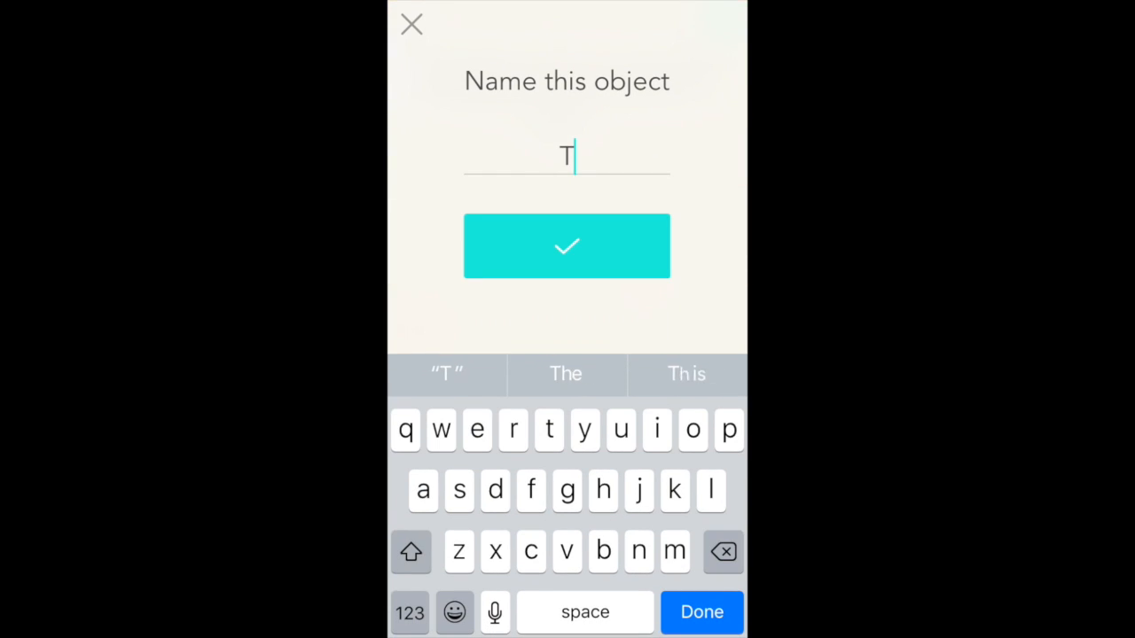
left_click(567, 245)
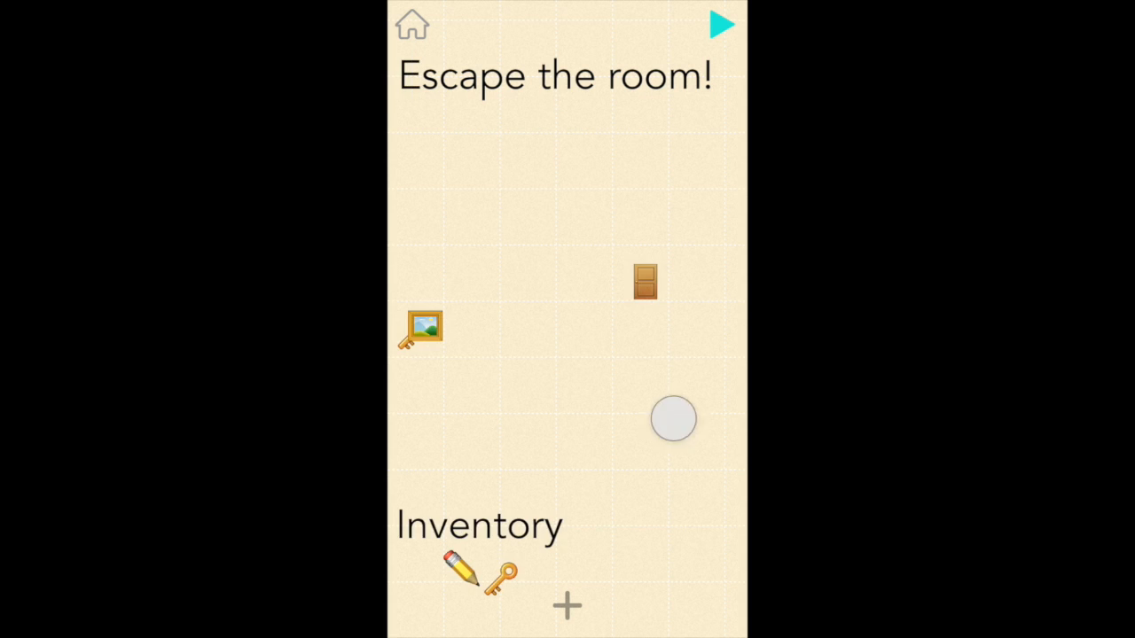
Inside the door's HasKey check, add a Set Value block after the HasKey reset
left_click(645, 280)
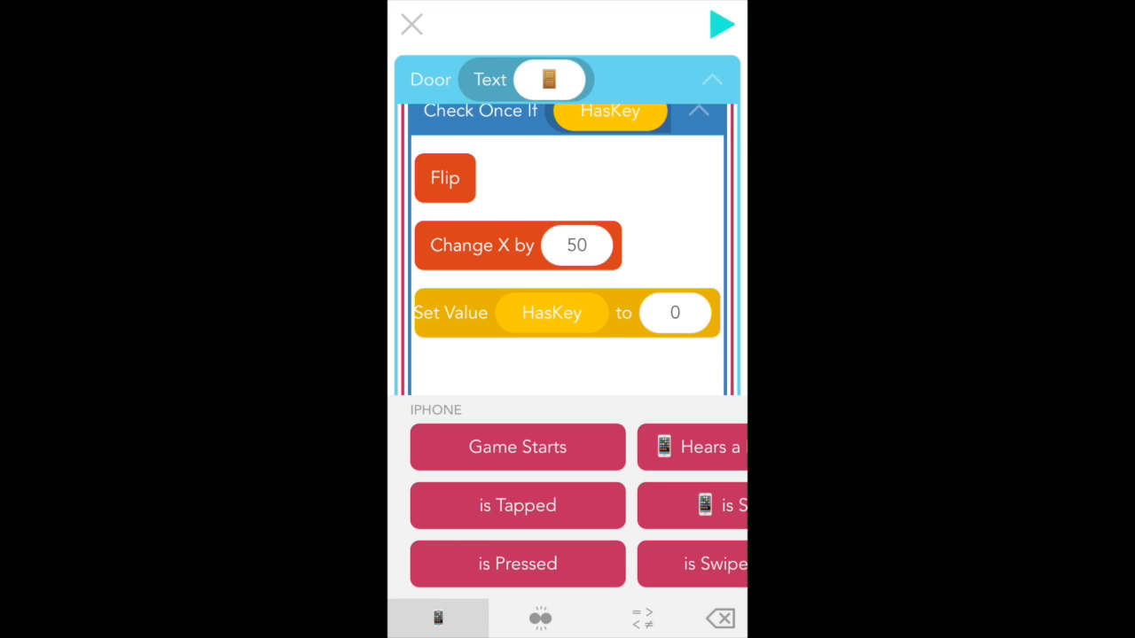
left_click(596, 358)
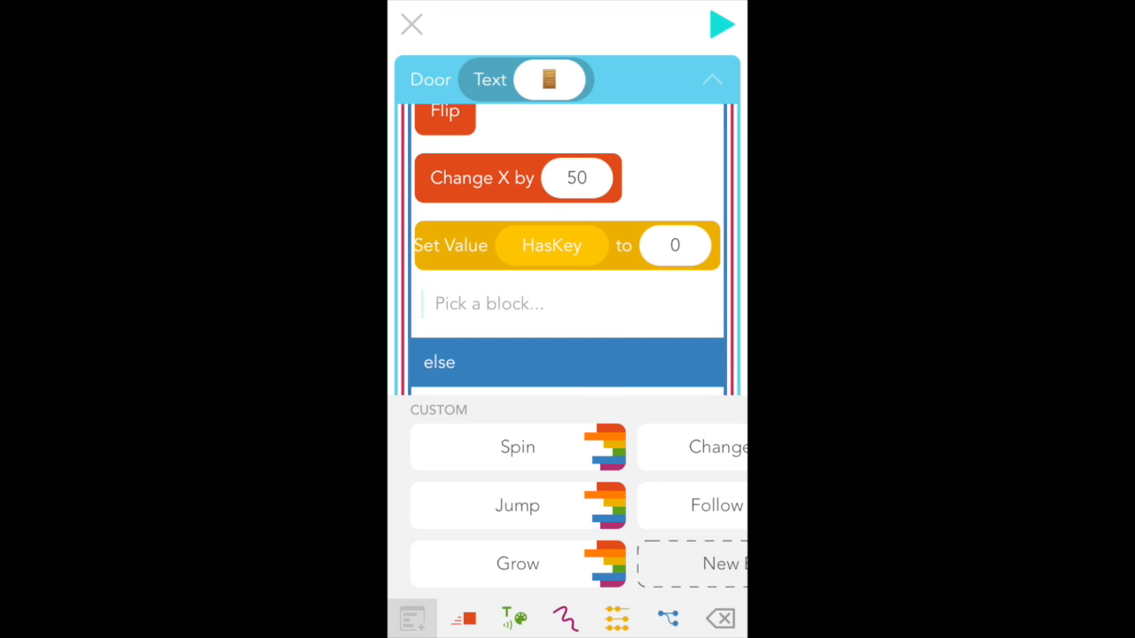
left_click(617, 617)
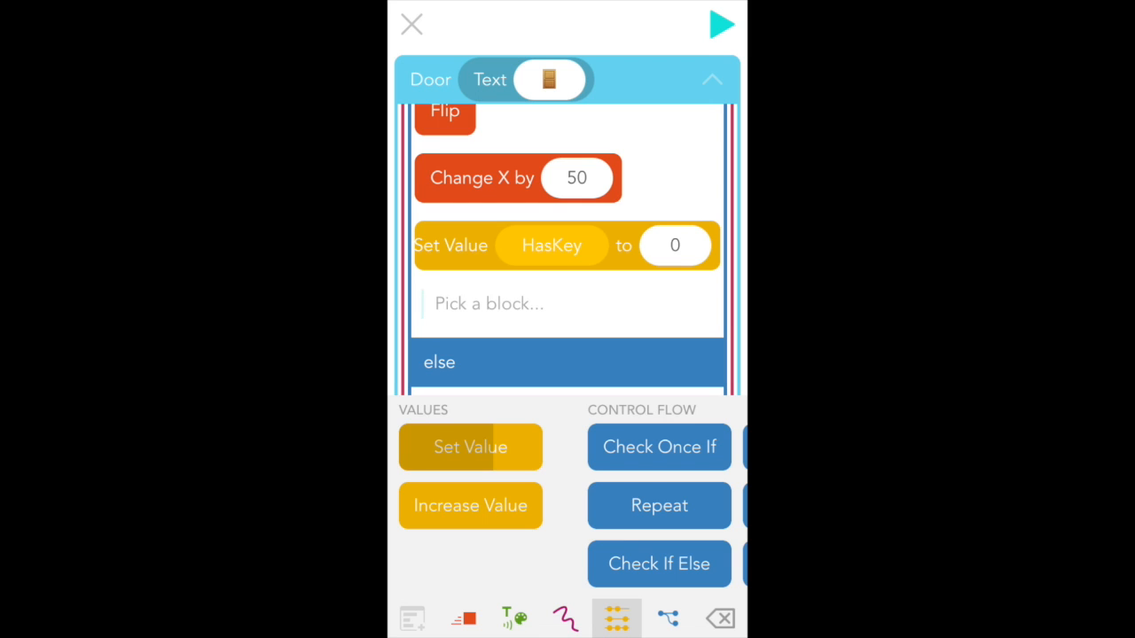
left_click(470, 447)
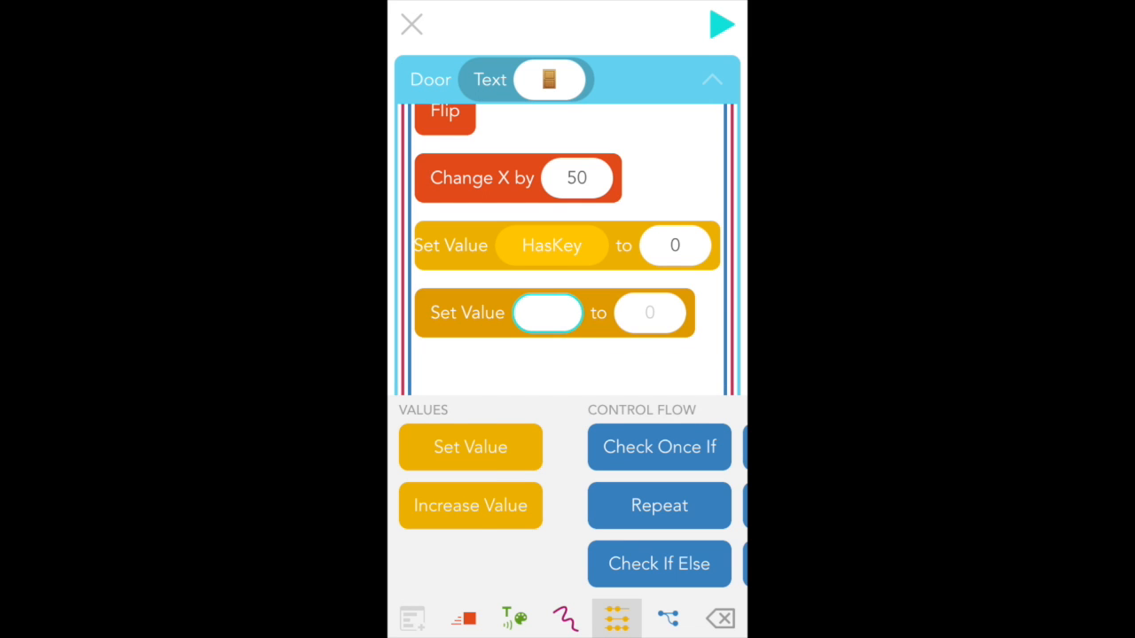
Create a new project value named Ending and assign it to that Set Value block
left_click(546, 312)
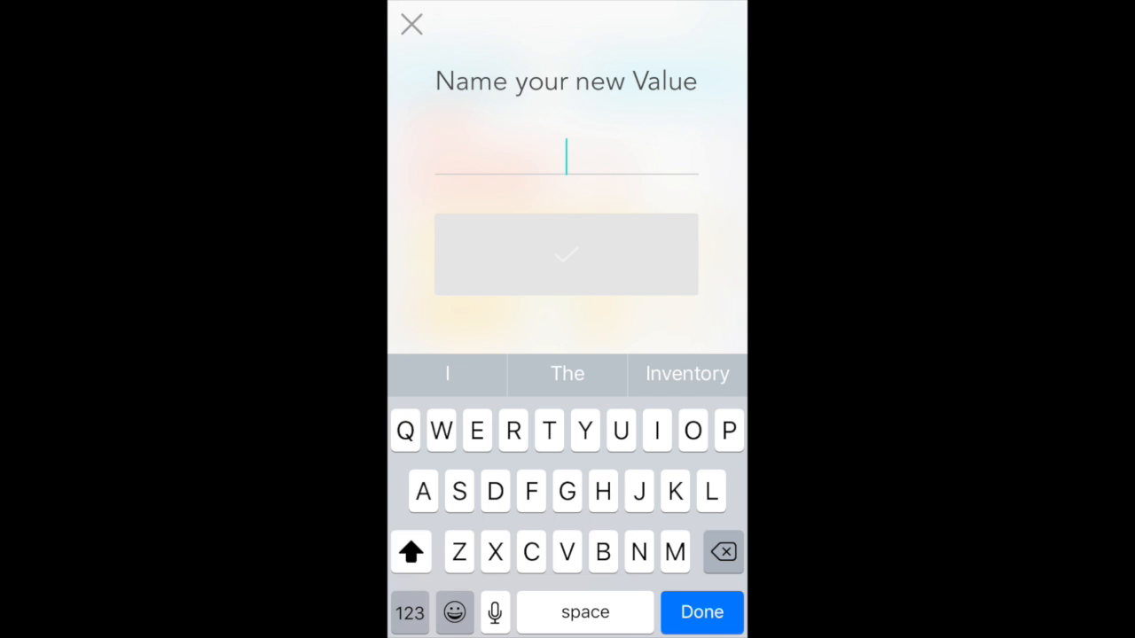
type("Ending")
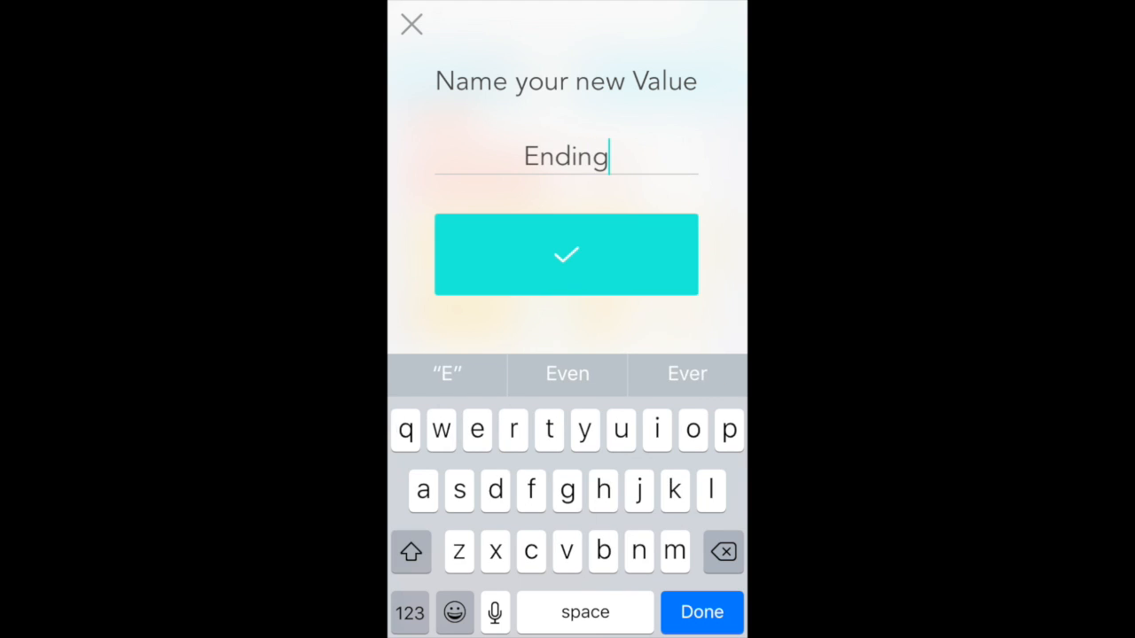
left_click(565, 256)
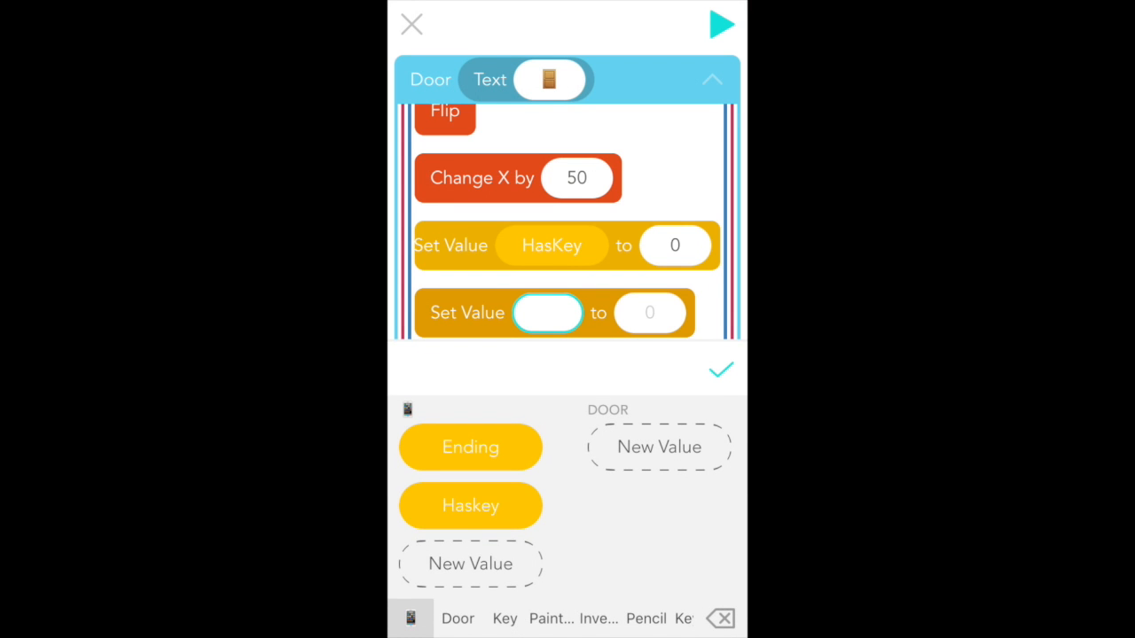
left_click(470, 447)
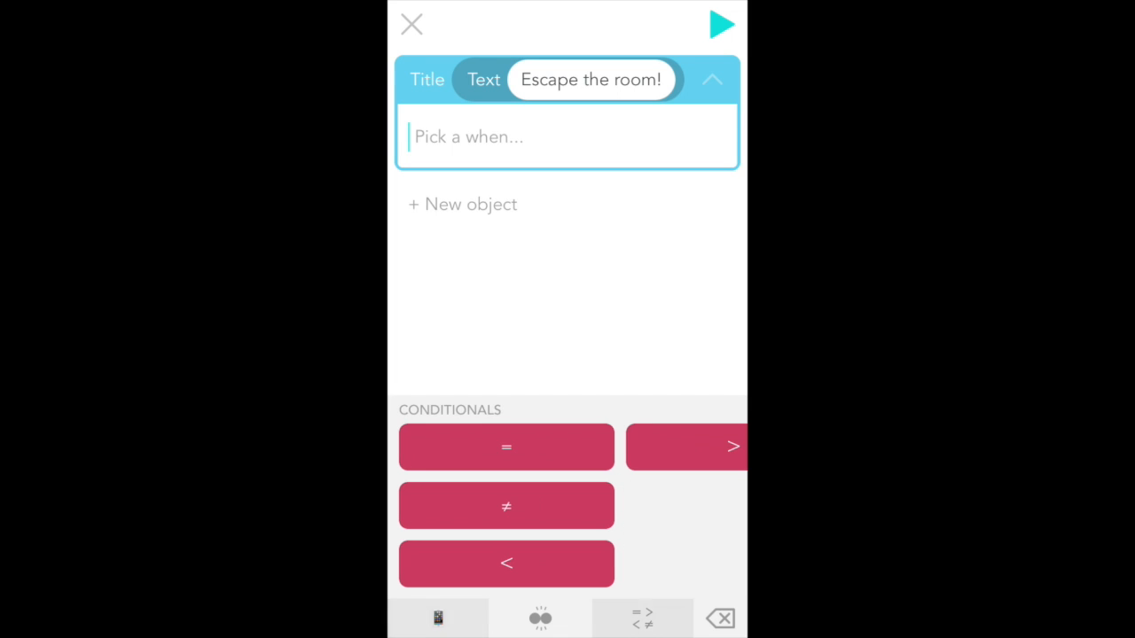
Give the title a rule triggered when the Ending value equals 1
left_click(642, 617)
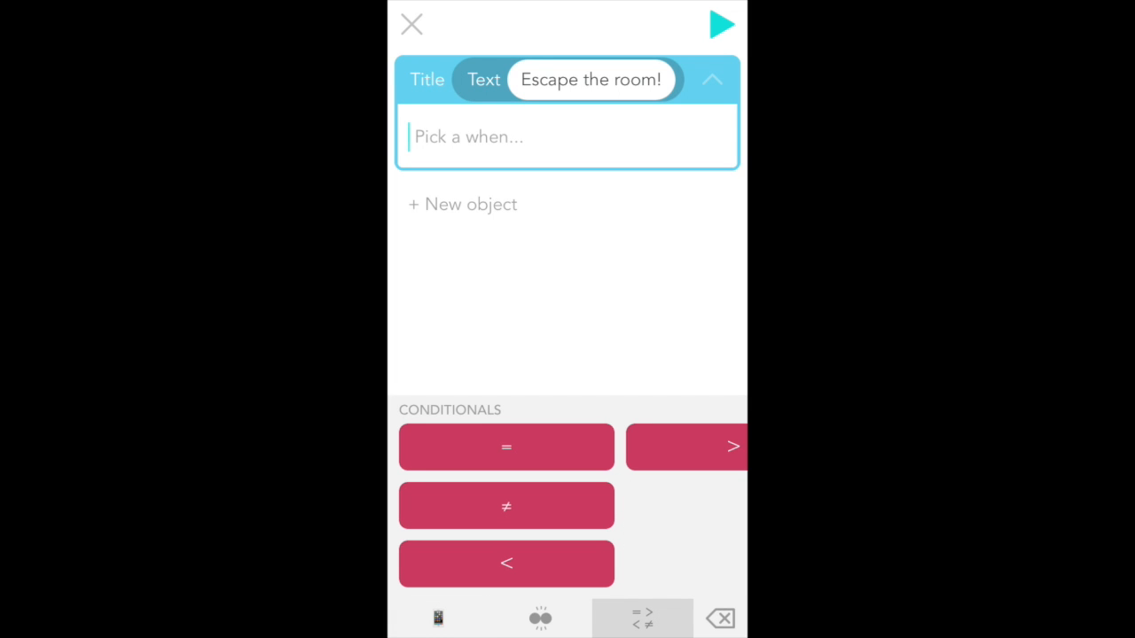
left_click(508, 447)
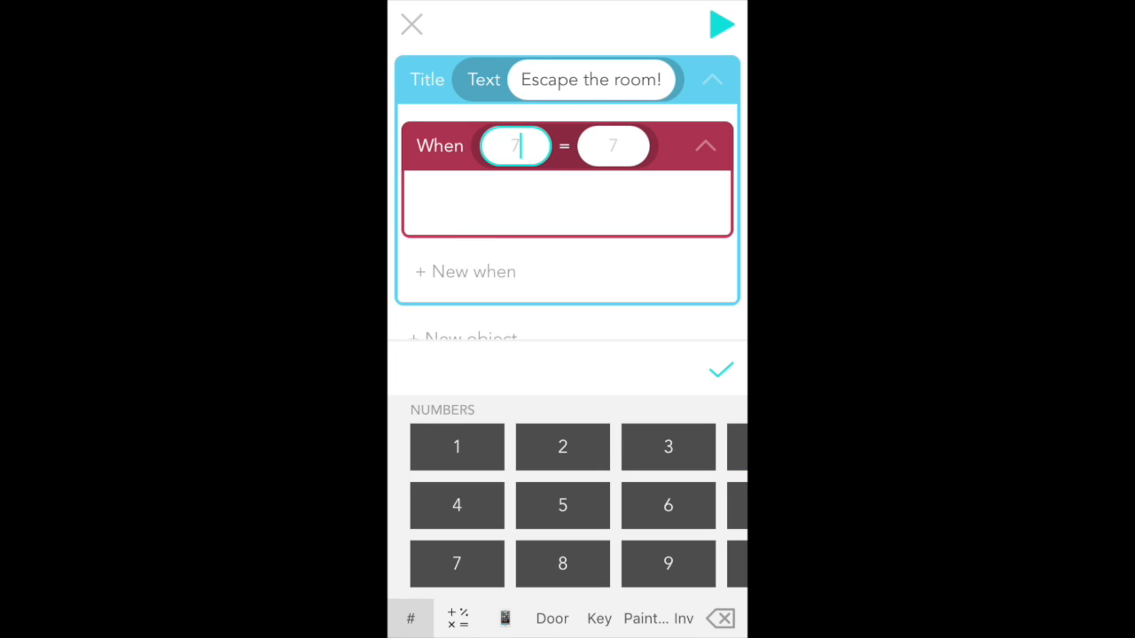
left_click(458, 617)
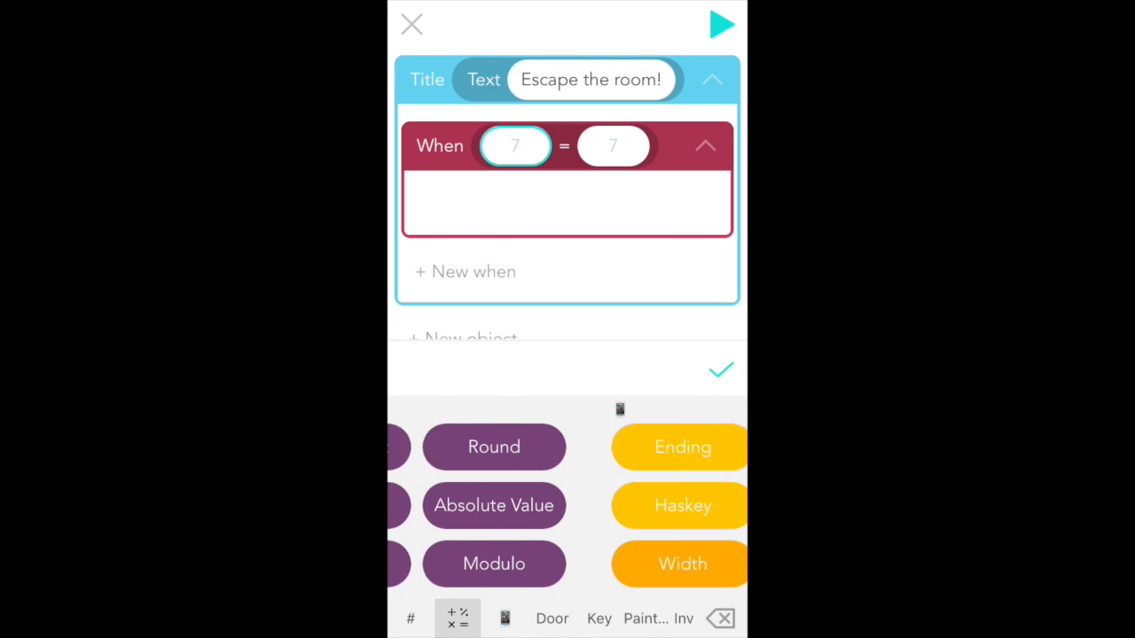
left_click(682, 446)
type("1")
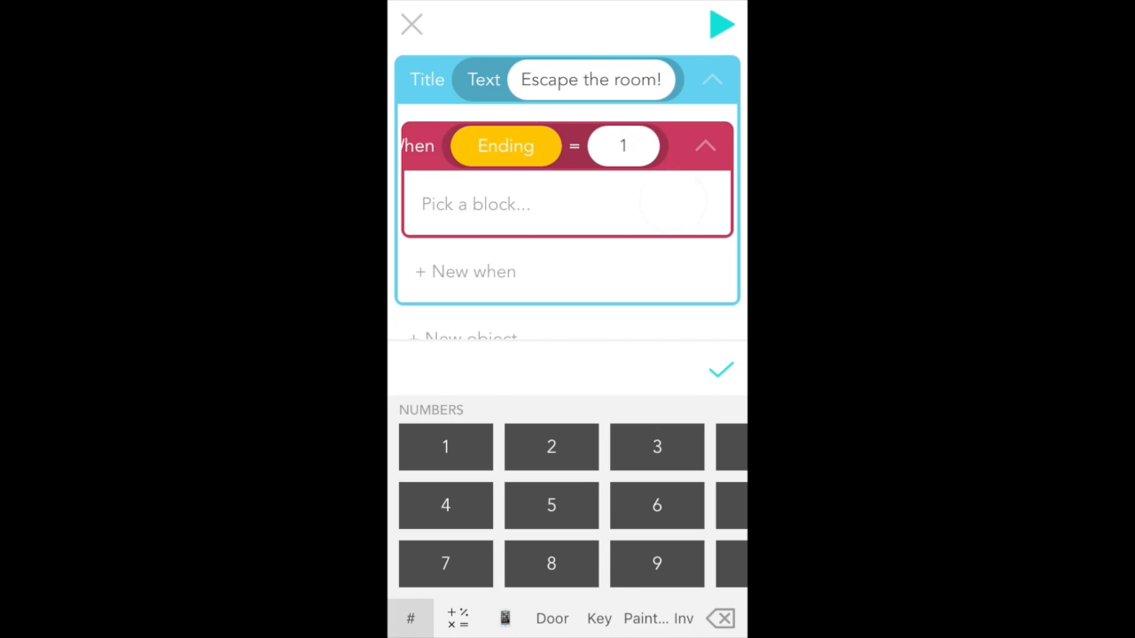
Make that rule set the title's text to "You escaped!" and run the game
left_click(513, 617)
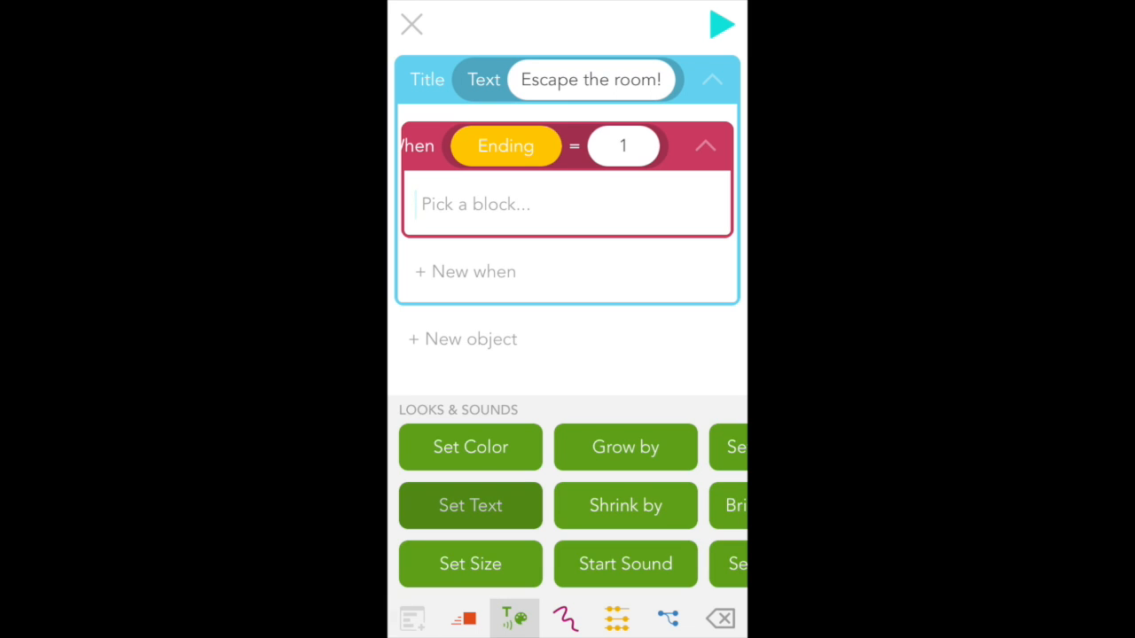
left_click(470, 505)
type("You")
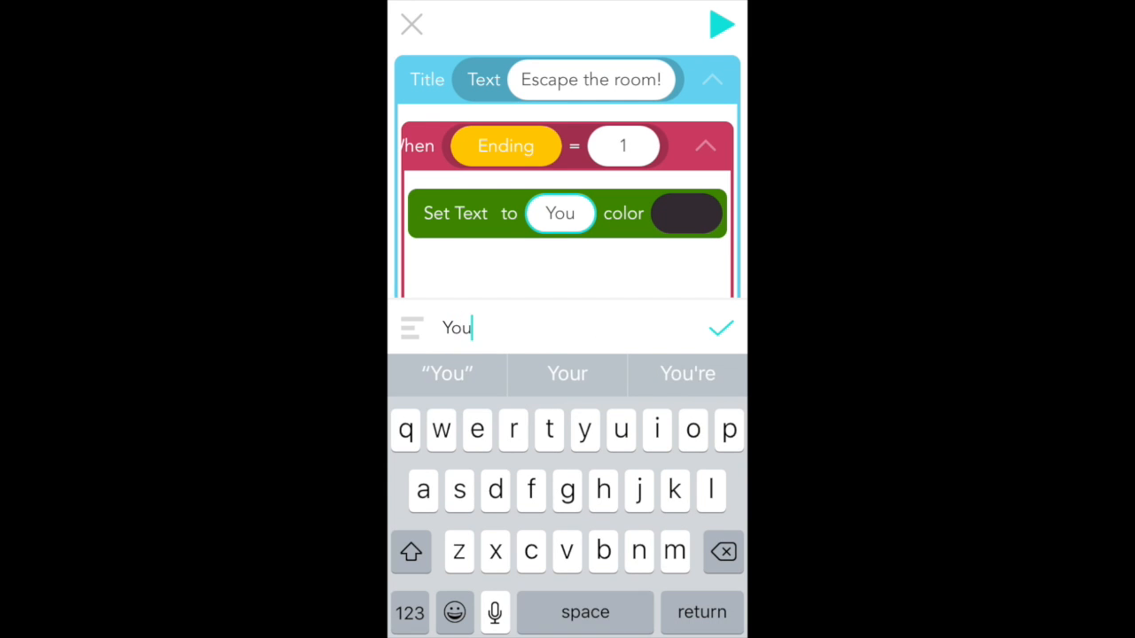
type("escaped!")
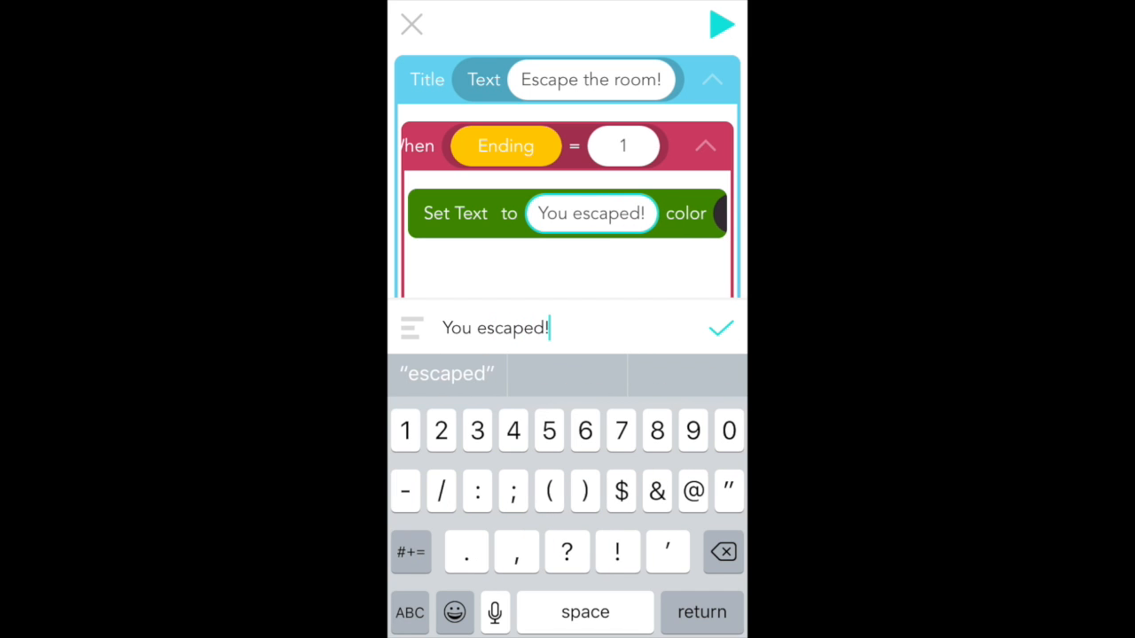
left_click(720, 326)
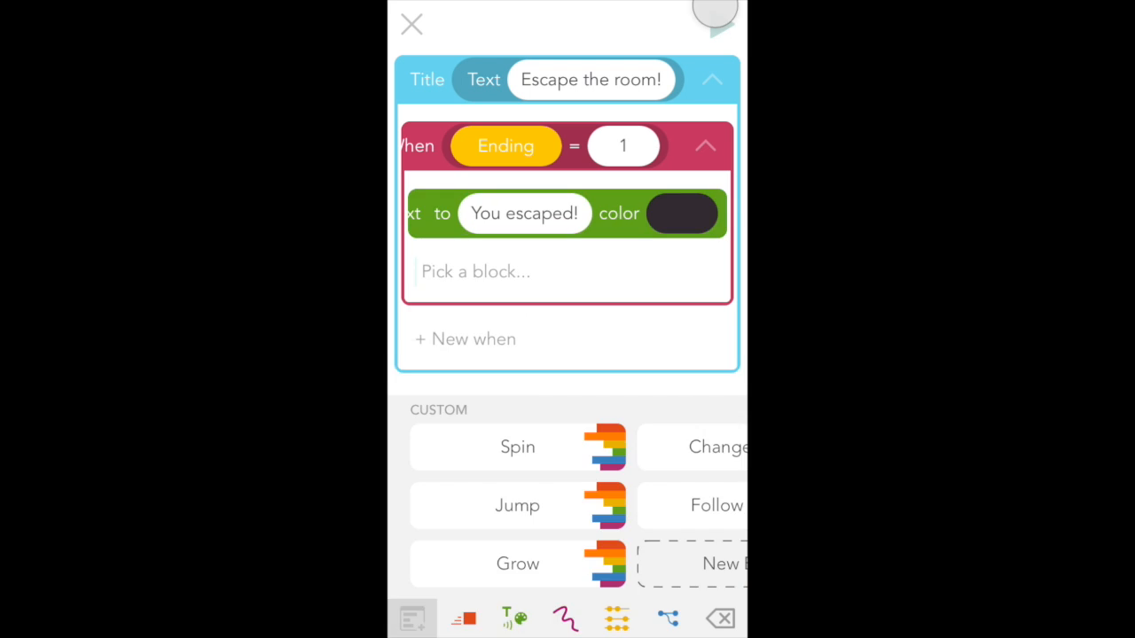
left_click(412, 24)
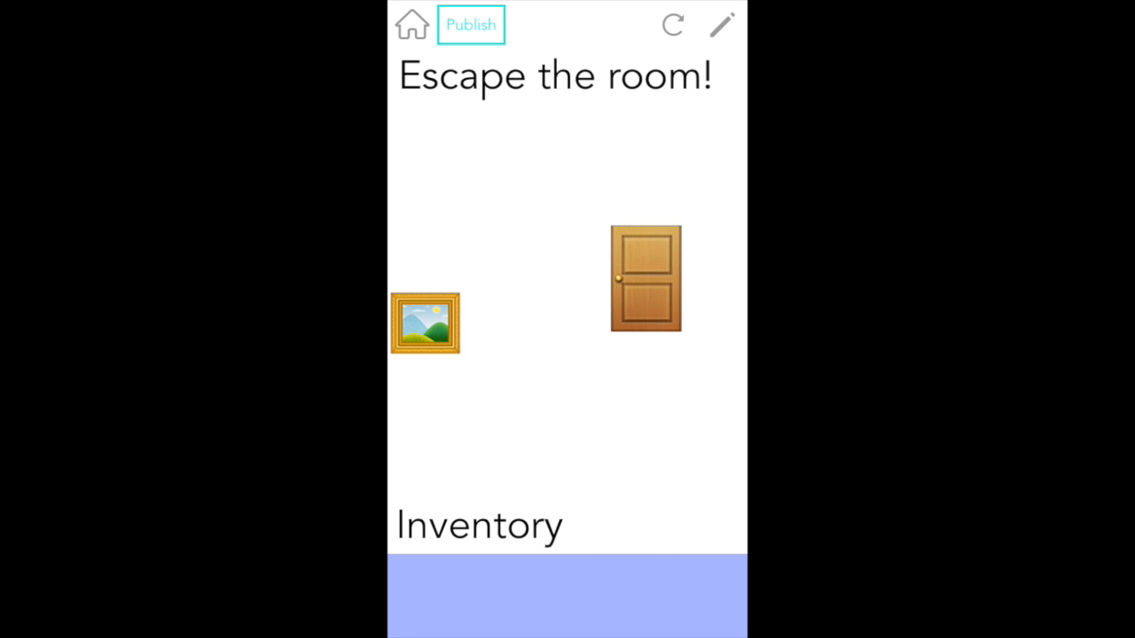
Tap the painting in play mode to check the key appears in the inventory
left_click(425, 323)
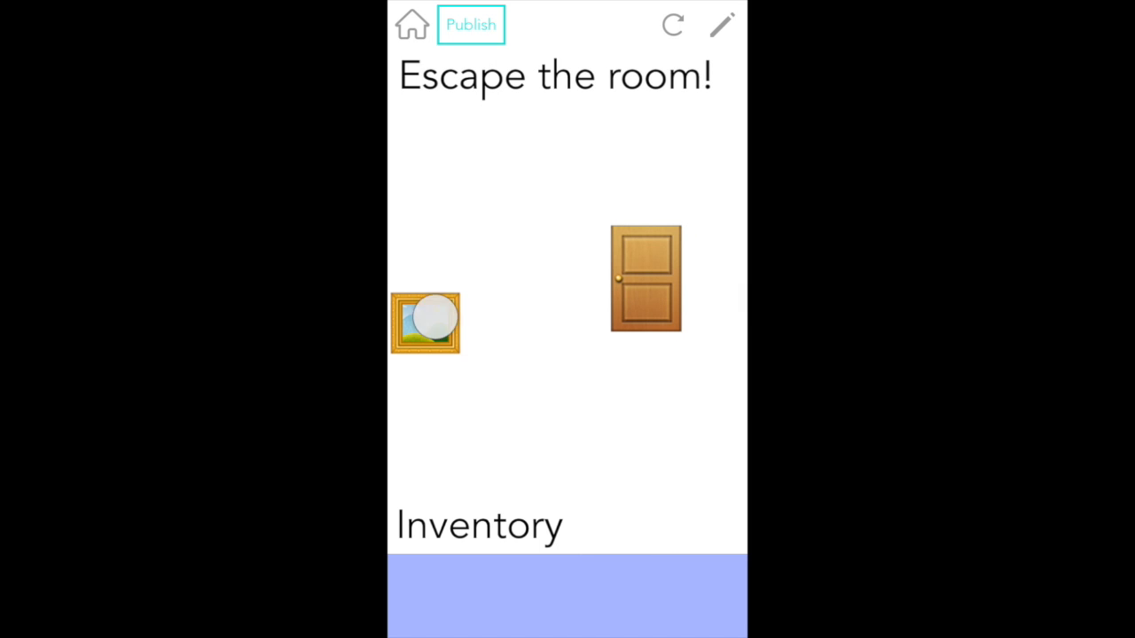
left_click(645, 280)
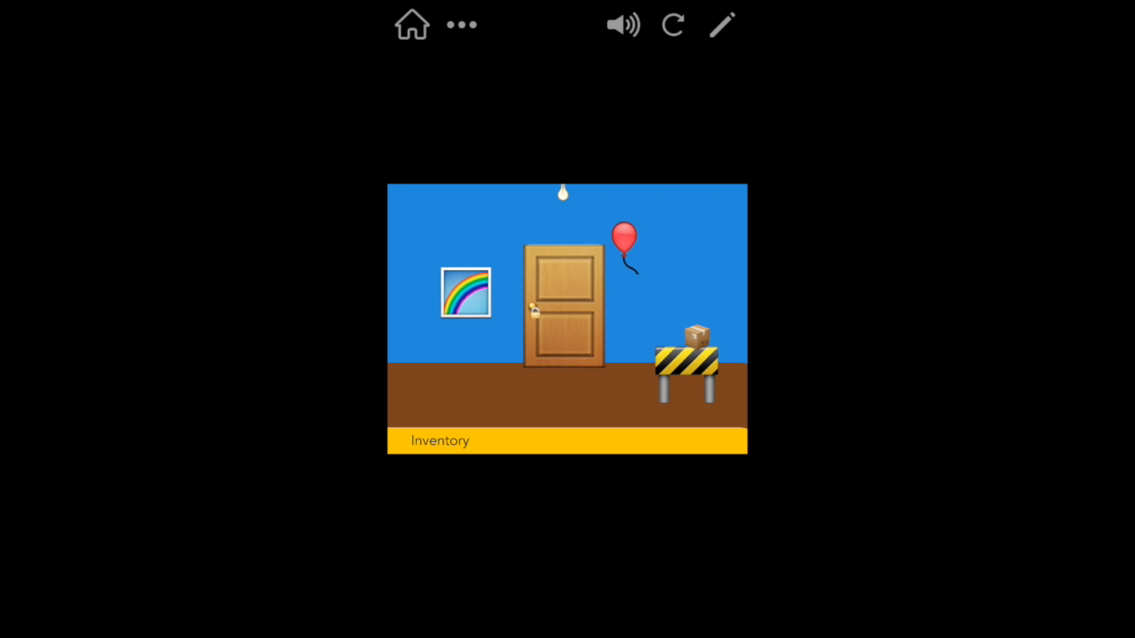
Collect the key into the inventory, use it on the door, then pick it up again
left_click(624, 240)
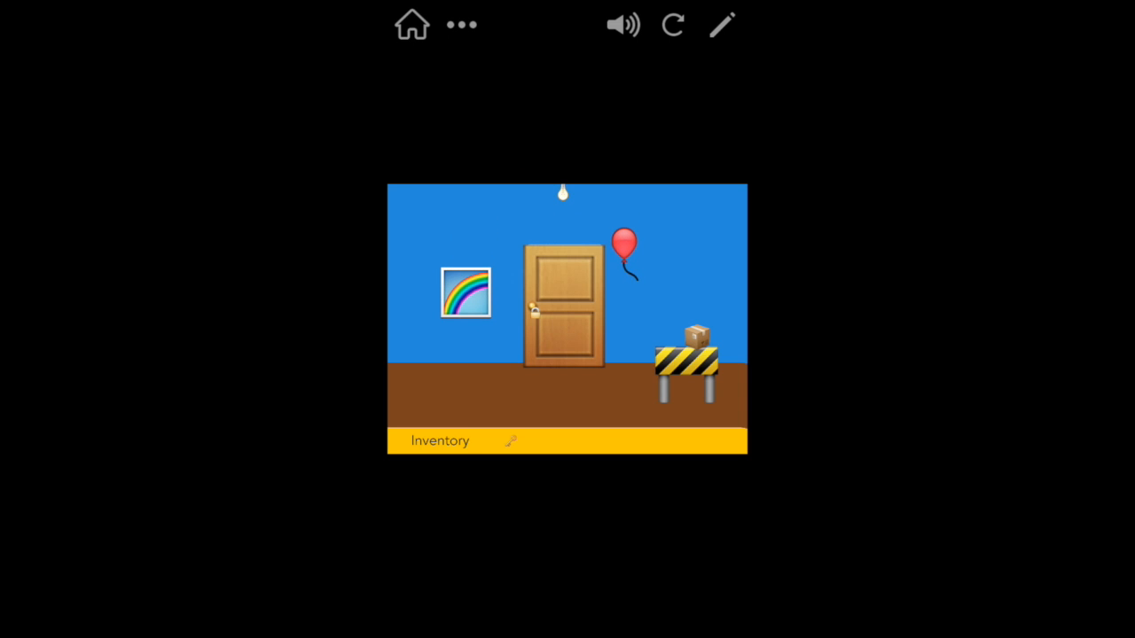
left_click(534, 308)
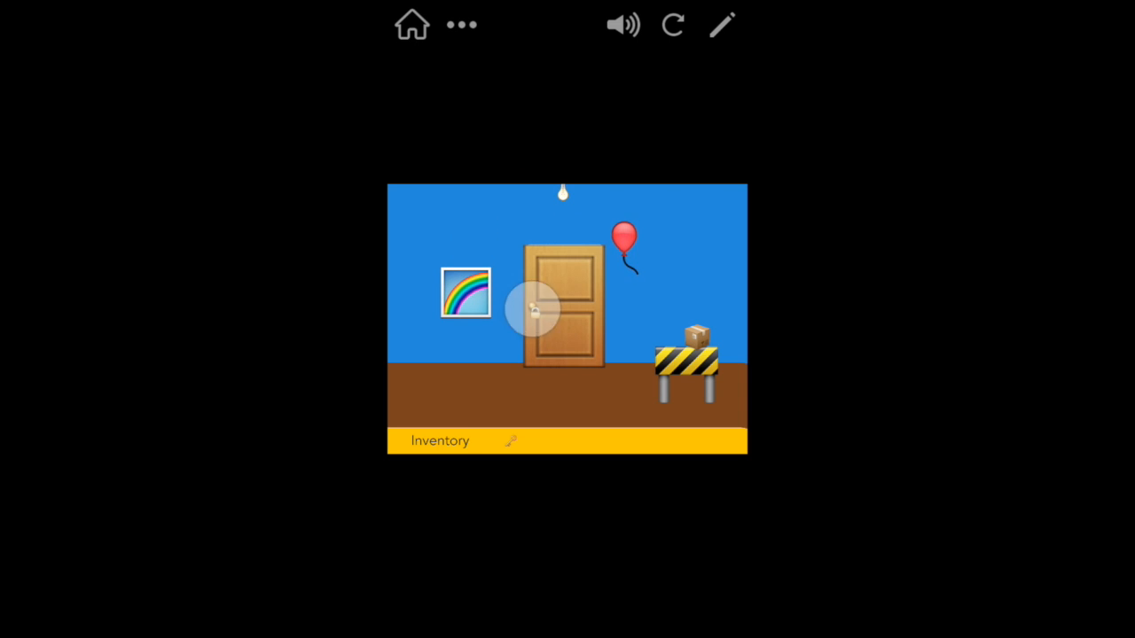
left_click(565, 305)
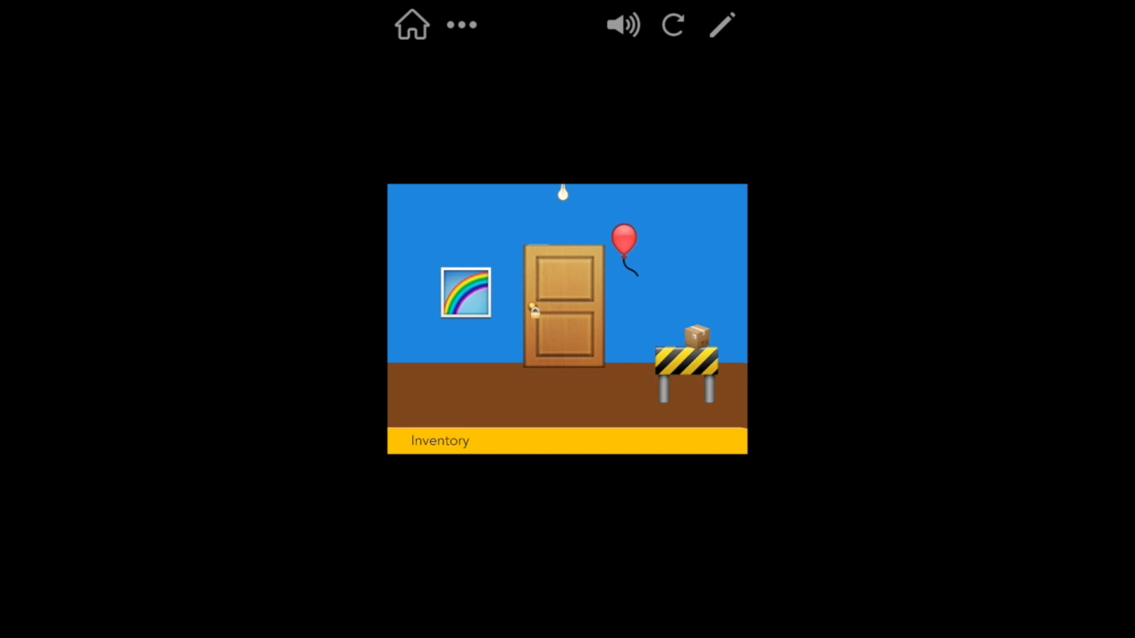
left_click(624, 239)
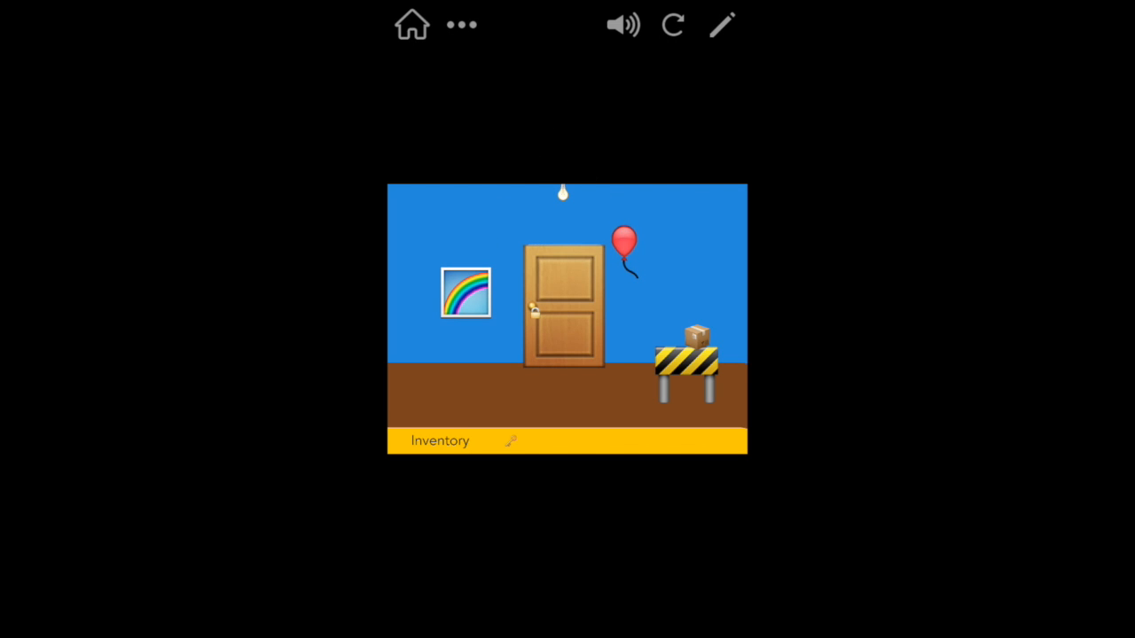